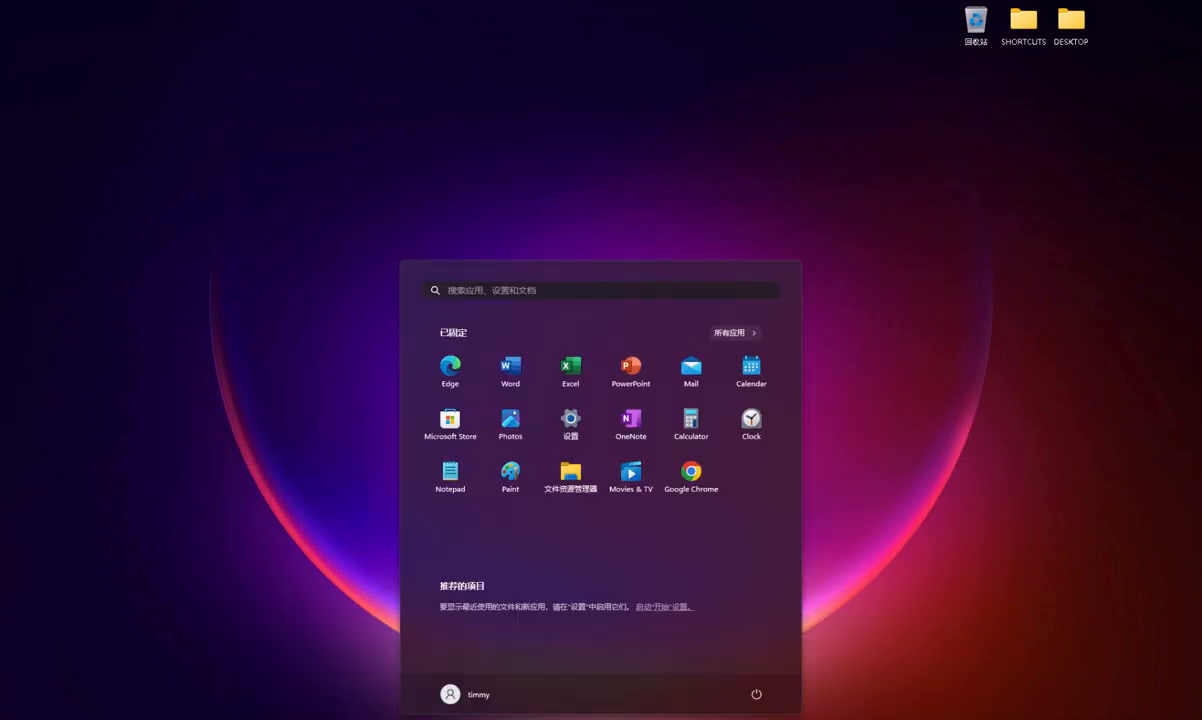
- Search the Start menu for 'harmony 22 Premium' and launch Harmony
type("harmony 22 Premium")
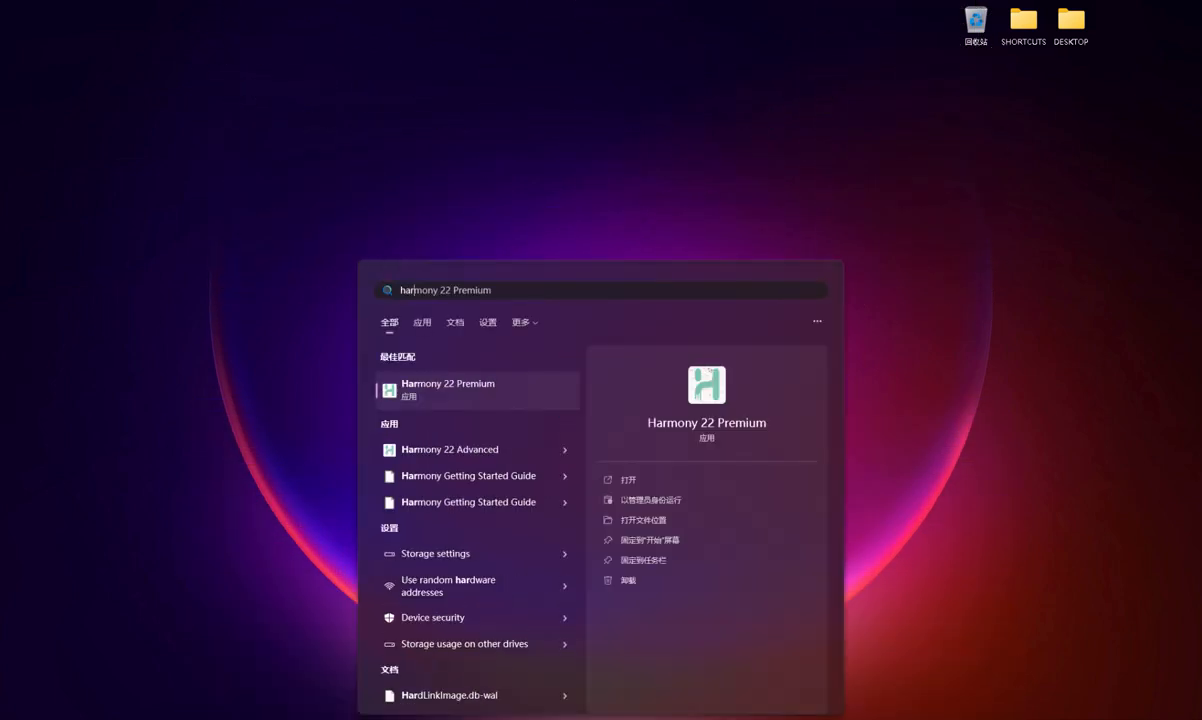
key("Escape")
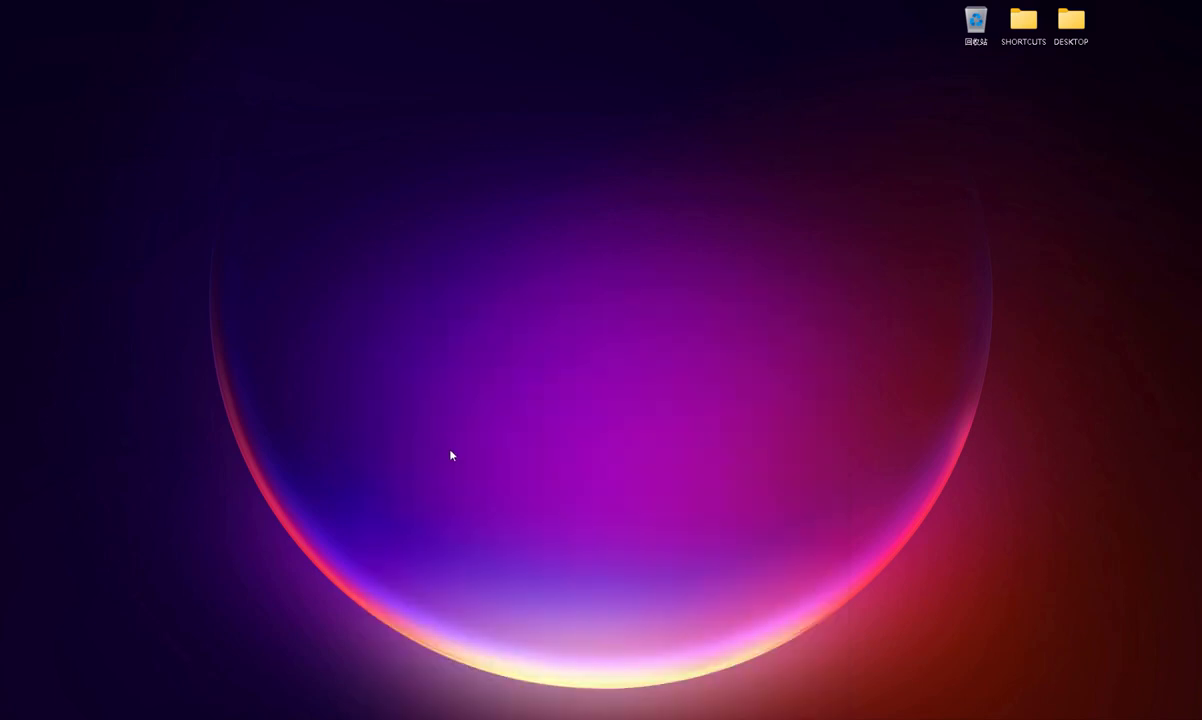
mouse_move(449, 404)
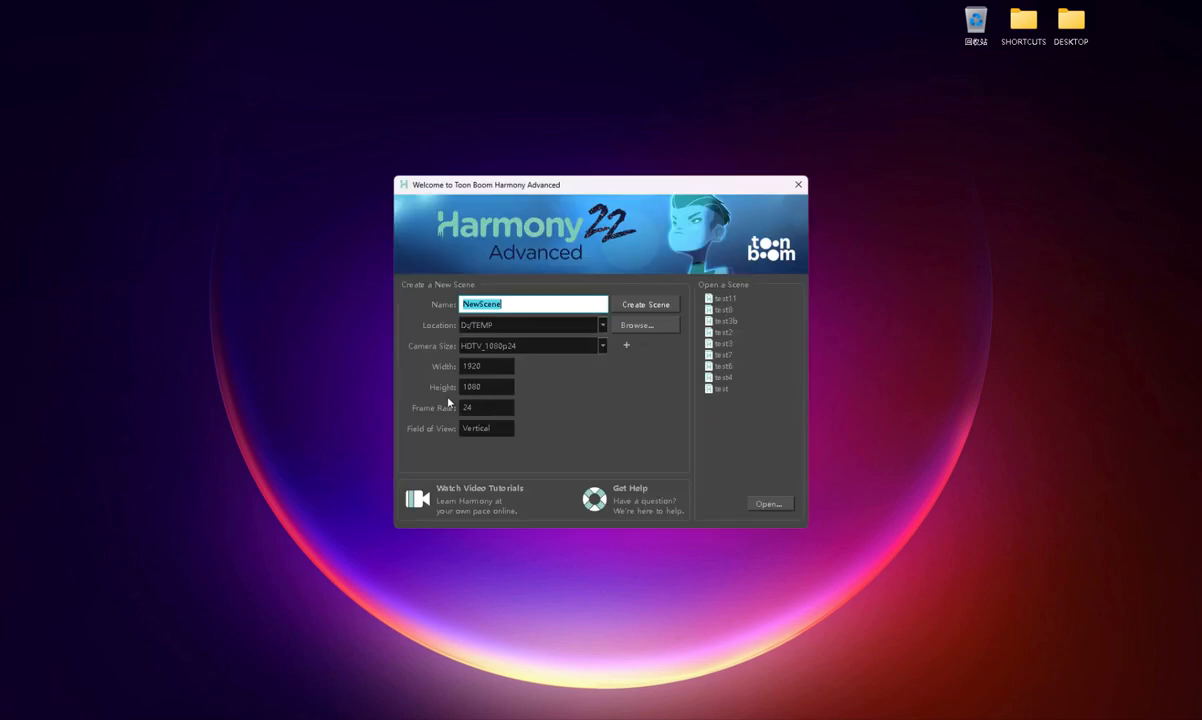
mouse_move(745, 281)
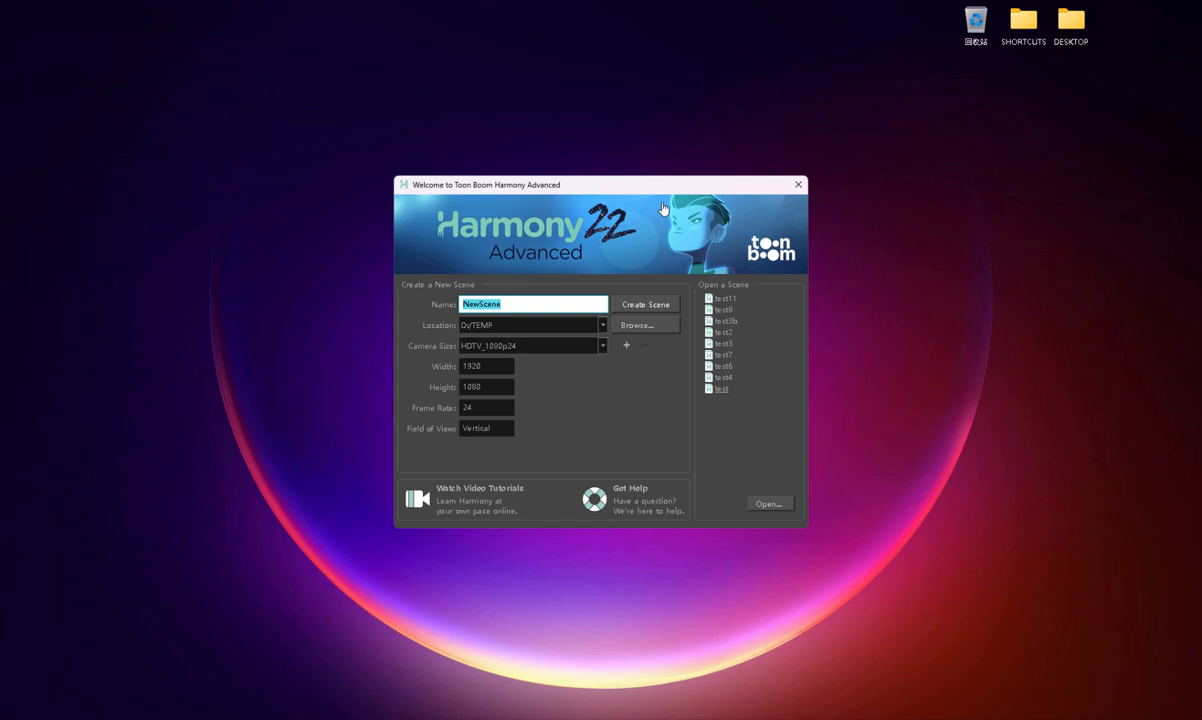
mouse_move(521, 215)
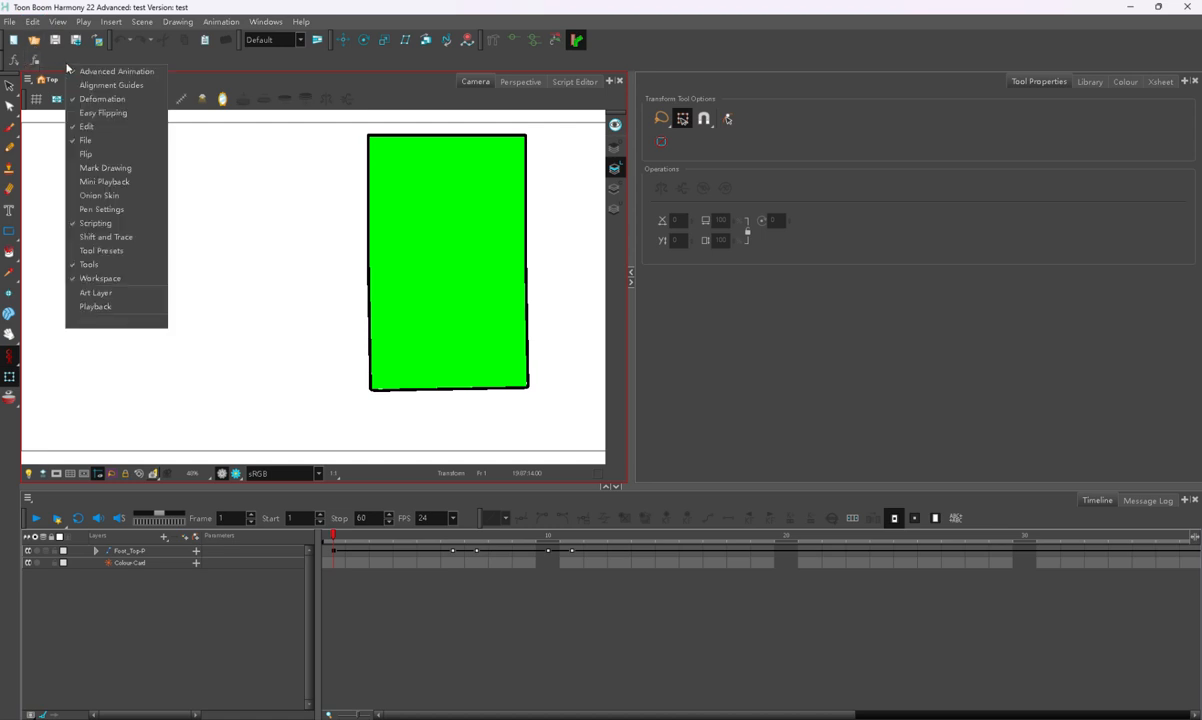
mouse_move(96, 222)
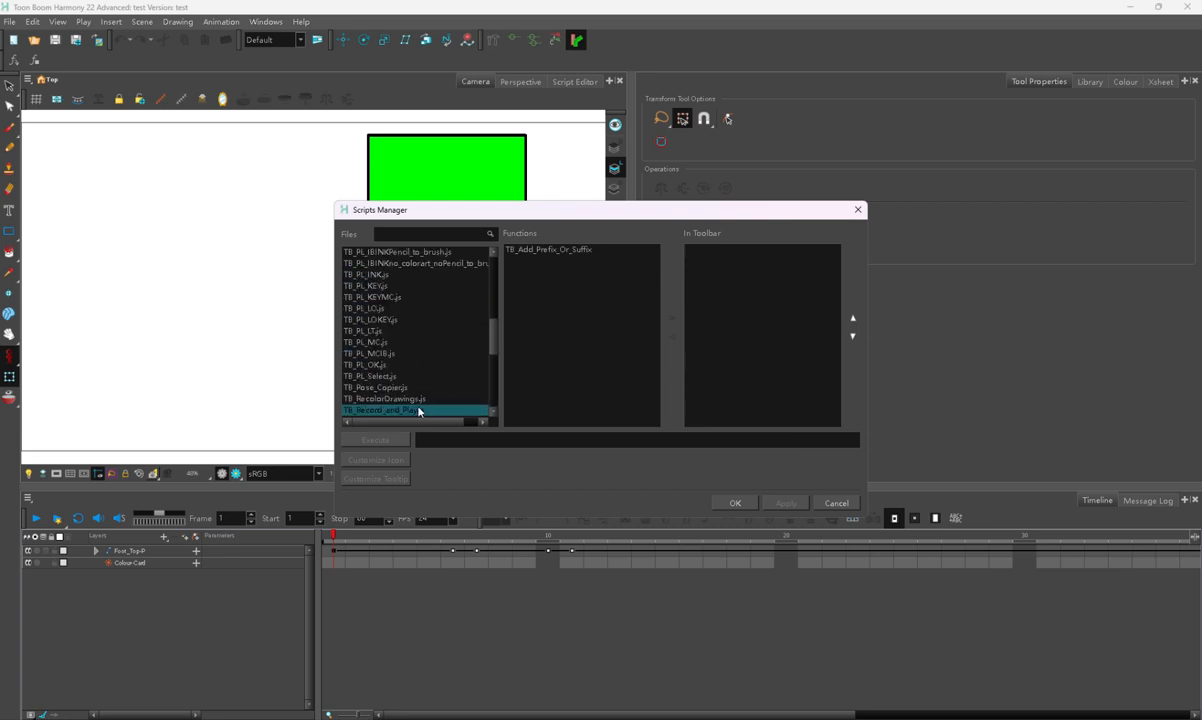
- Switch the panel to the Xsheet view and select the Foot_Top-P peg layer
scroll("up", 3)
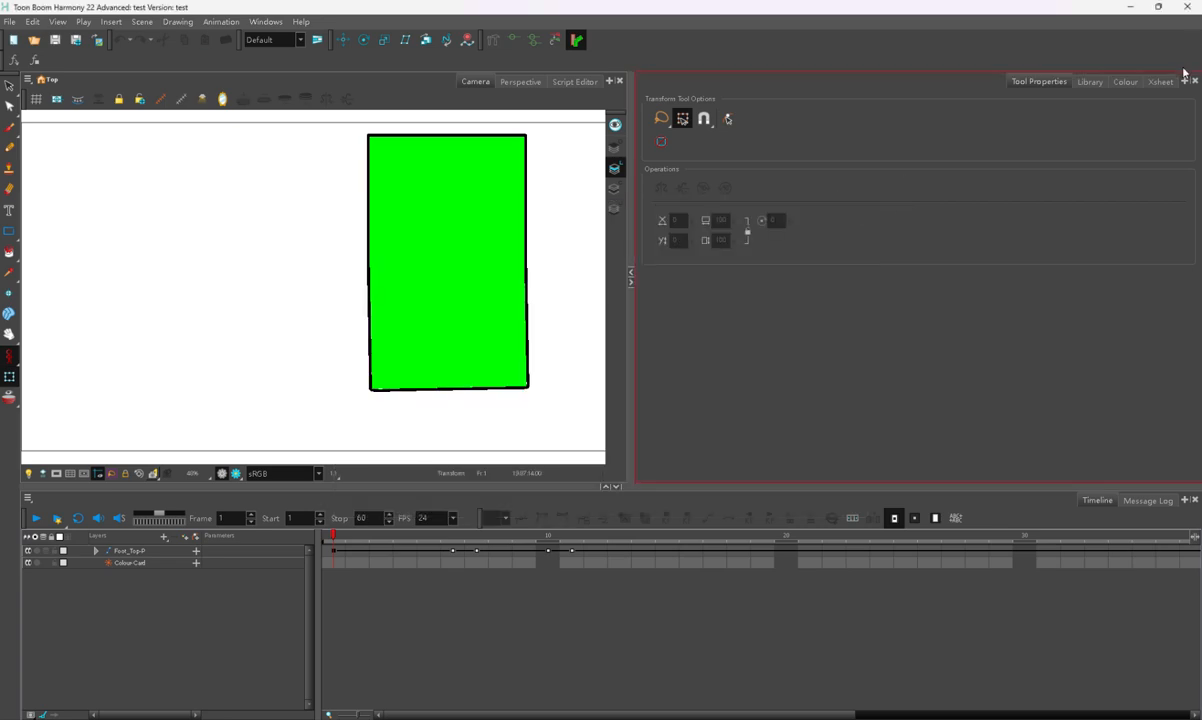
left_click(1186, 81)
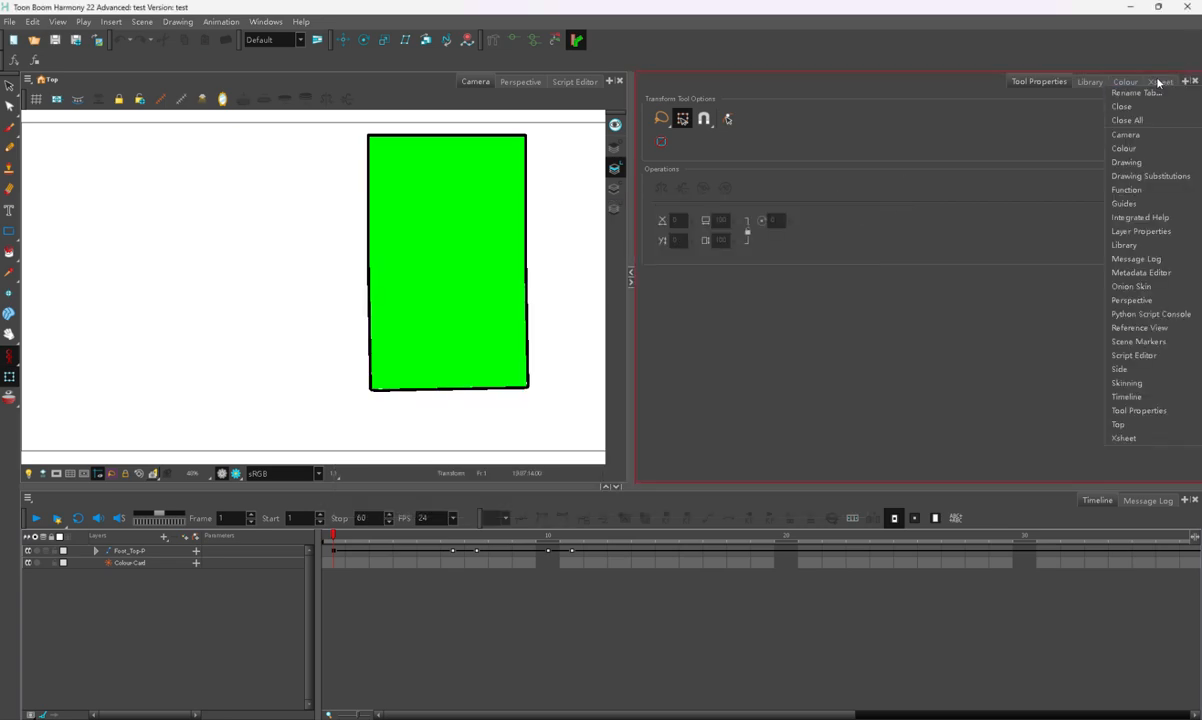
left_click(1124, 438)
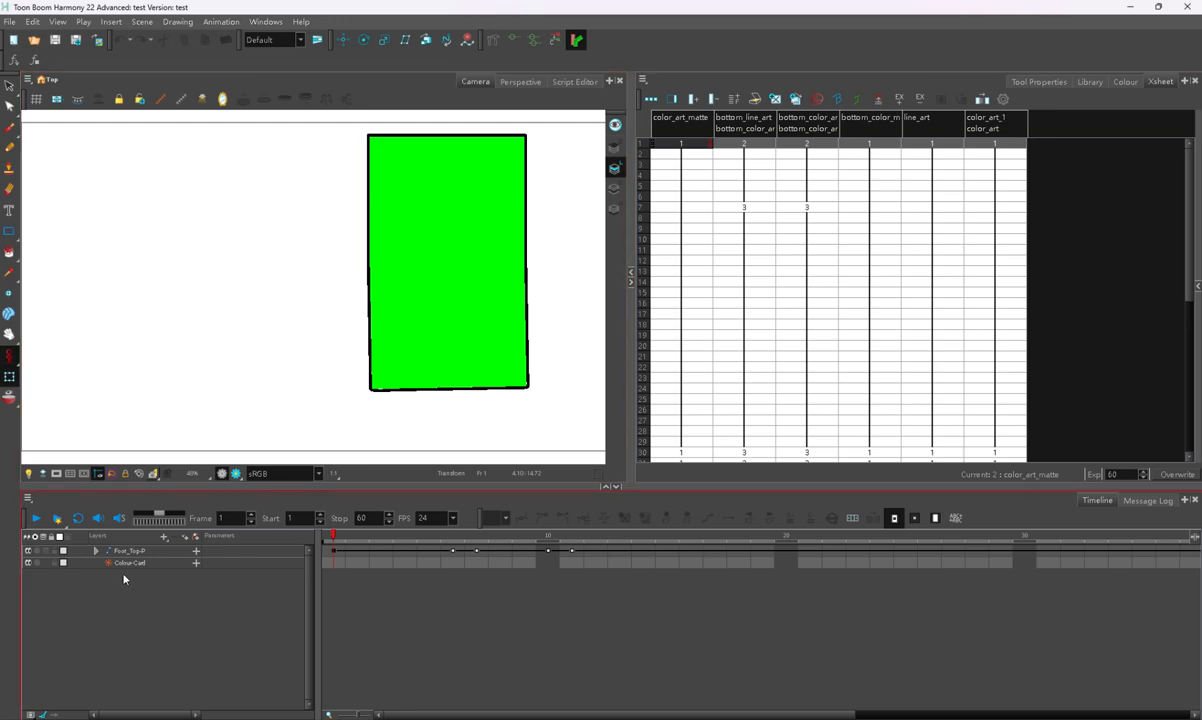
left_click(128, 551)
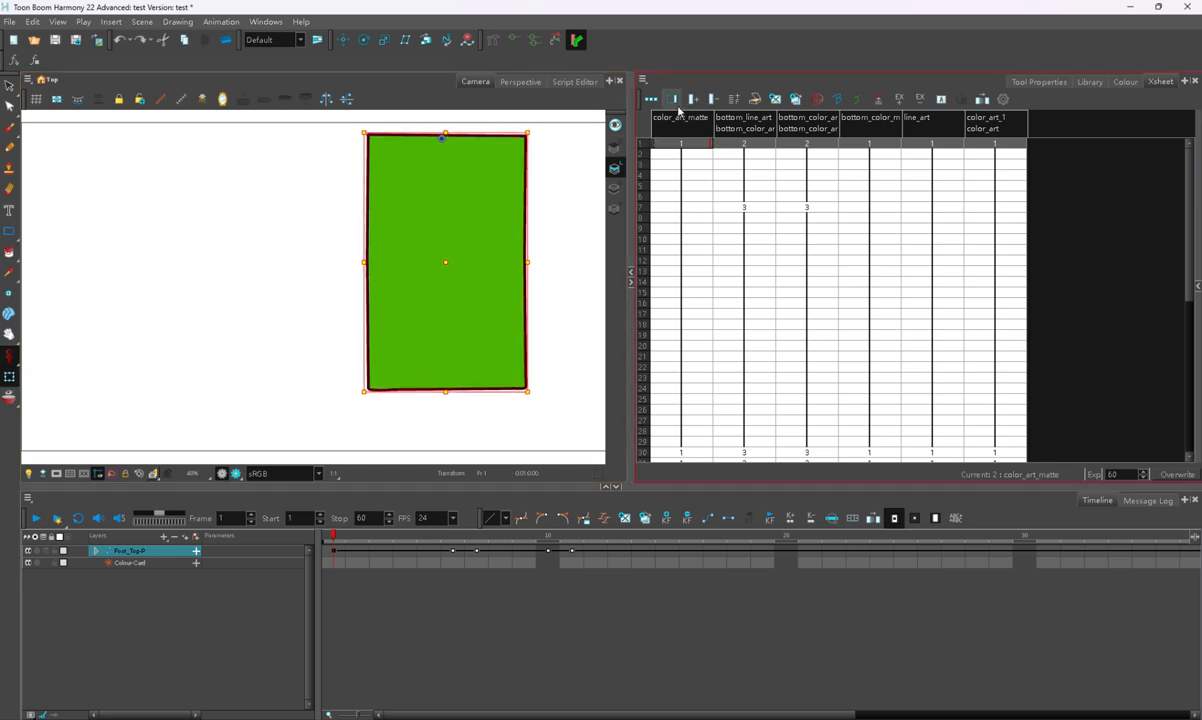
left_click(692, 99)
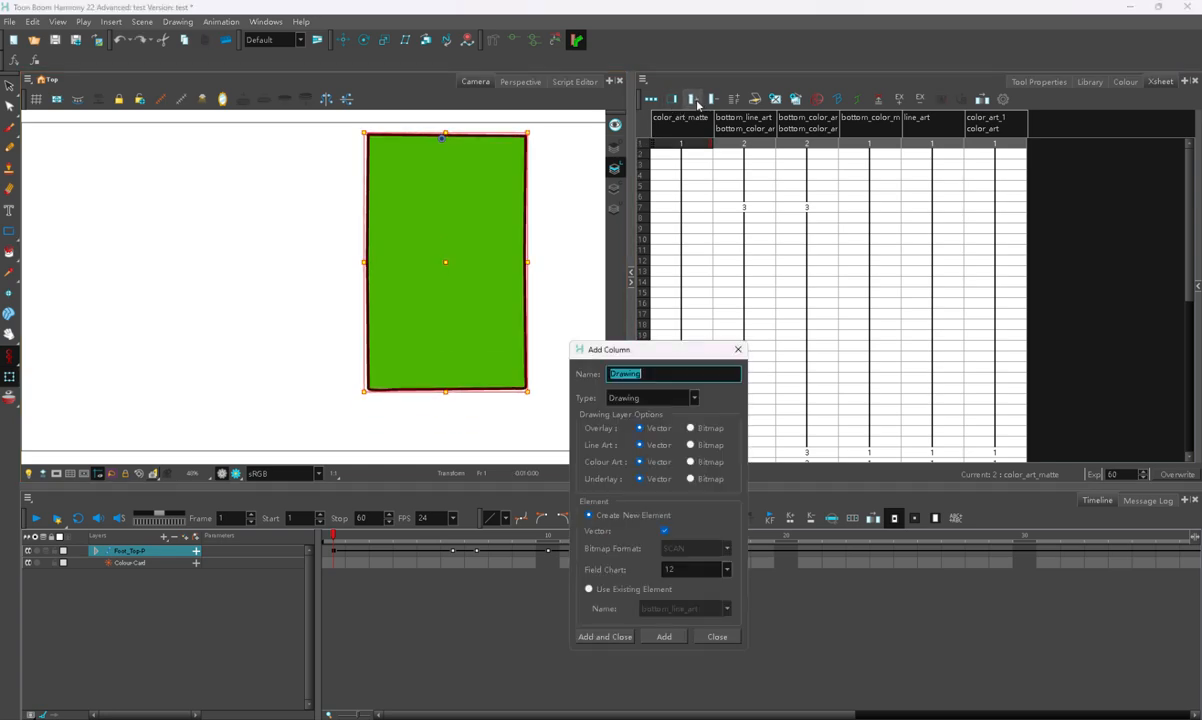
left_click_drag(658, 349, 505, 200)
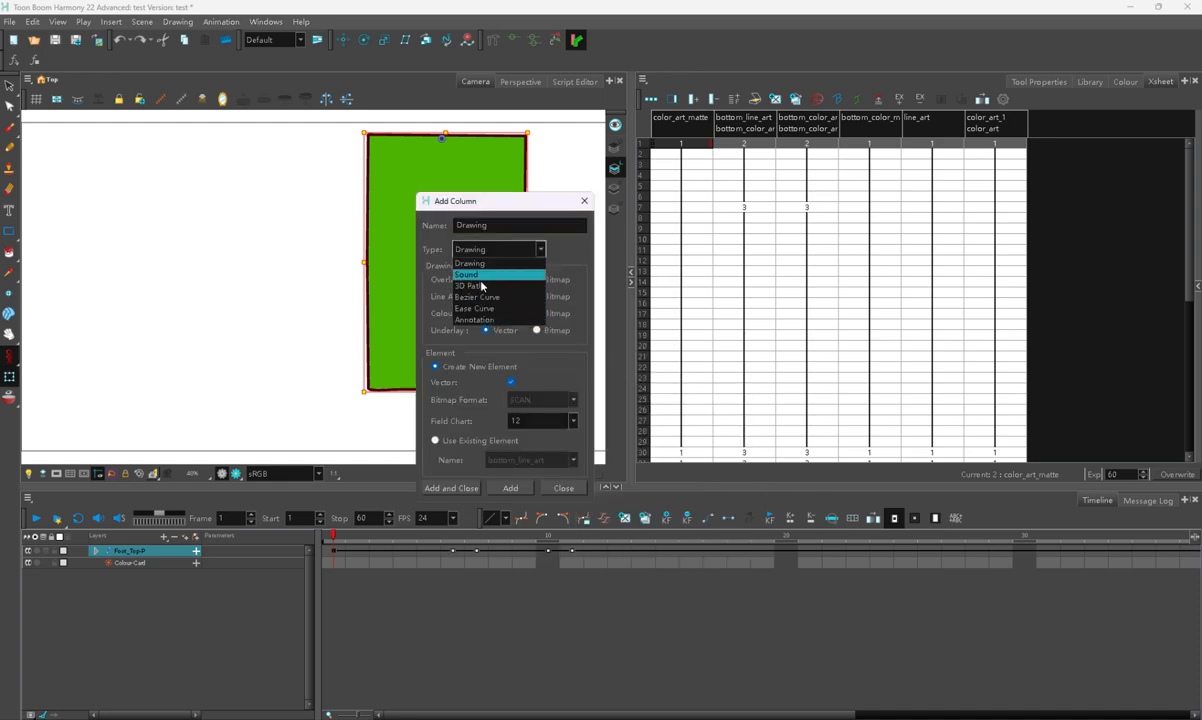
mouse_move(480, 297)
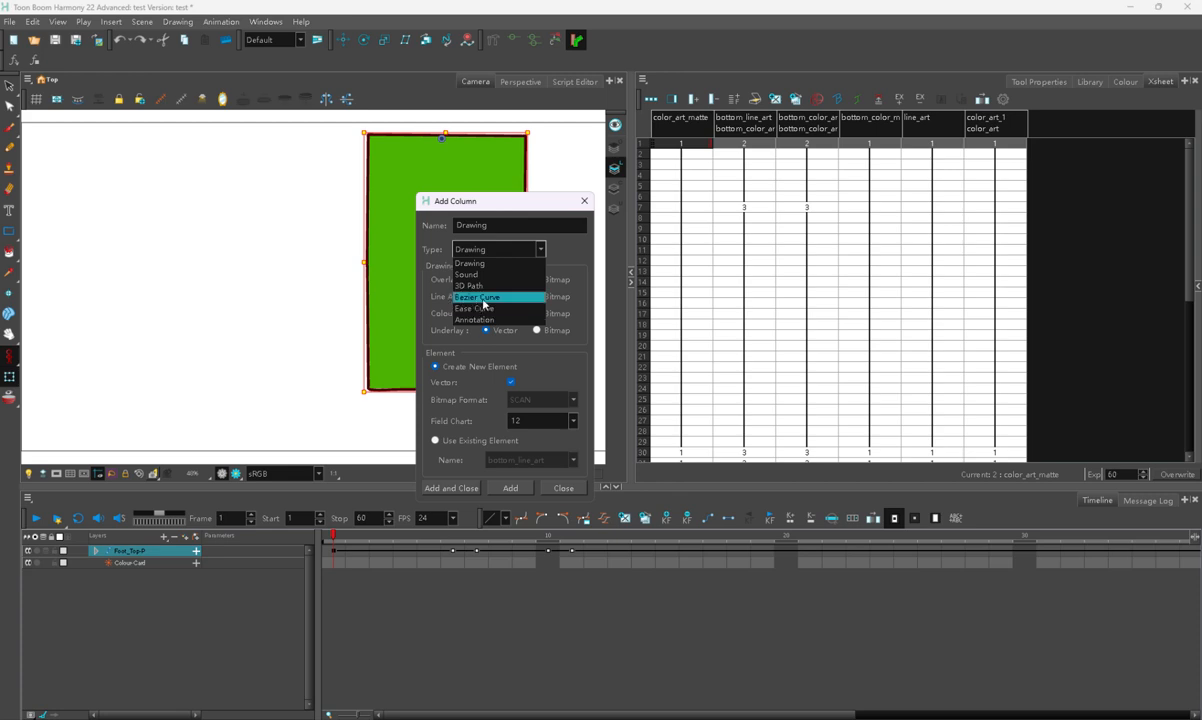
mouse_move(487, 319)
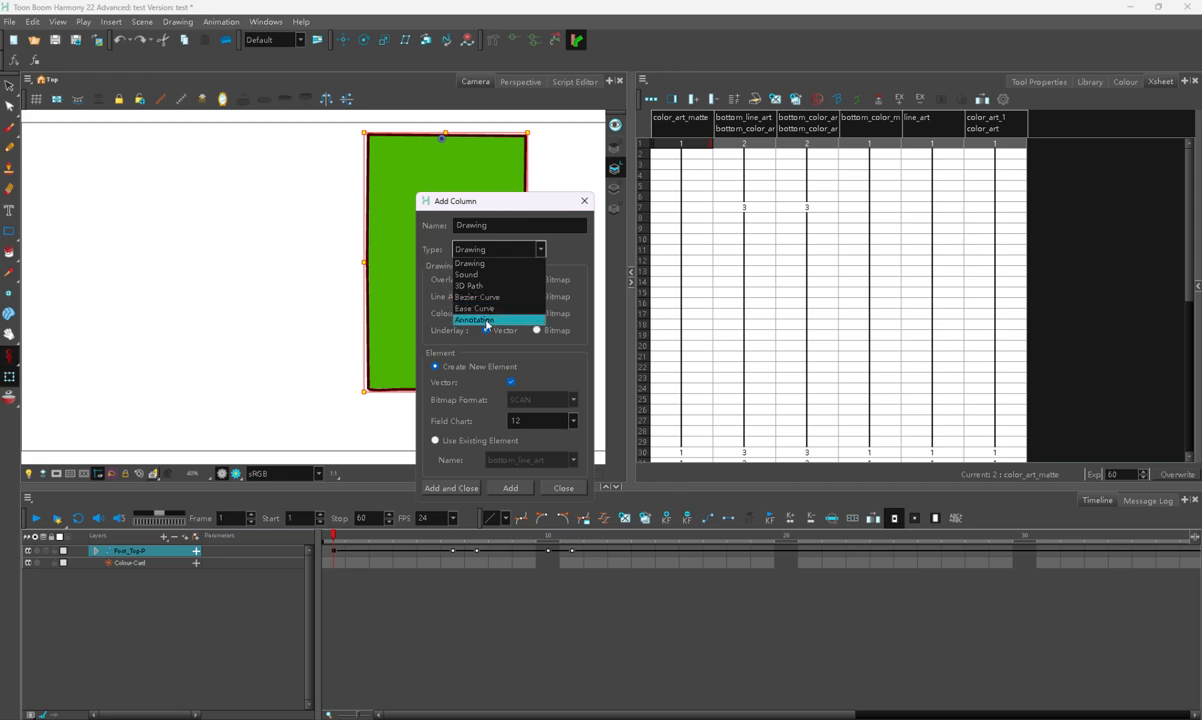
left_click(469, 263)
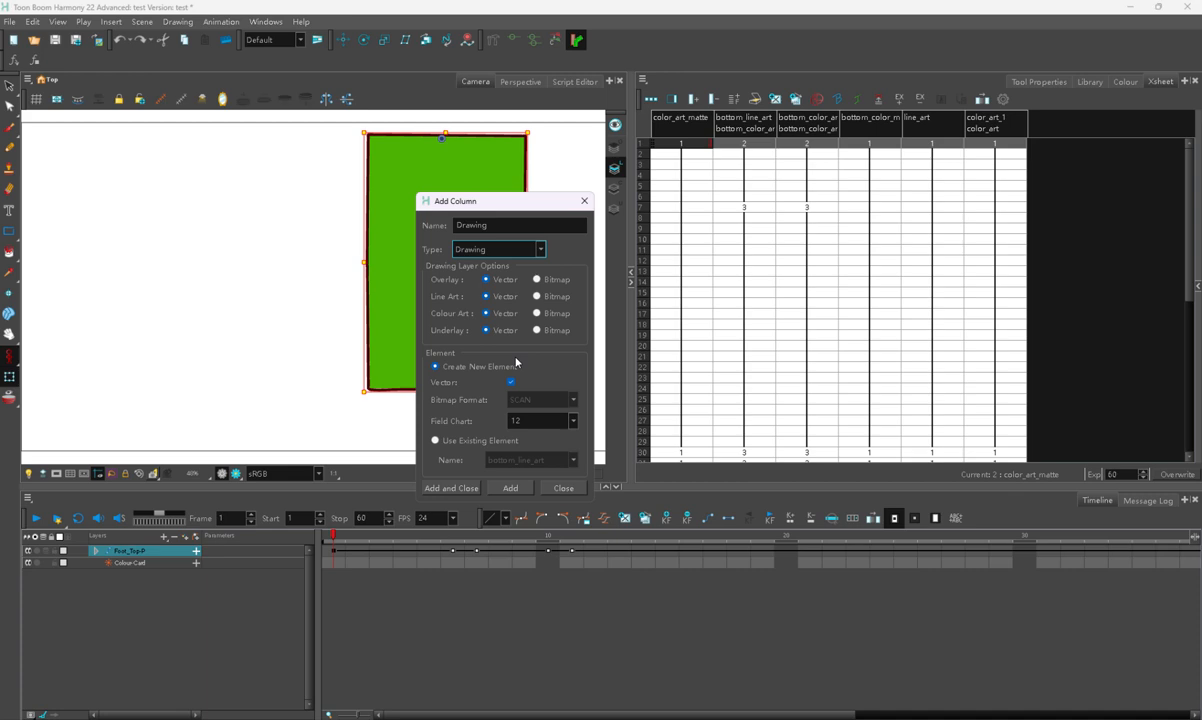
left_click(562, 488)
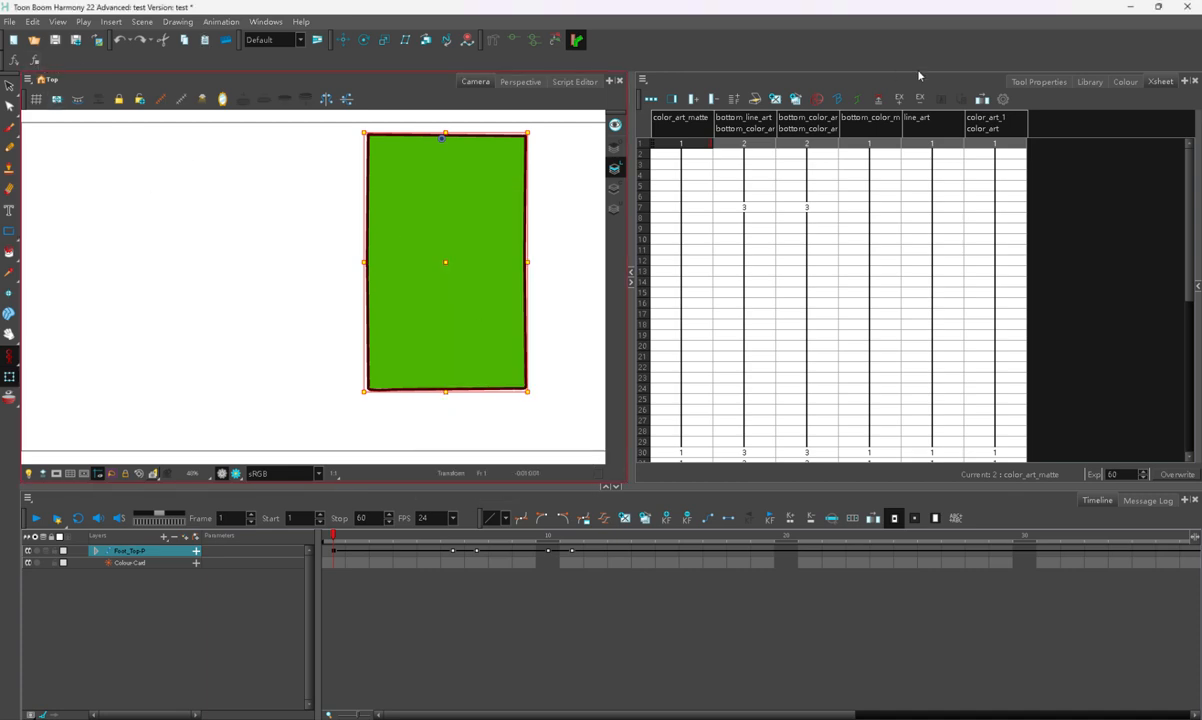
double_click(994, 118)
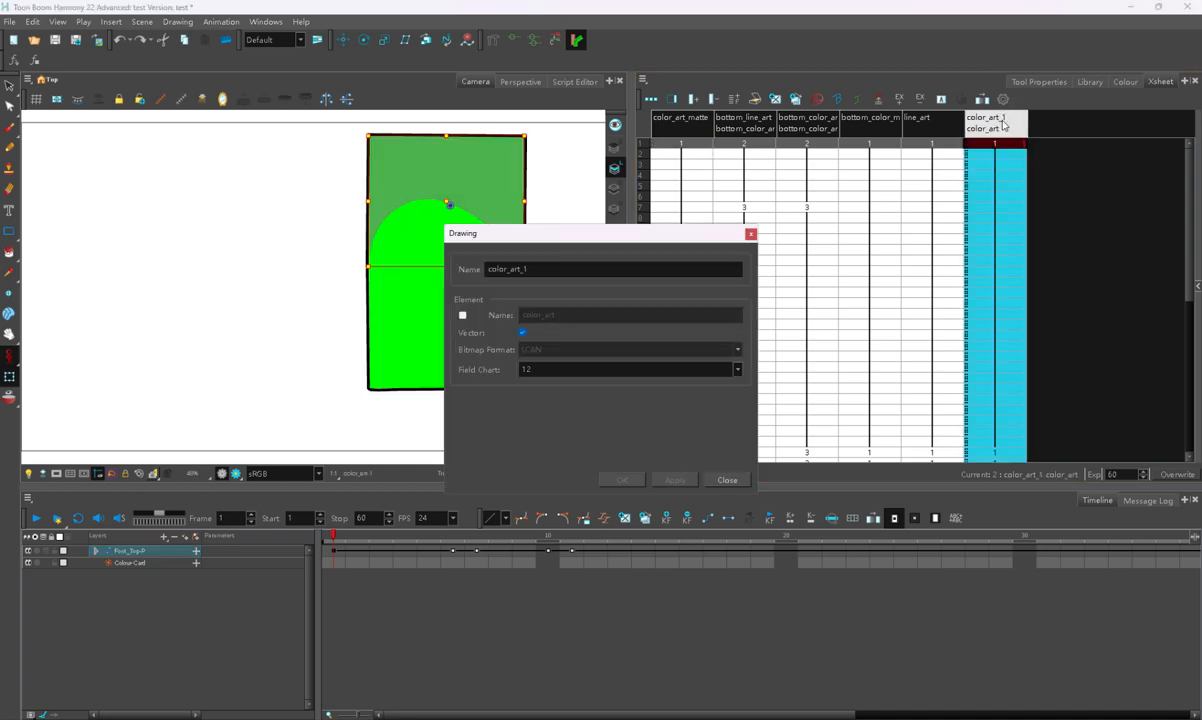
left_click(727, 480)
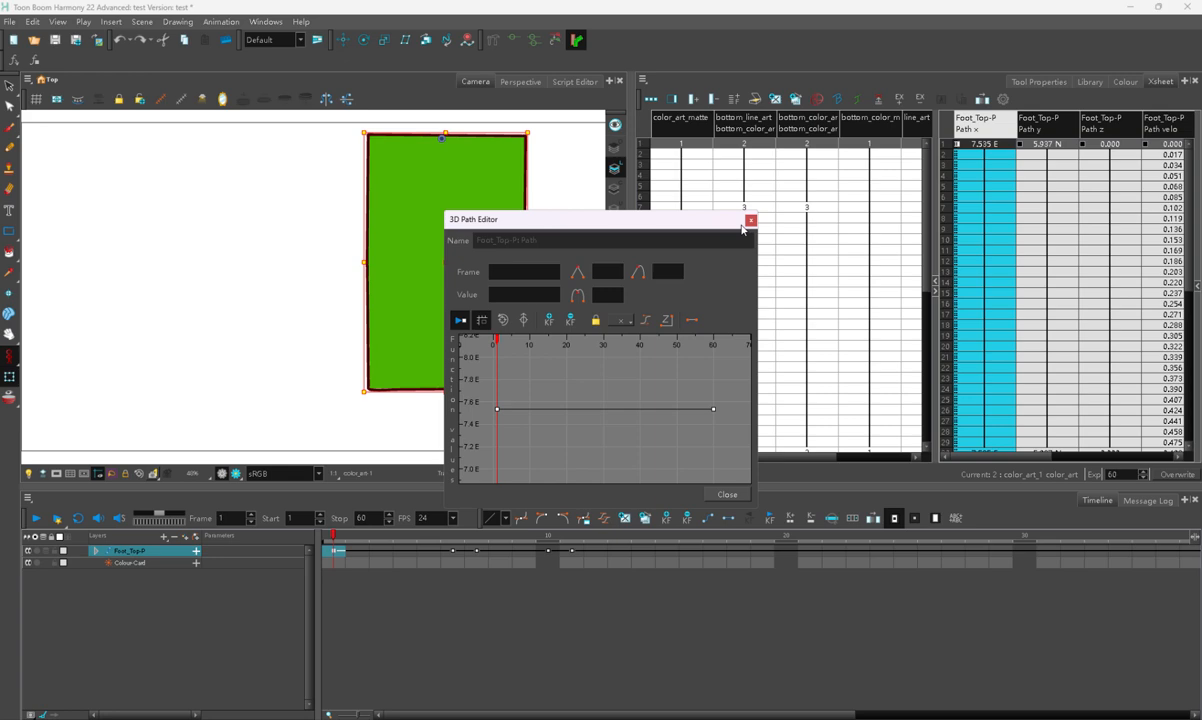
left_click(751, 219)
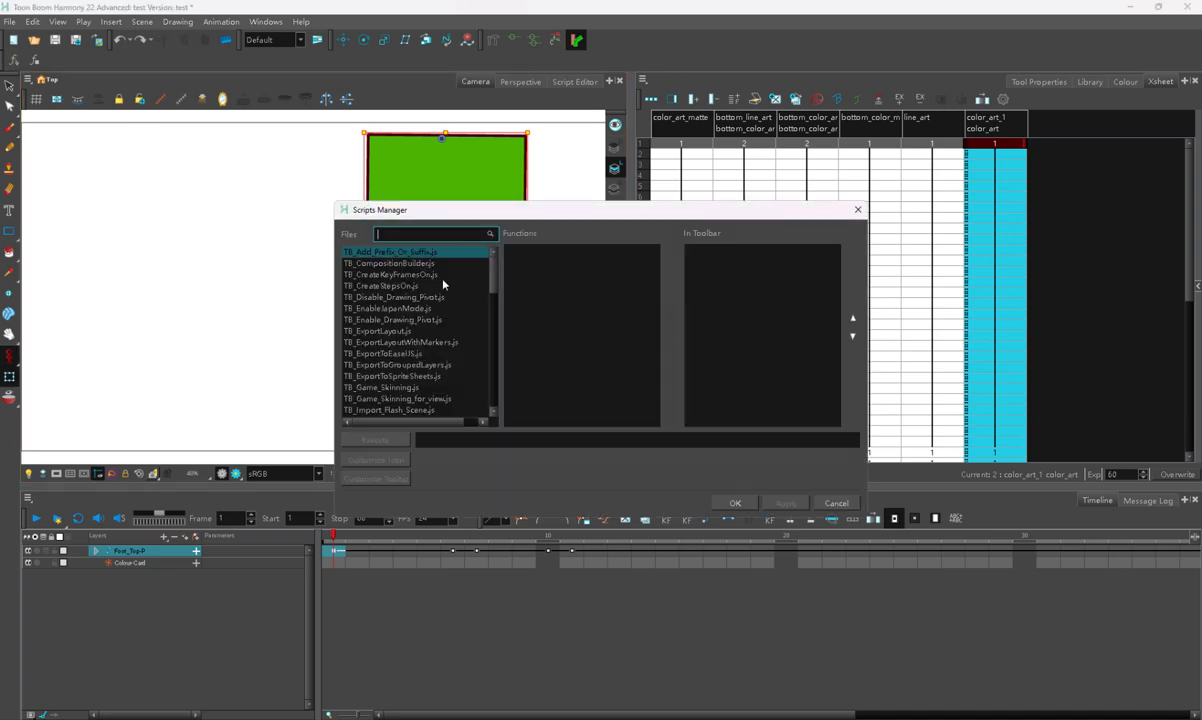
scroll("down", 3)
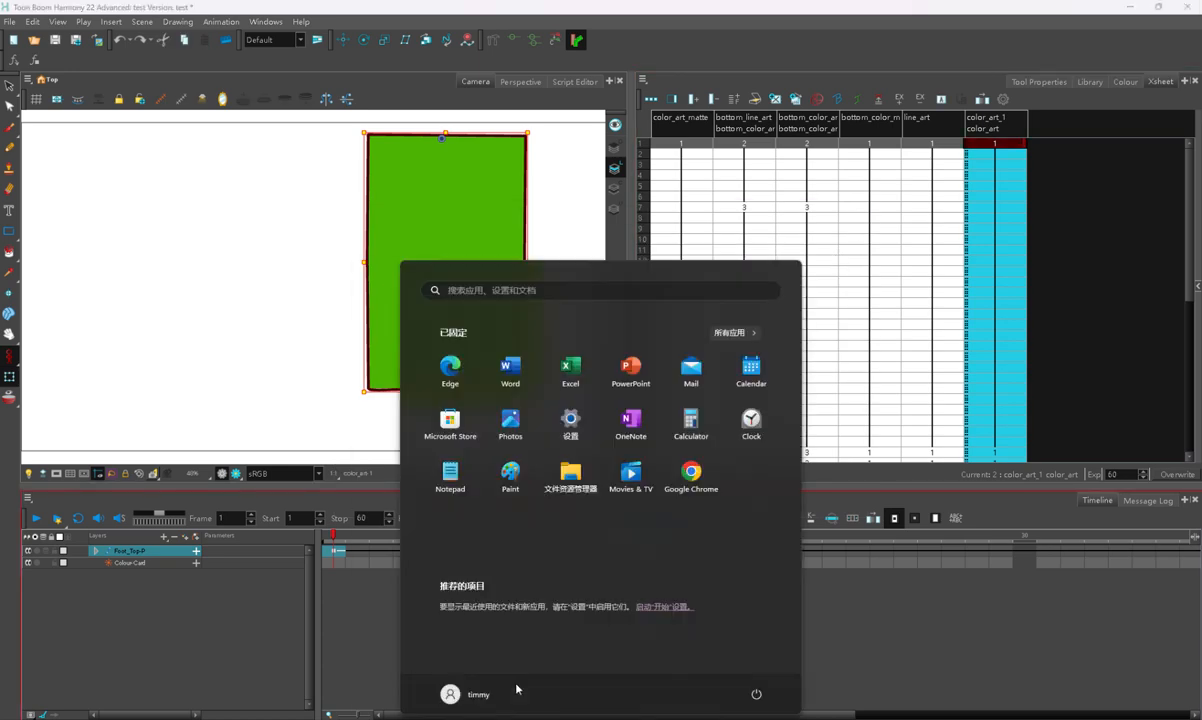
mouse_move(570, 478)
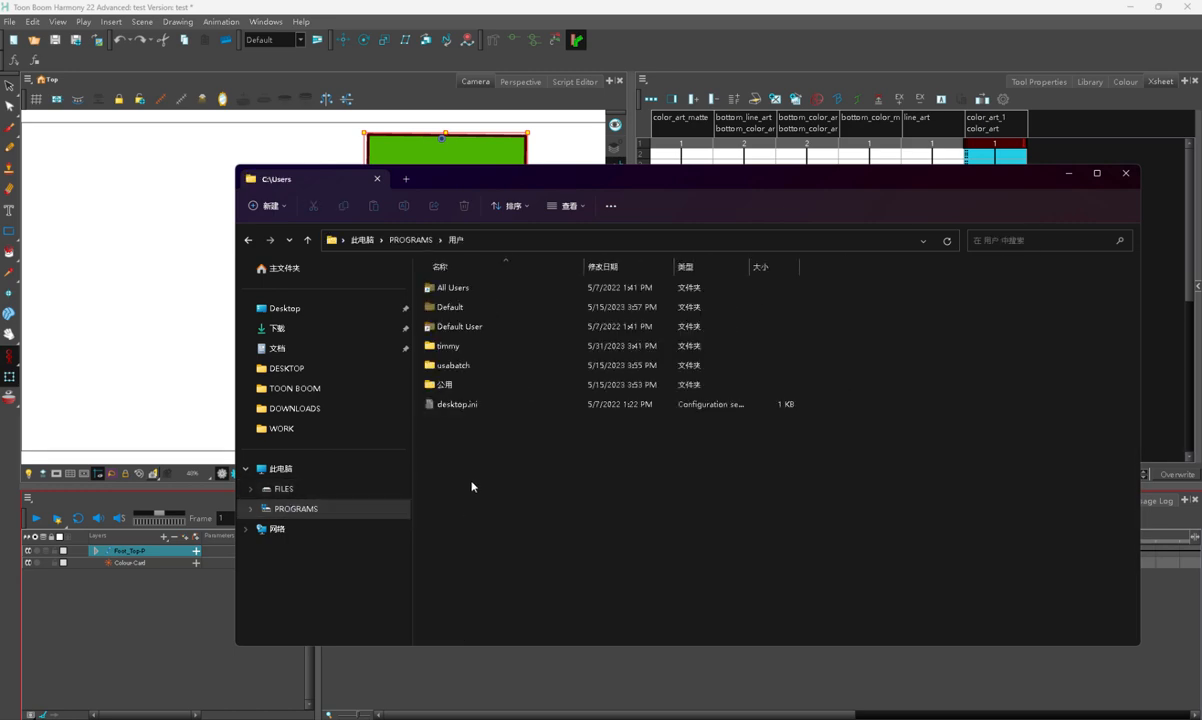
- Go from timmy's home folder through AppData > Roaming > Toon Boom Animation > Toon Boom Harmony Advanced
double_click(448, 345)
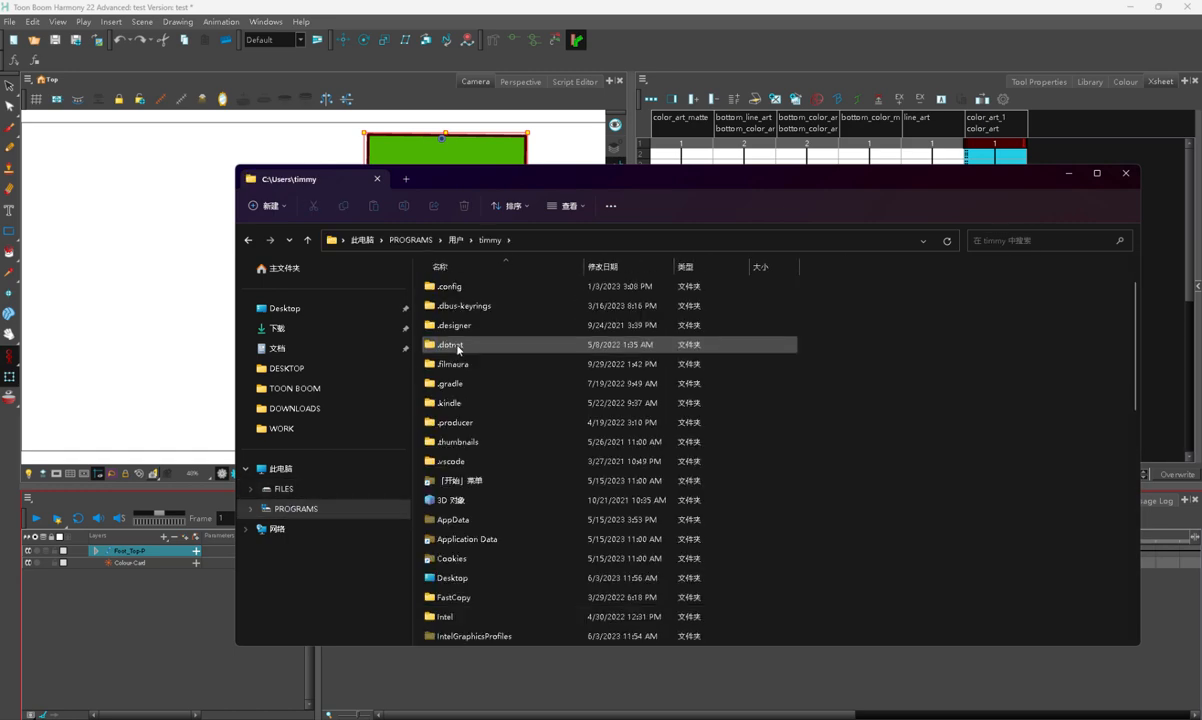
scroll("down", 3)
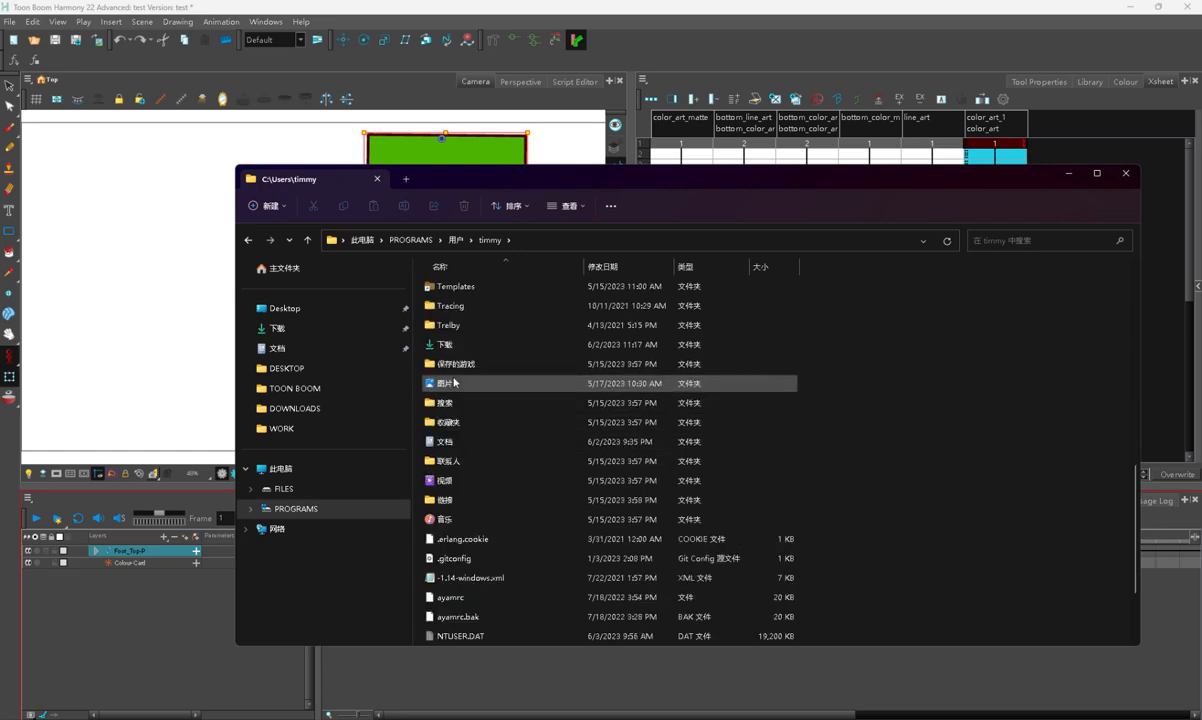
scroll("up", 3)
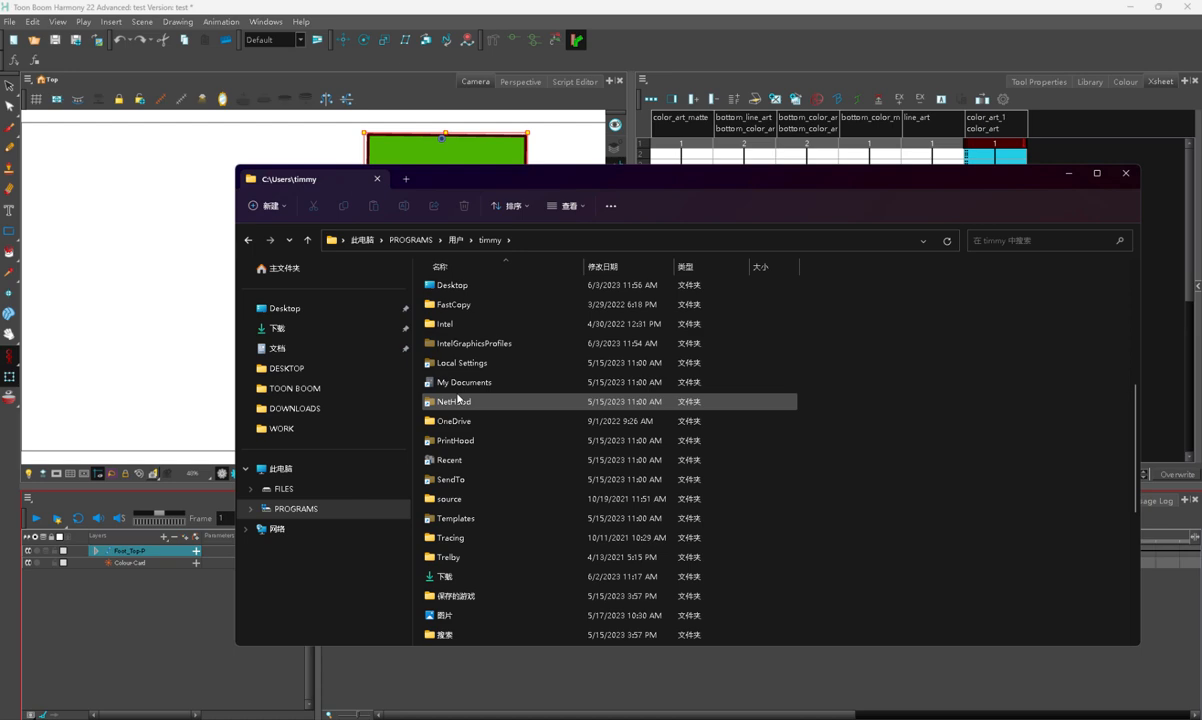
scroll("up", 3)
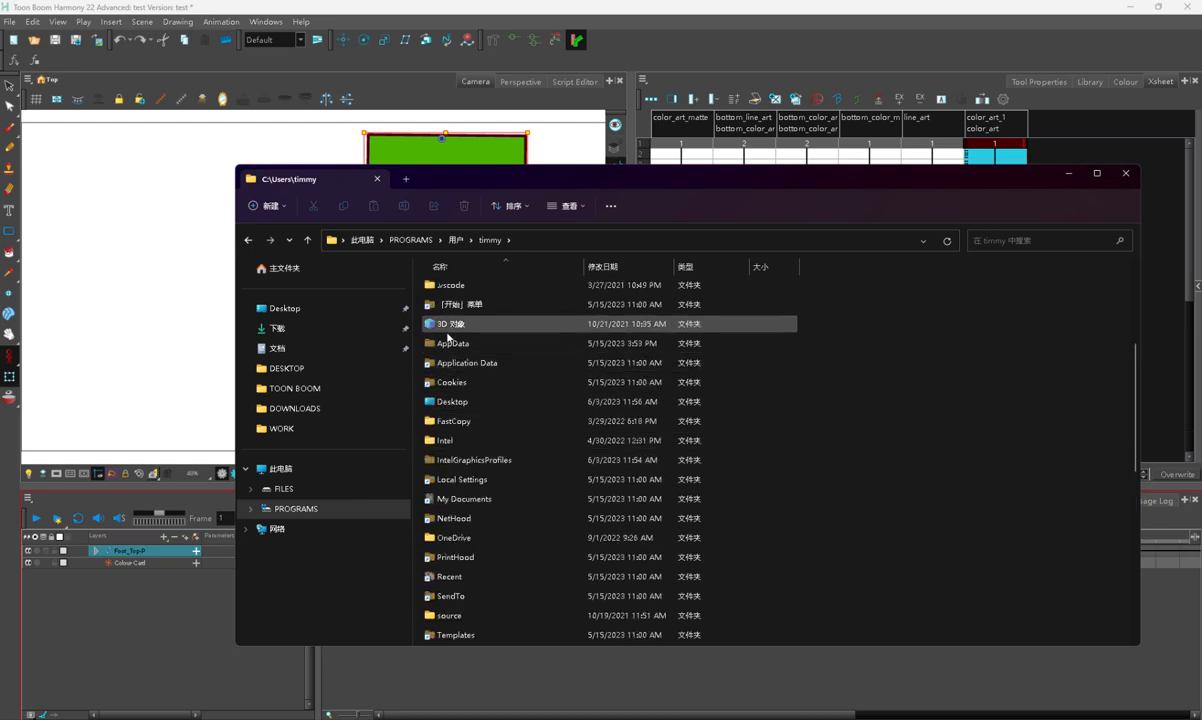
double_click(466, 362)
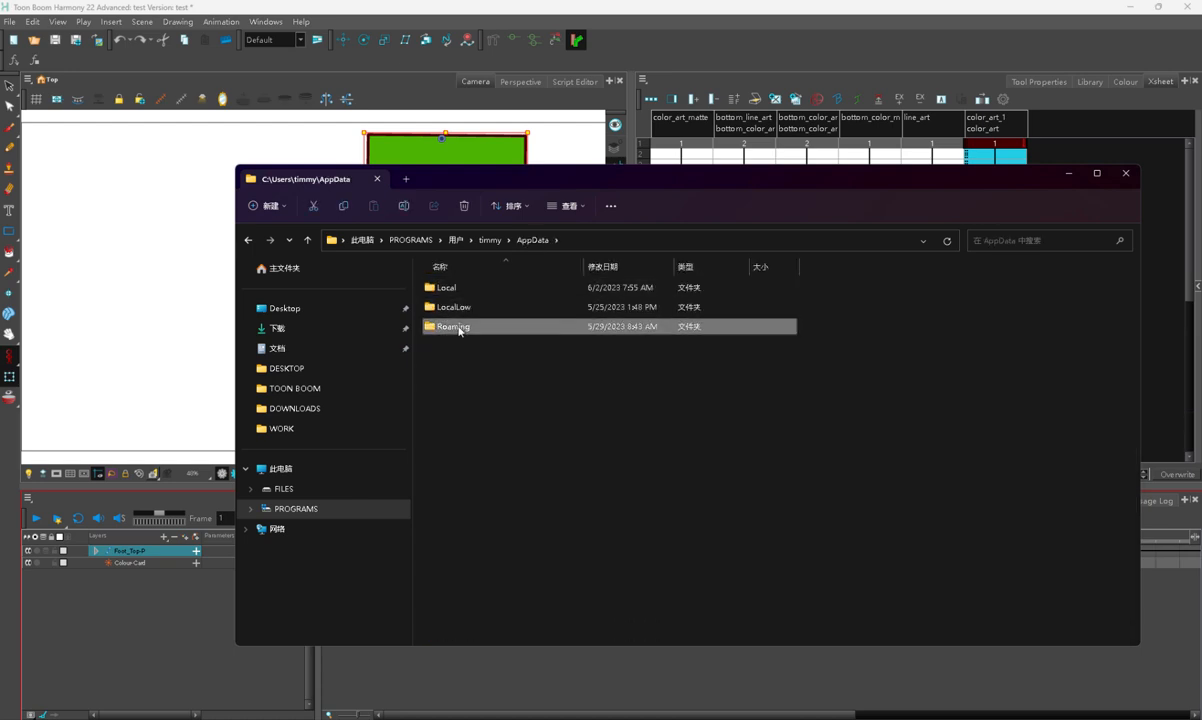
double_click(453, 326)
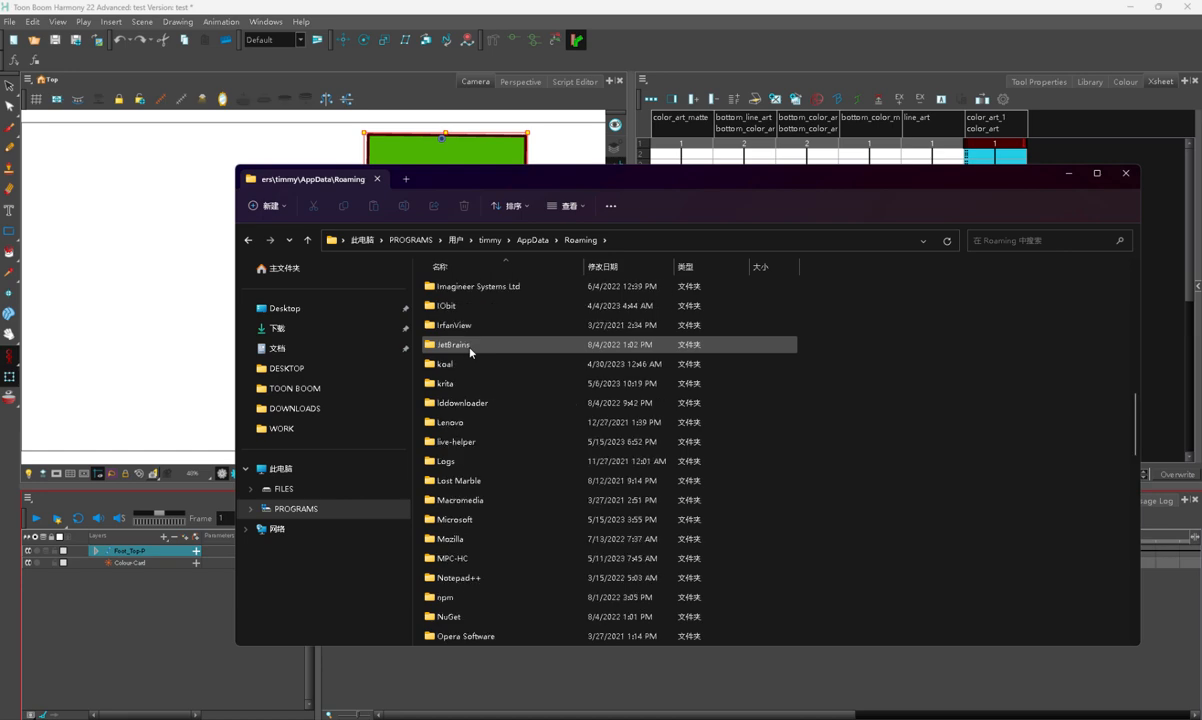
scroll("down", 3)
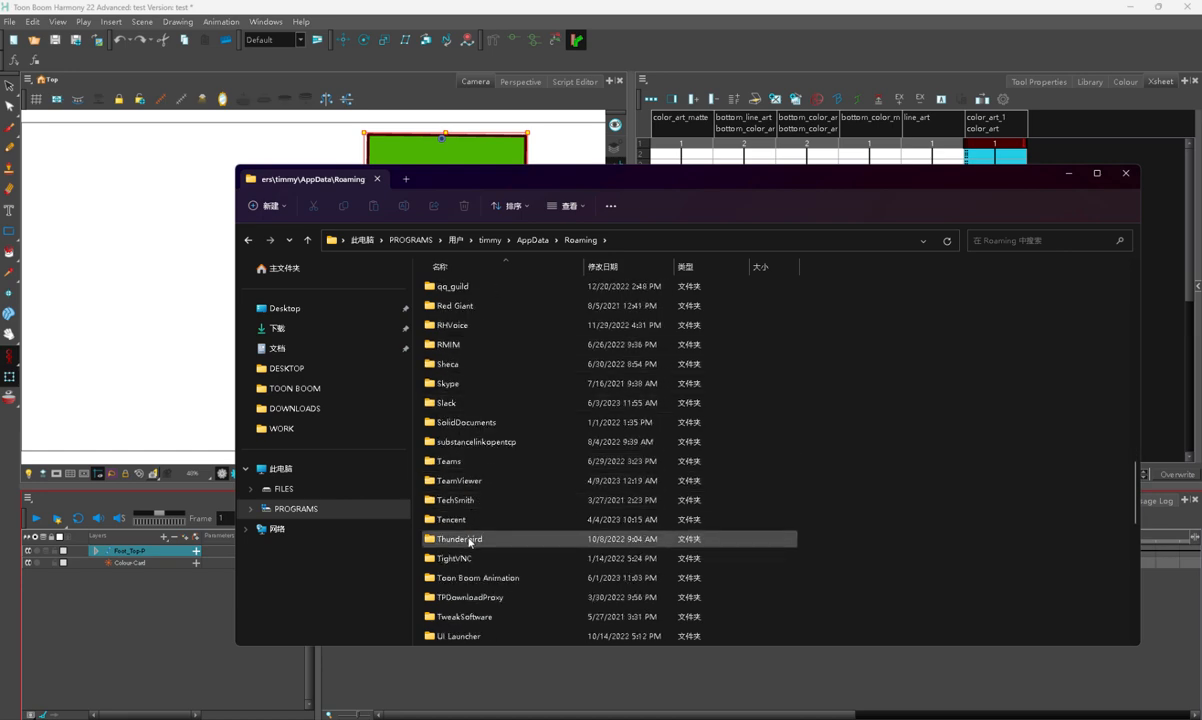
double_click(477, 577)
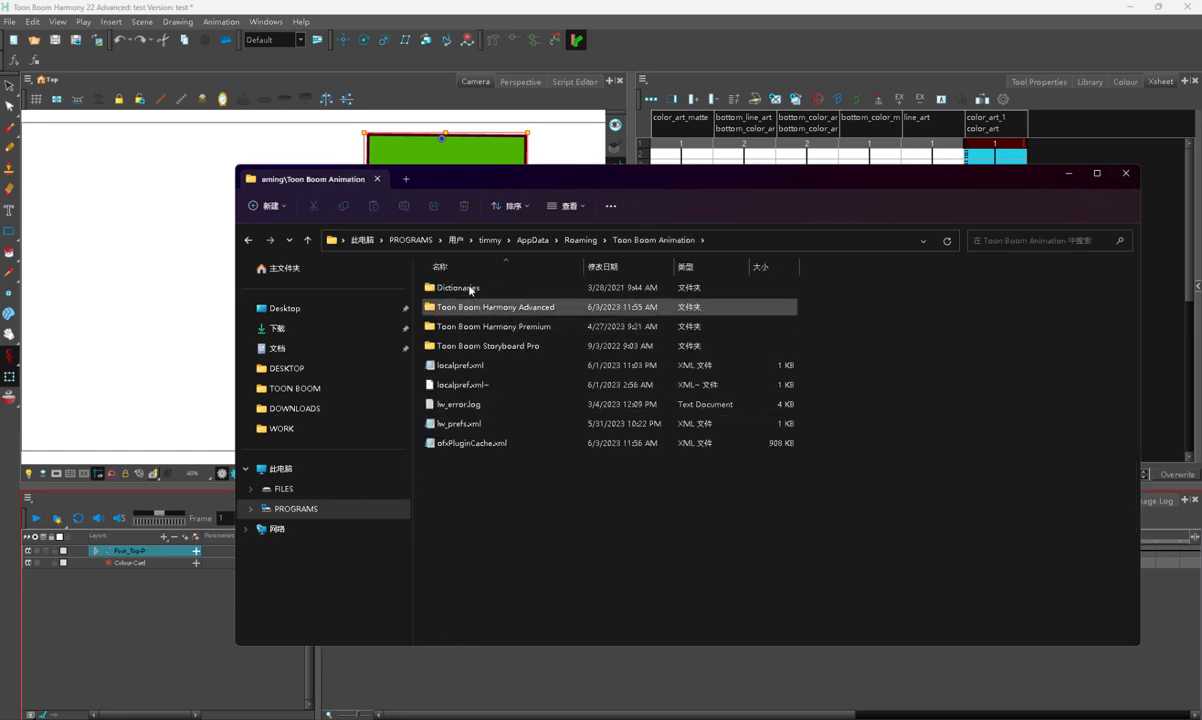
double_click(495, 307)
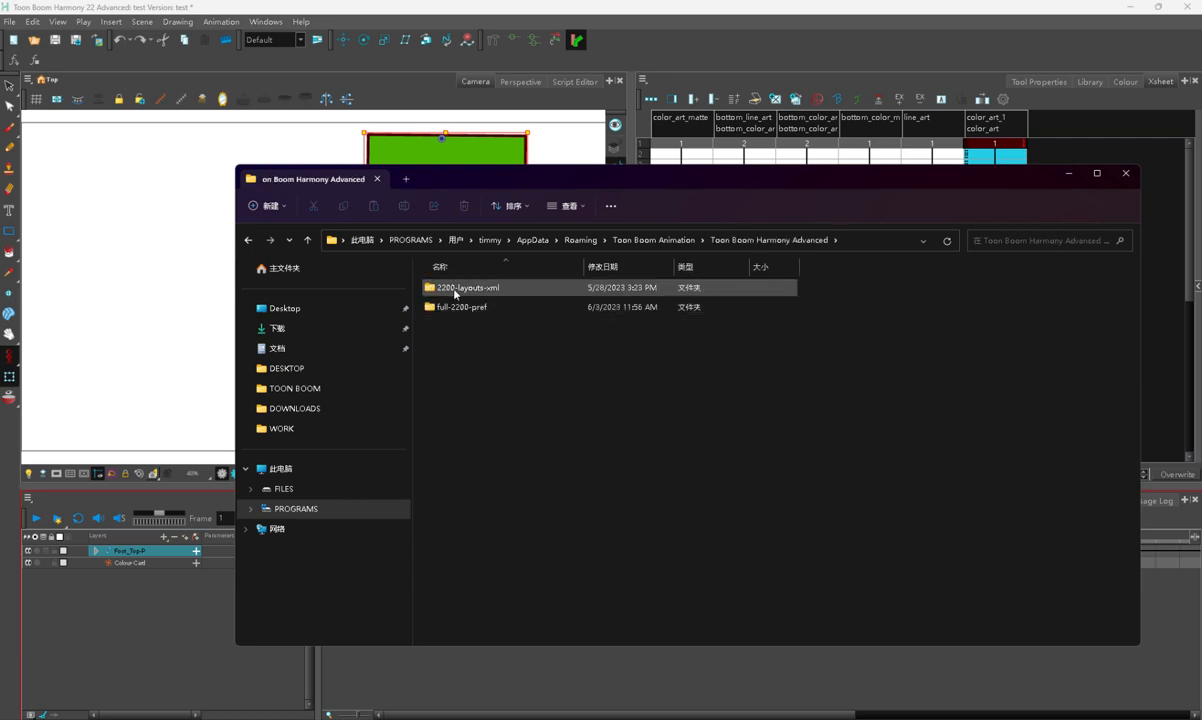
- Make a new folder named 2200-scripts in the Harmony Advanced user folder and open it
left_click(528, 351)
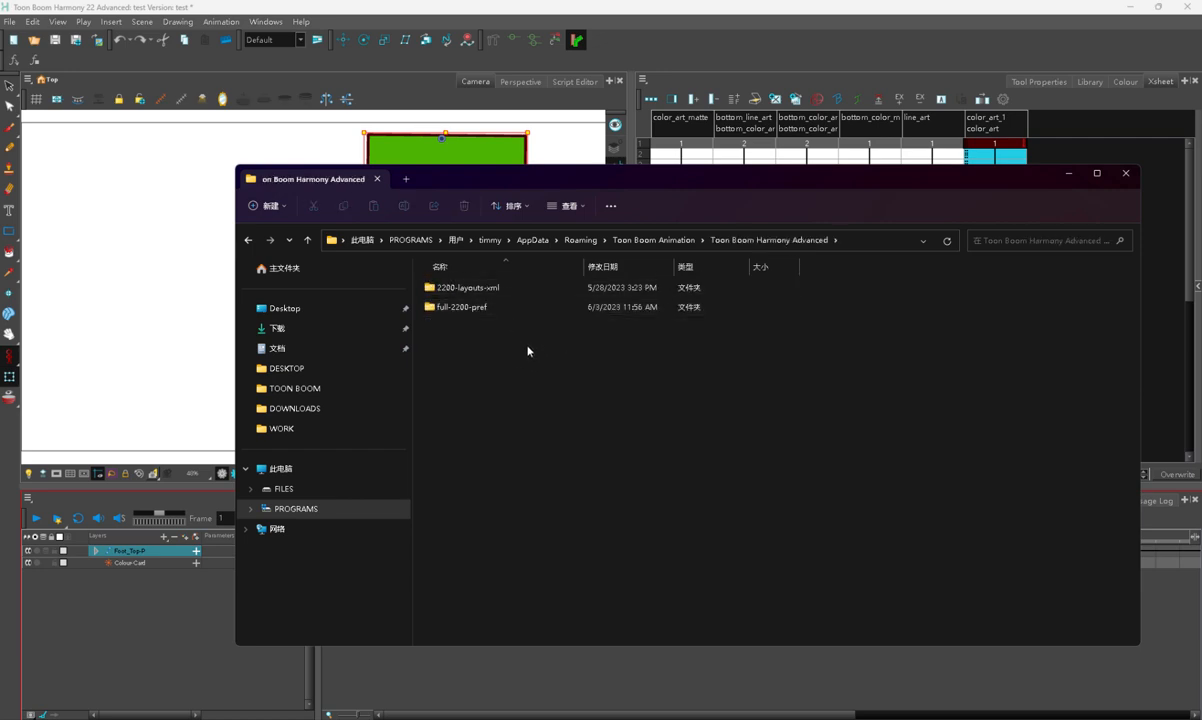
right_click(528, 351)
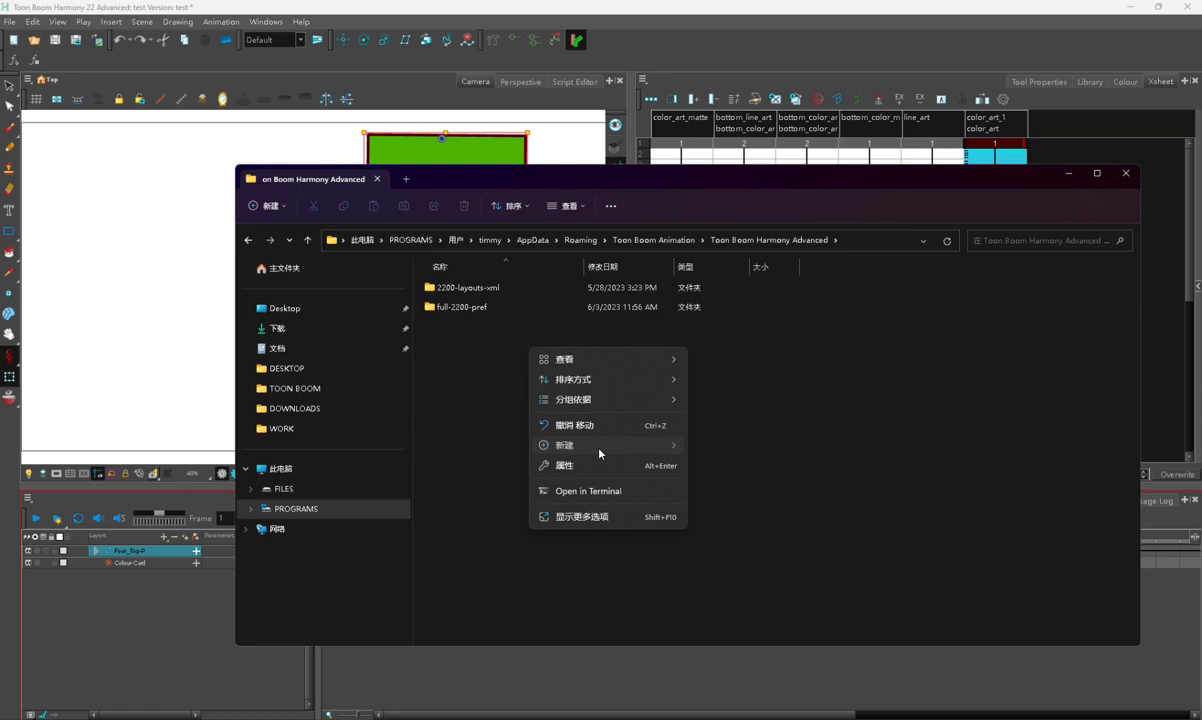
left_click(564, 445)
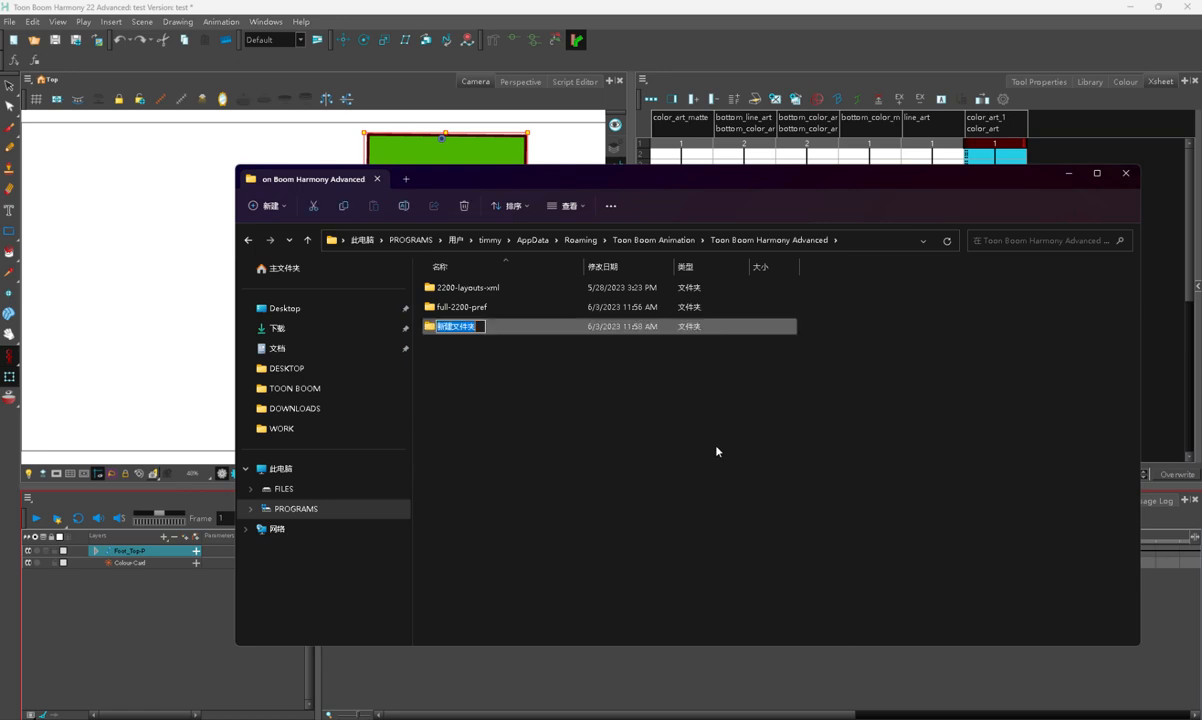
type("20")
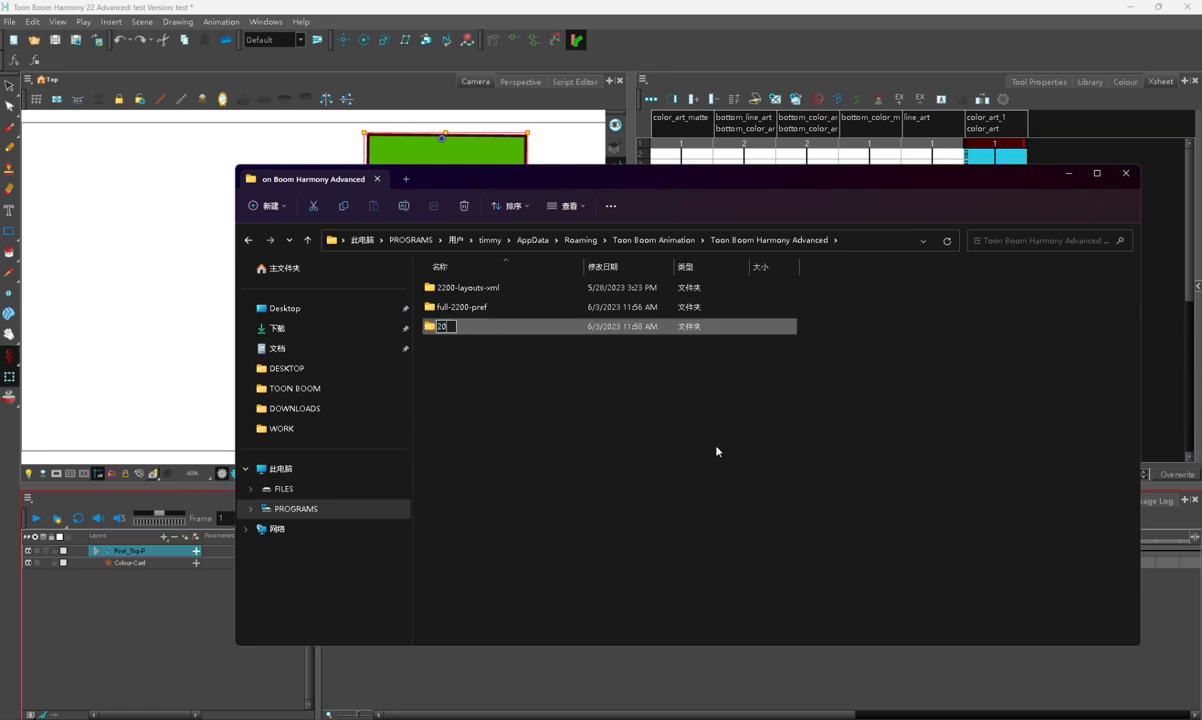
type("2200-scrip")
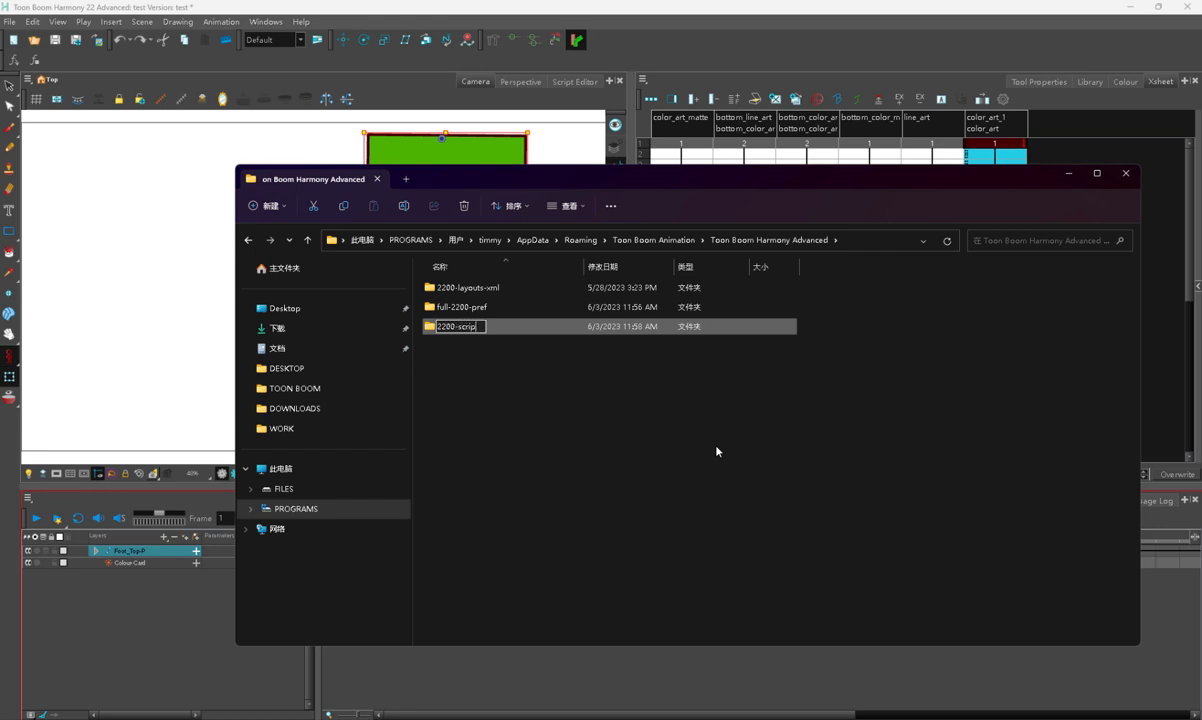
key("Return")
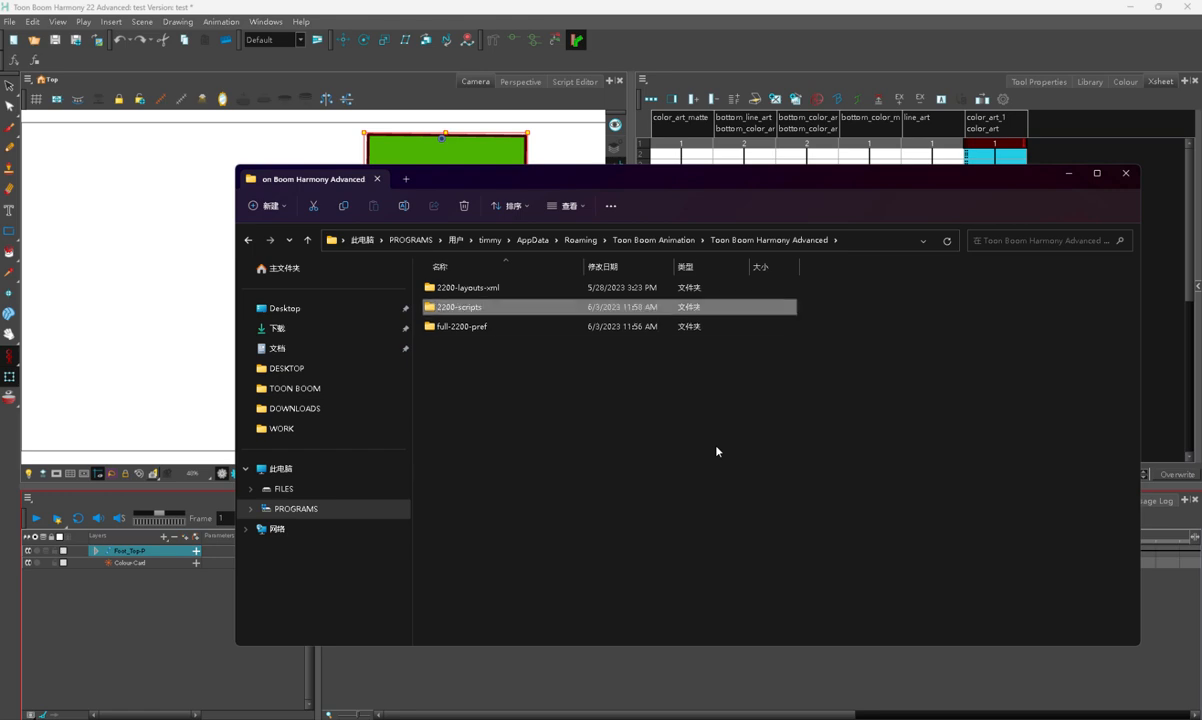
mouse_move(440, 315)
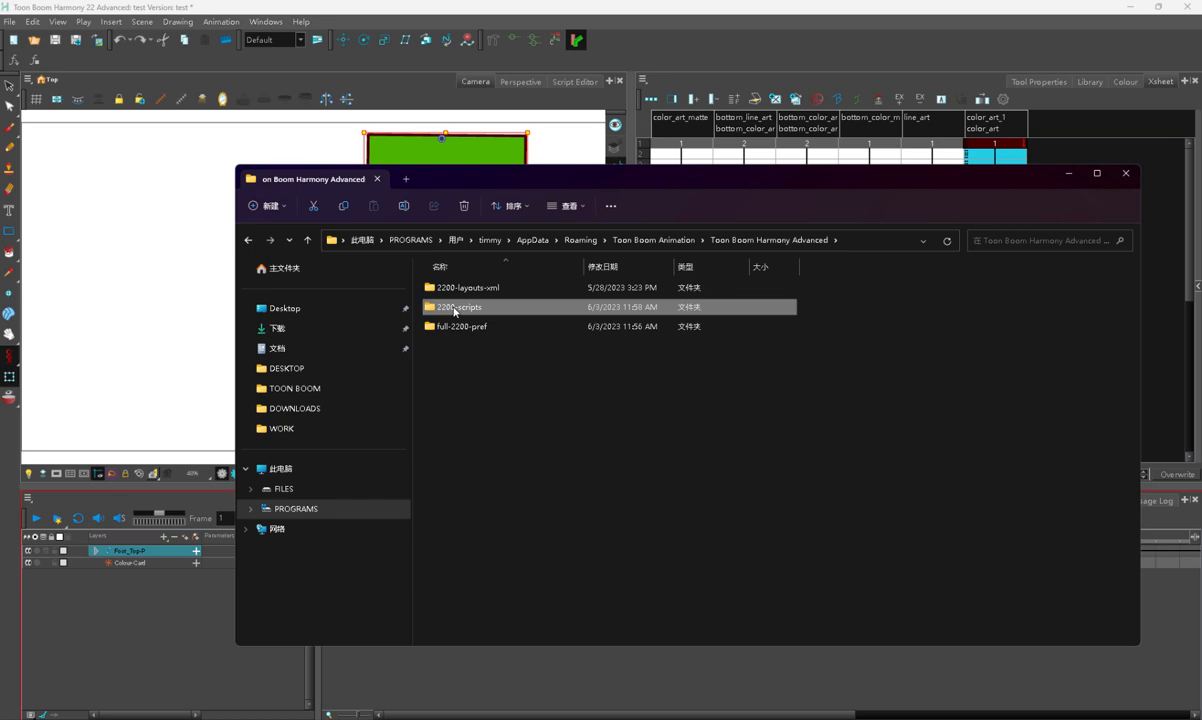
double_click(459, 307)
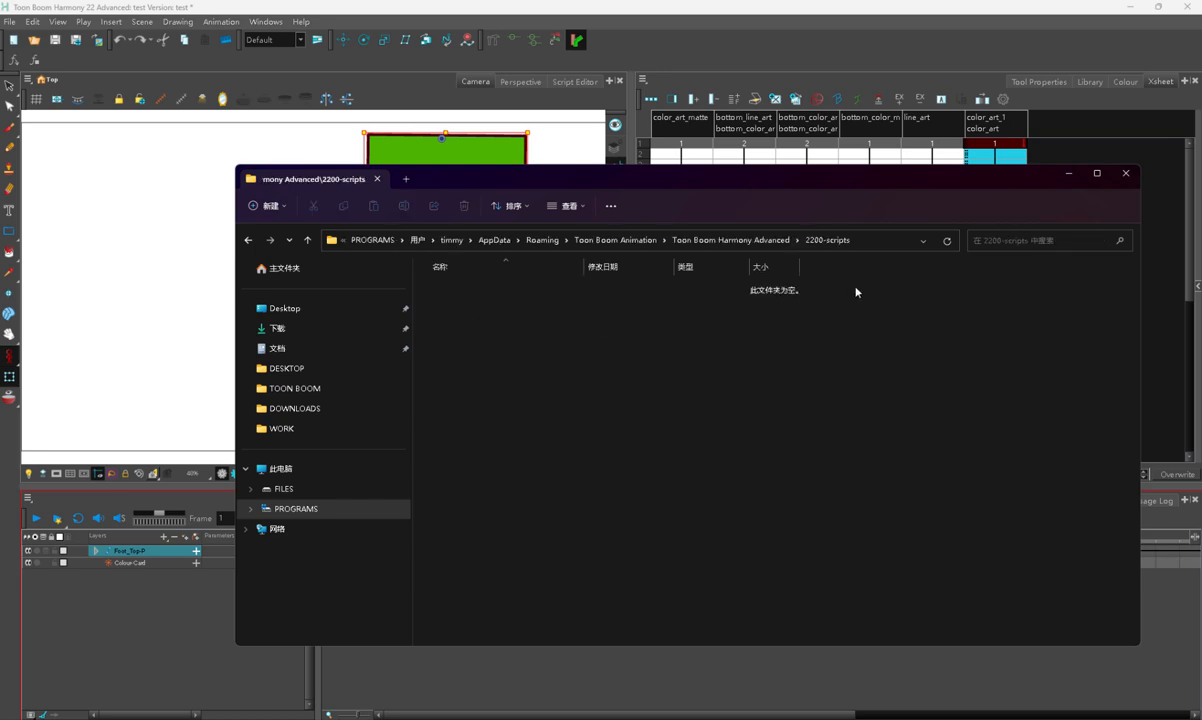
left_click(600, 240)
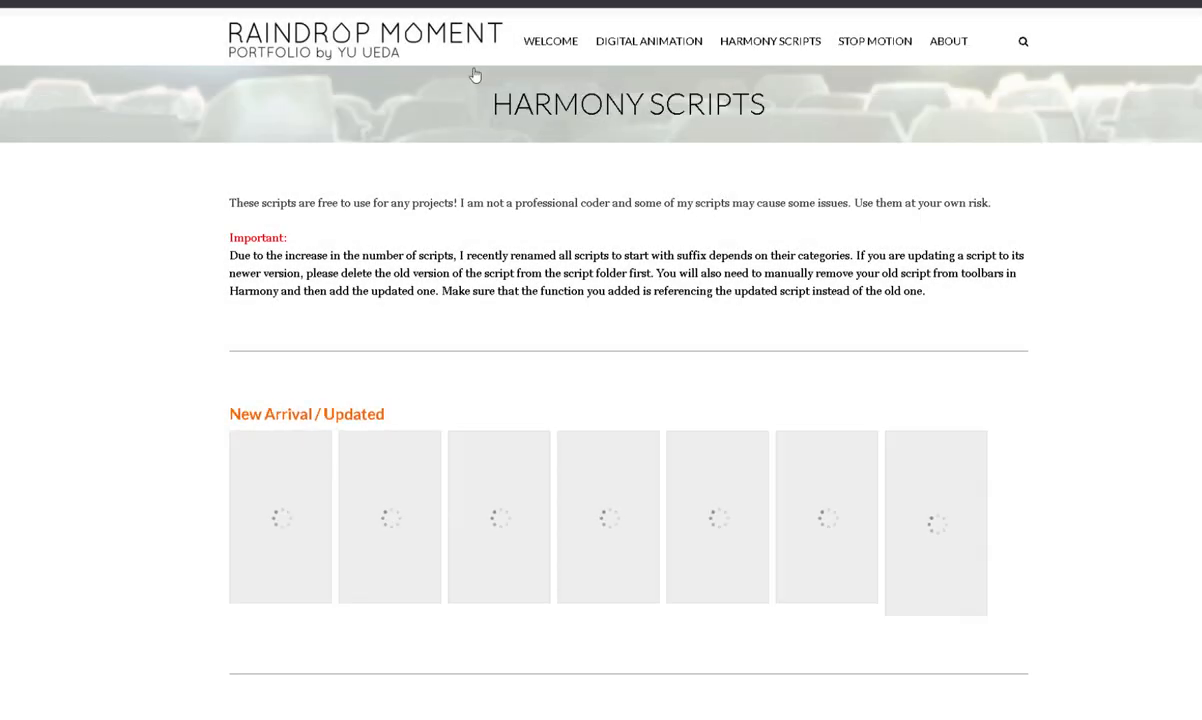
- Find Curve-Envelope Converter under Deformation on the Harmony Scripts page and download it
scroll("down", 3)
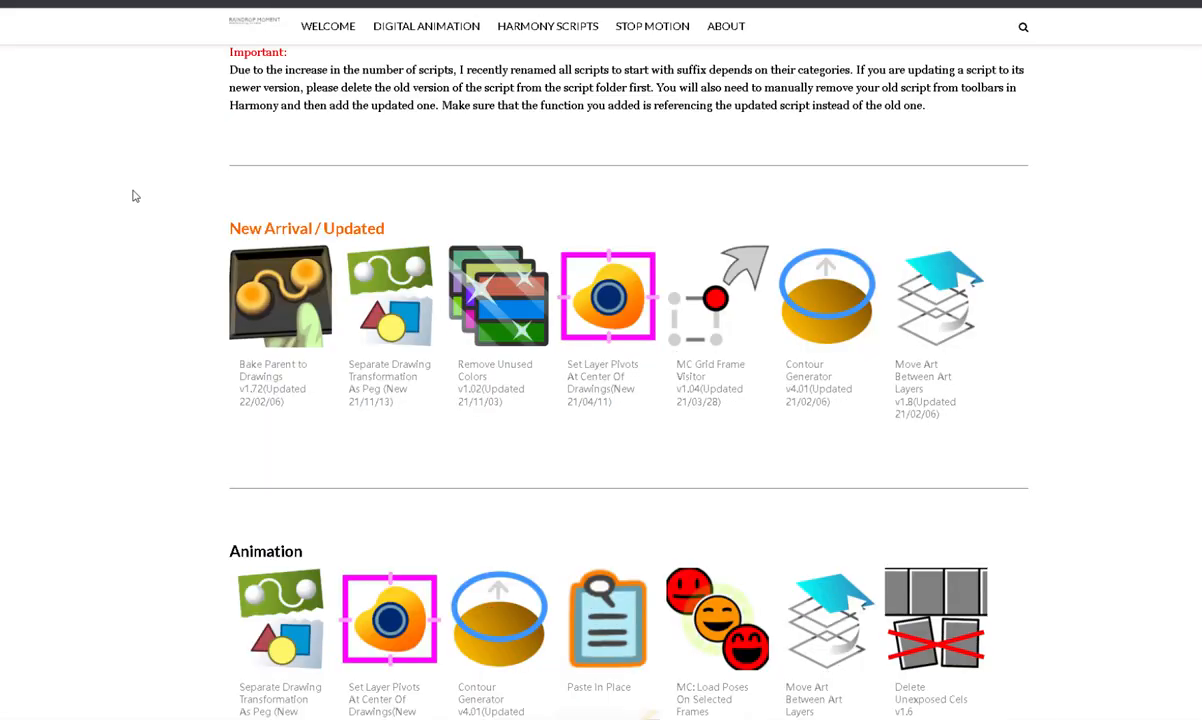
scroll("down", 3)
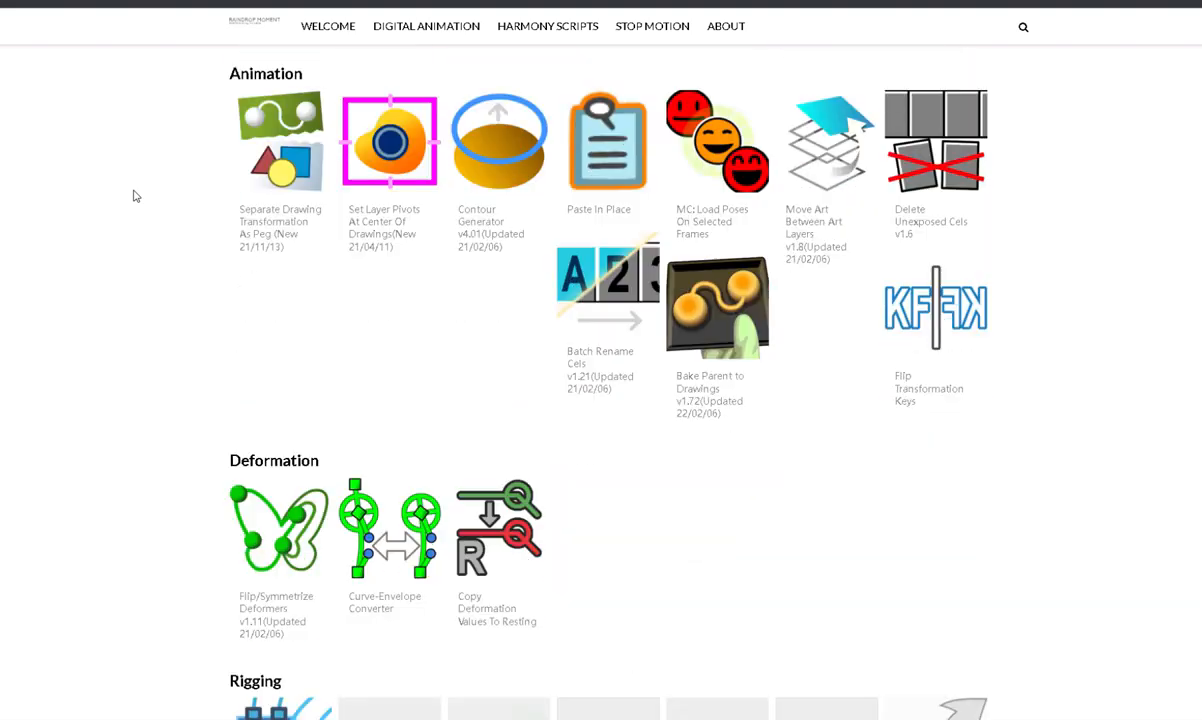
scroll("down", 3)
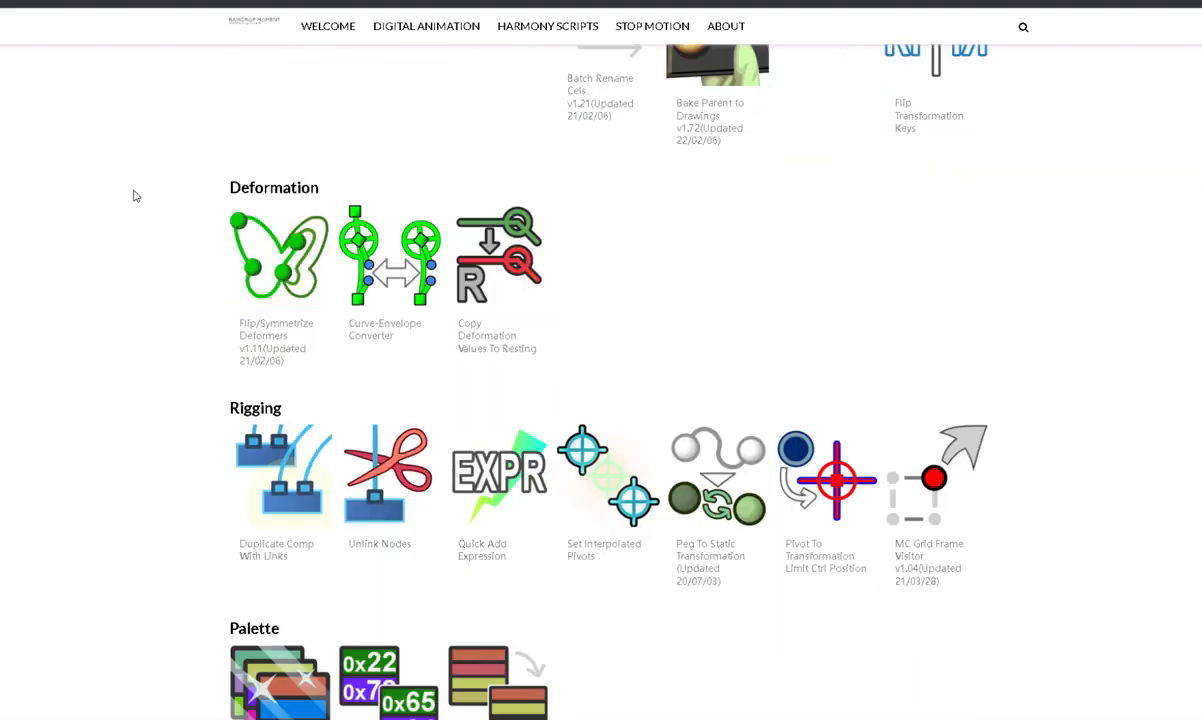
mouse_move(388, 256)
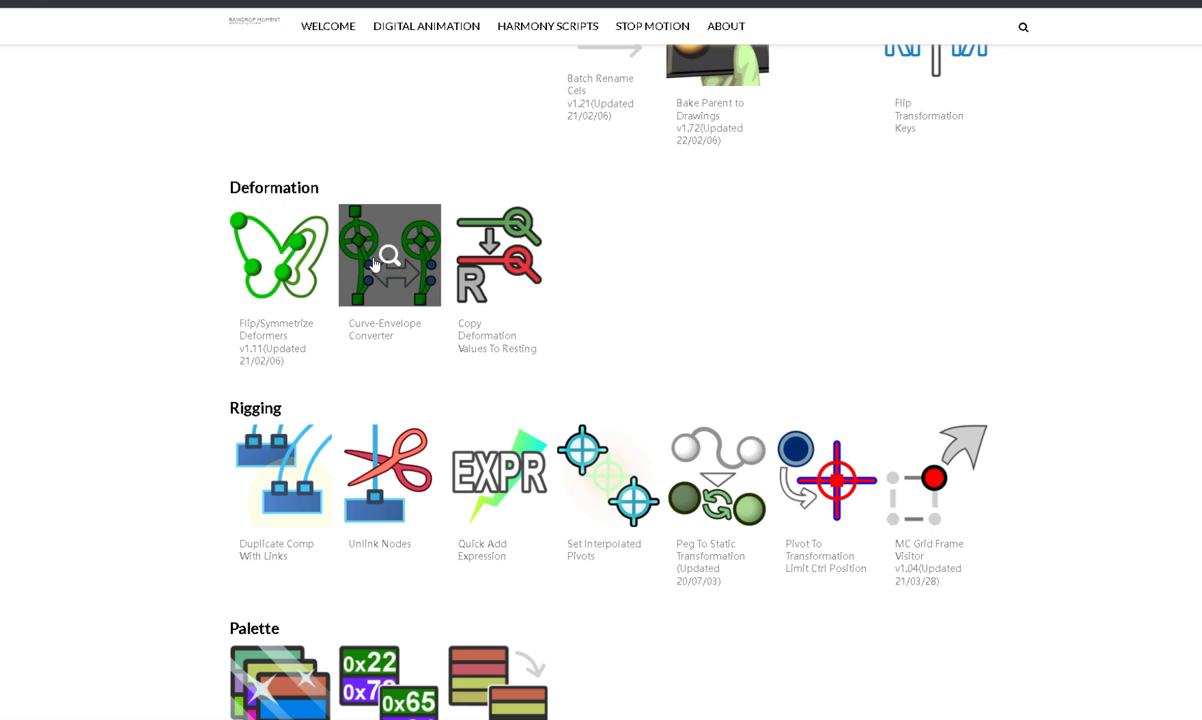
mouse_move(385, 302)
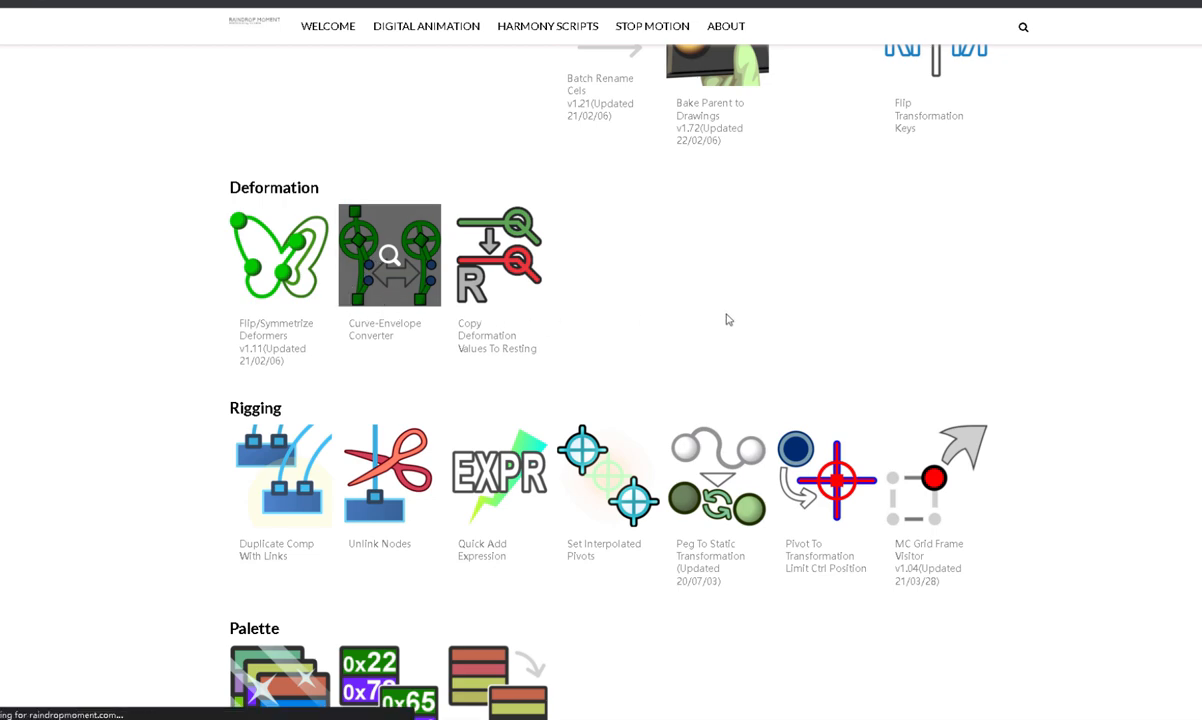
mouse_move(725, 301)
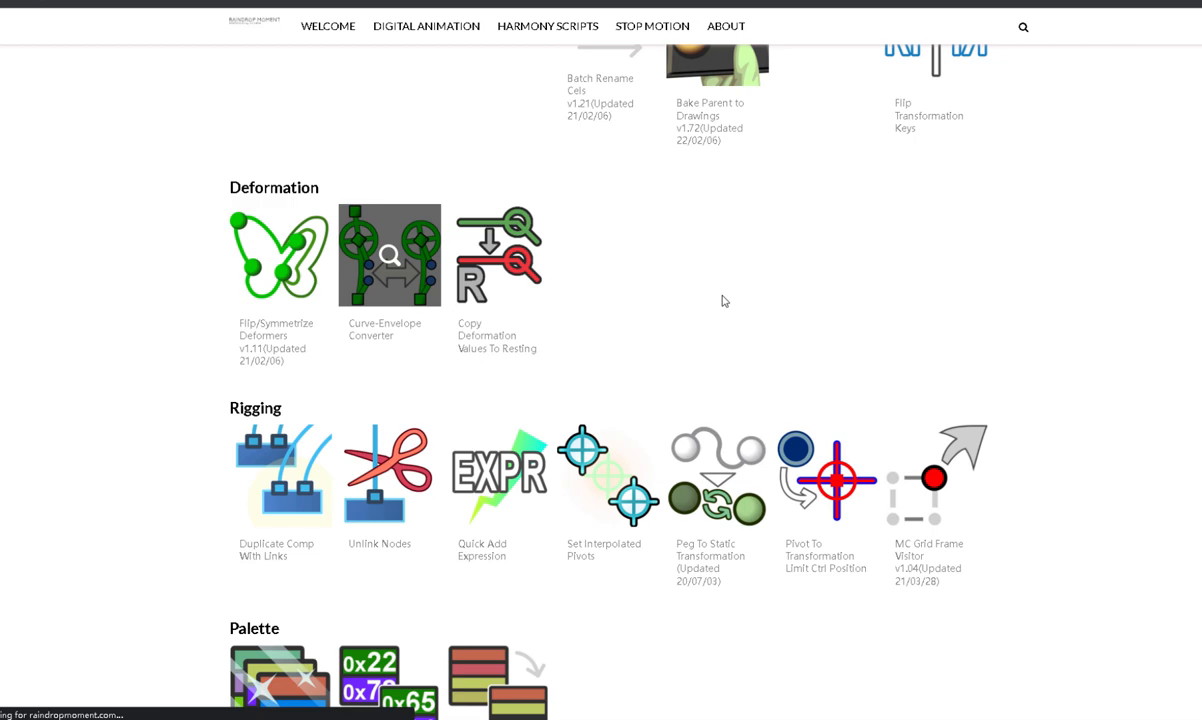
left_click(389, 255)
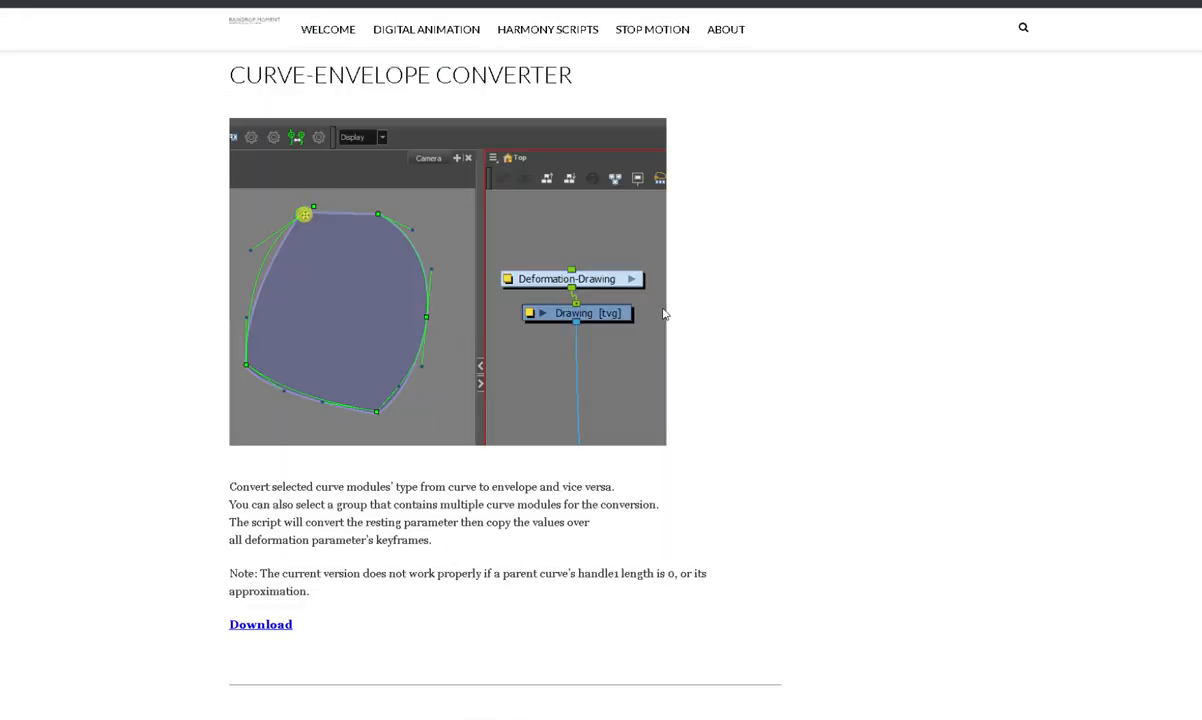
scroll("down", 3)
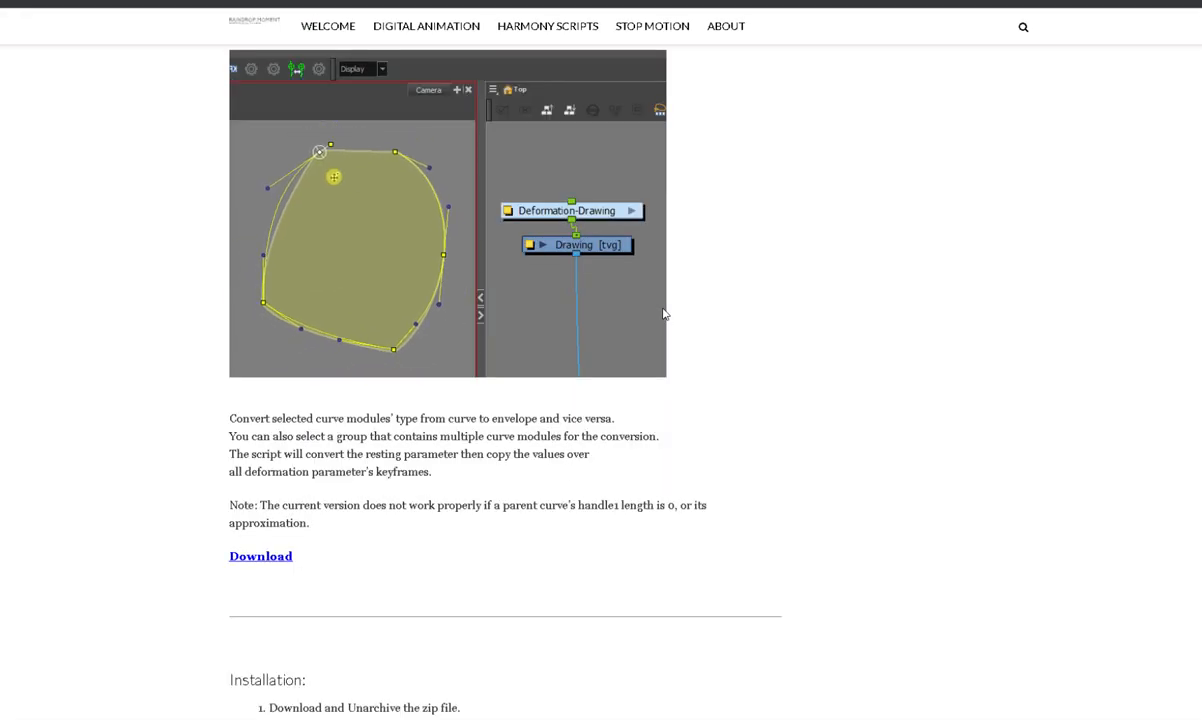
scroll("down", 3)
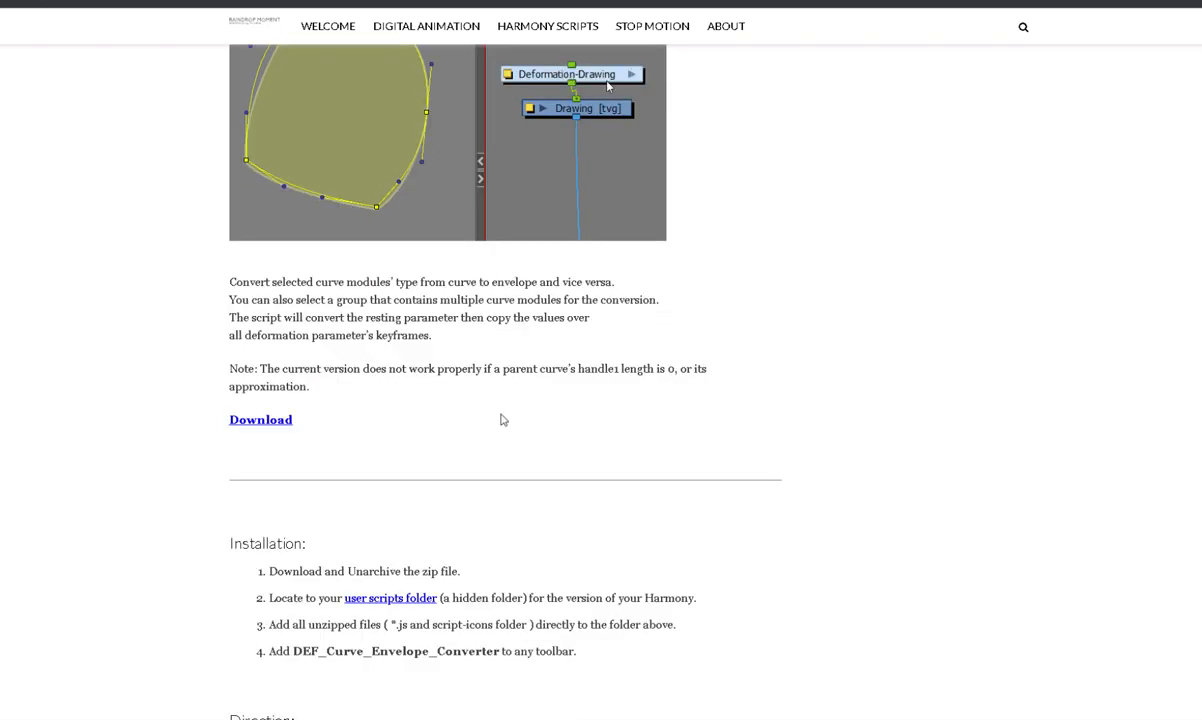
left_click(260, 419)
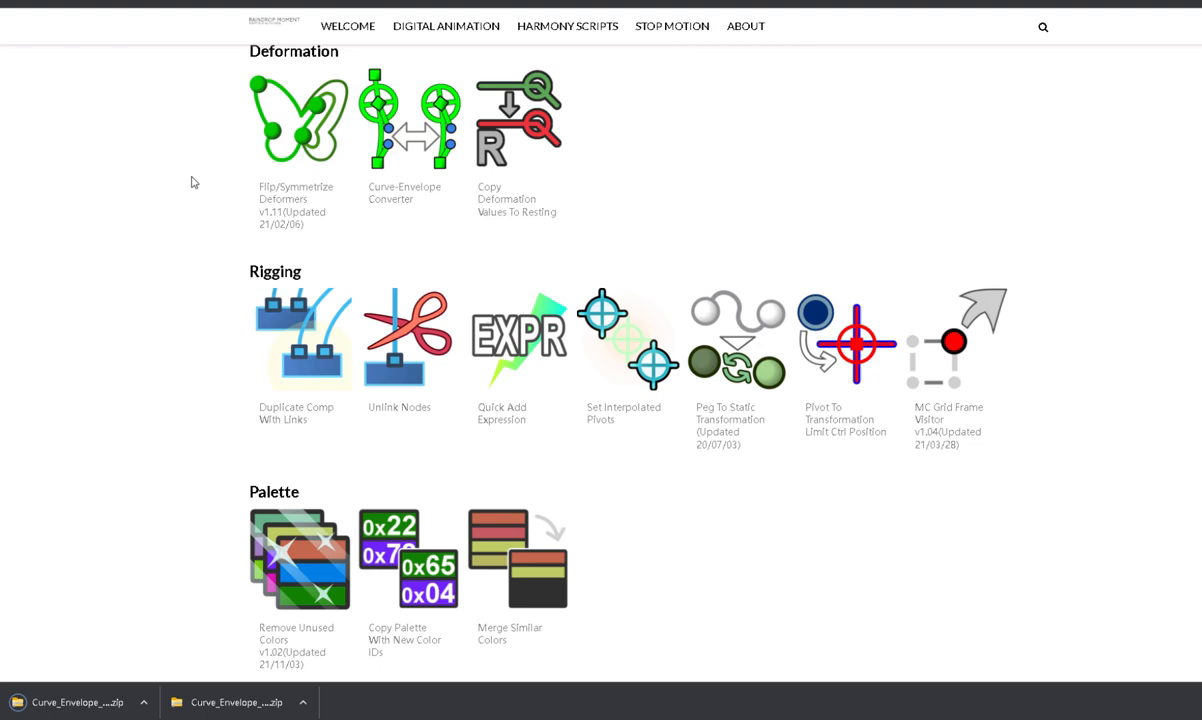
mouse_move(518, 340)
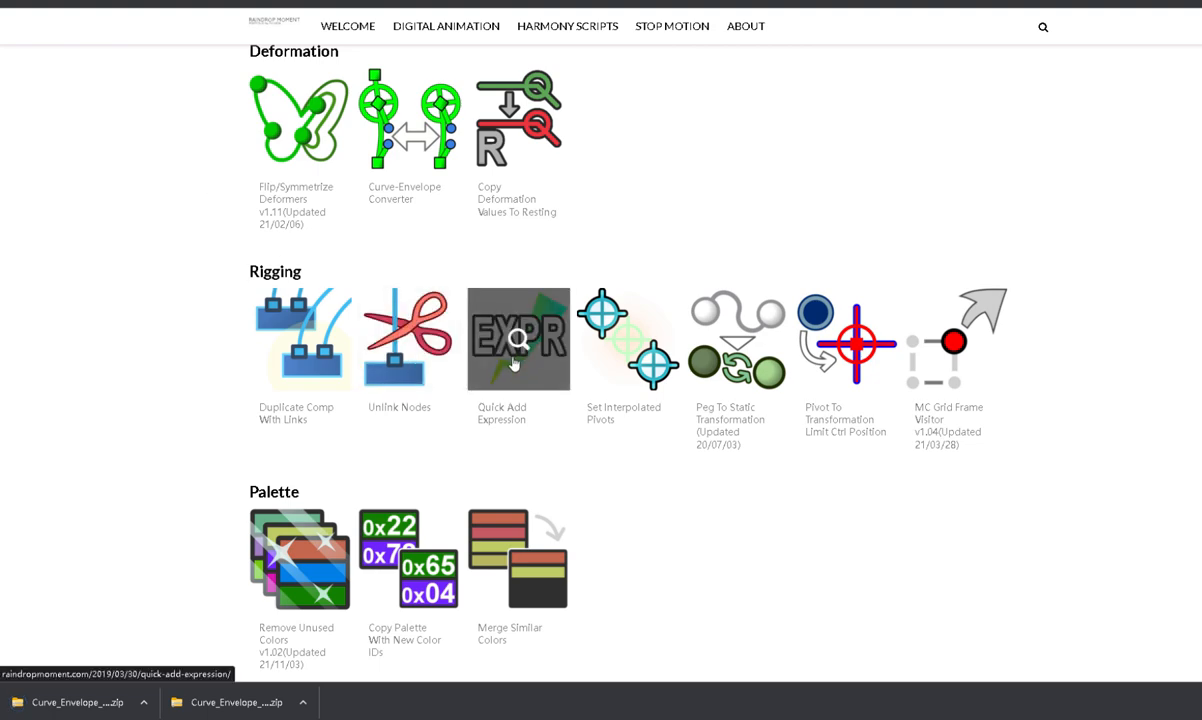
- Open the Quick Add Expression page under Rigging and download its zip
left_click(518, 340)
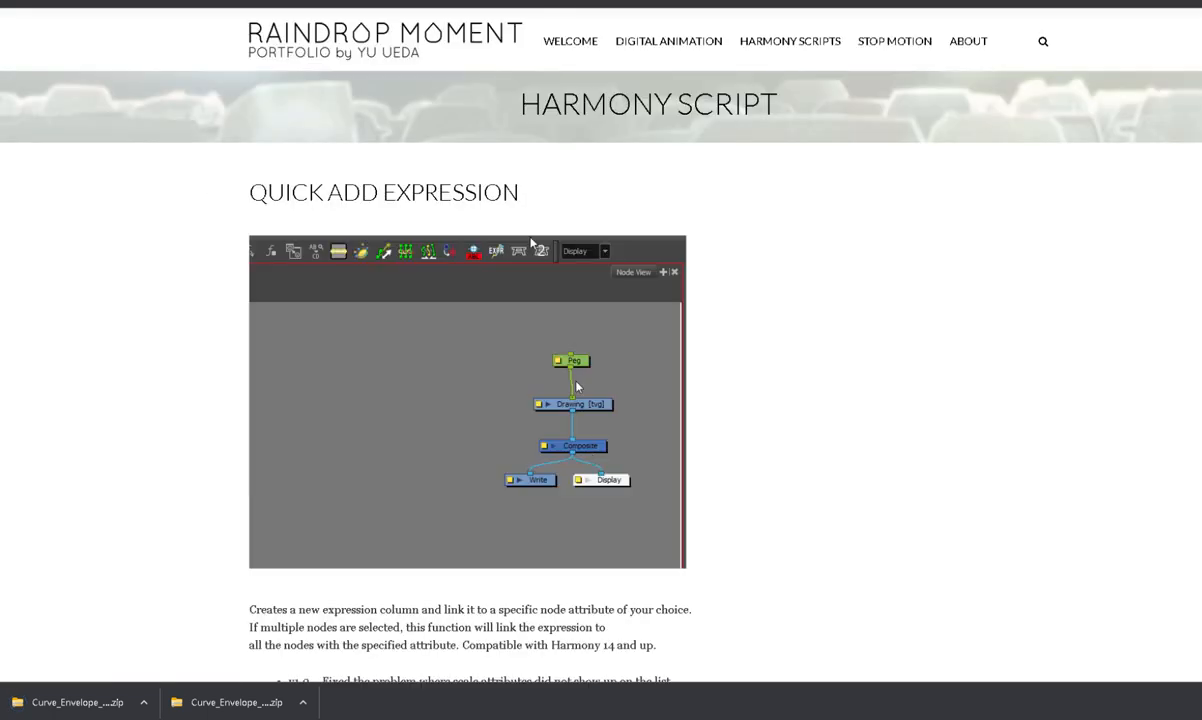
left_click(540, 251)
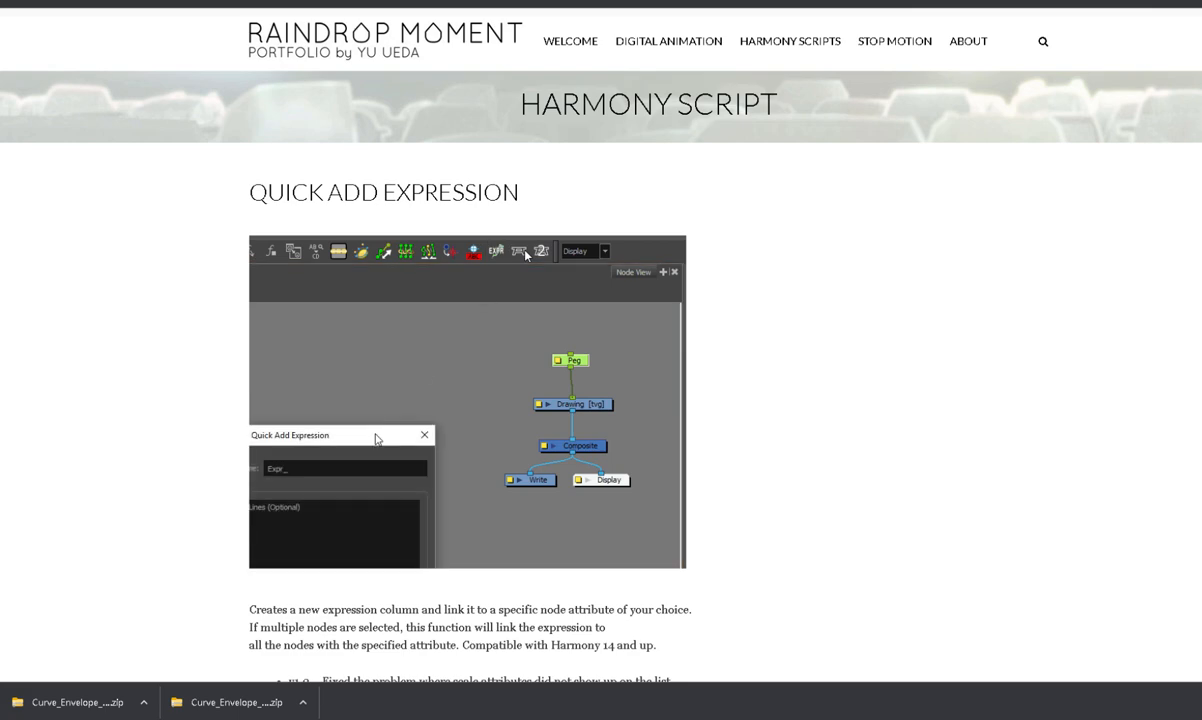
scroll("down", 3)
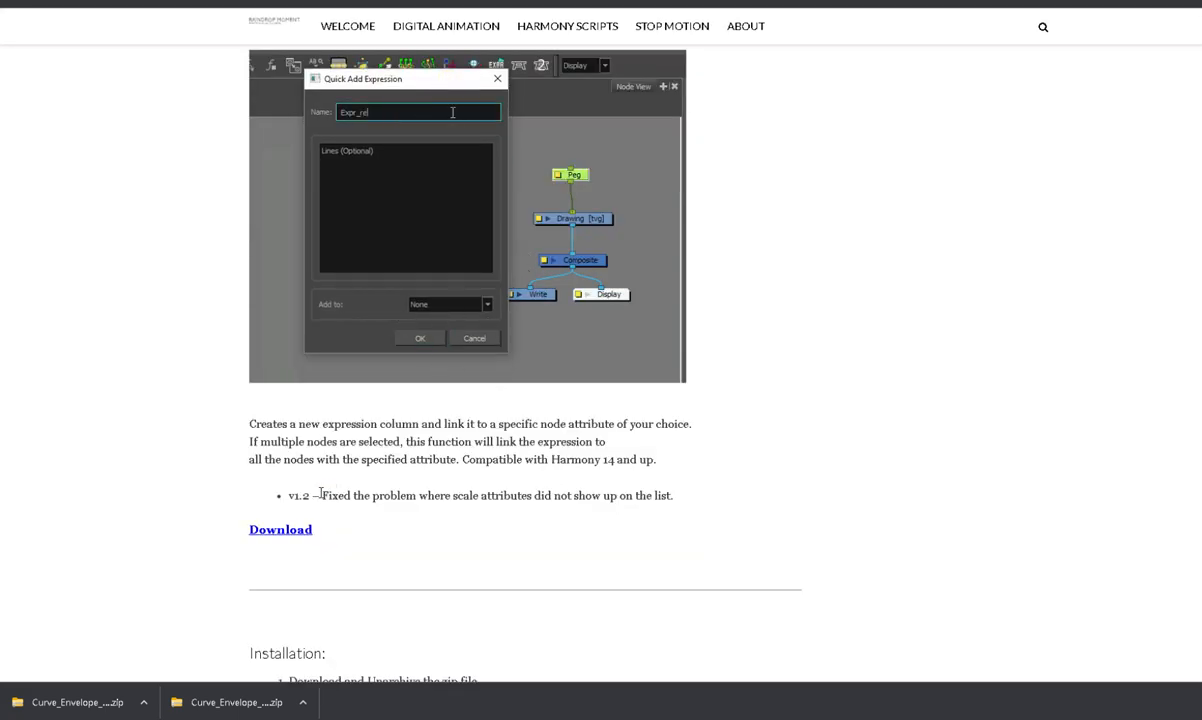
left_click(280, 529)
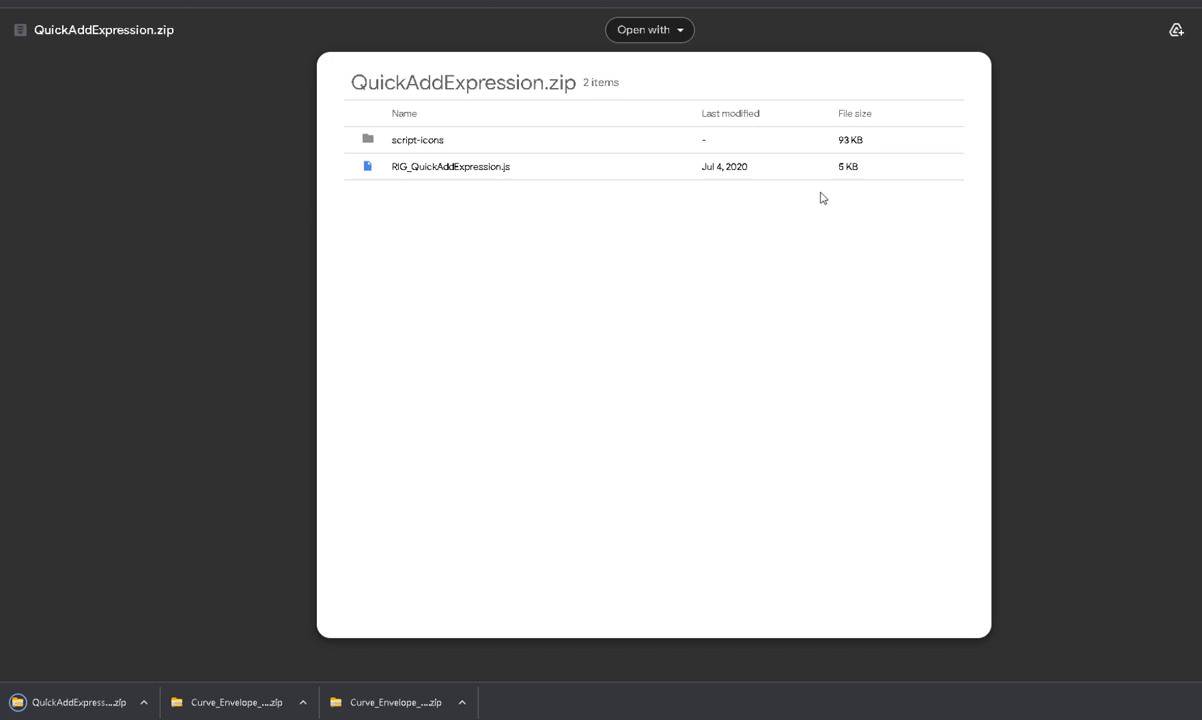
mouse_move(998, 133)
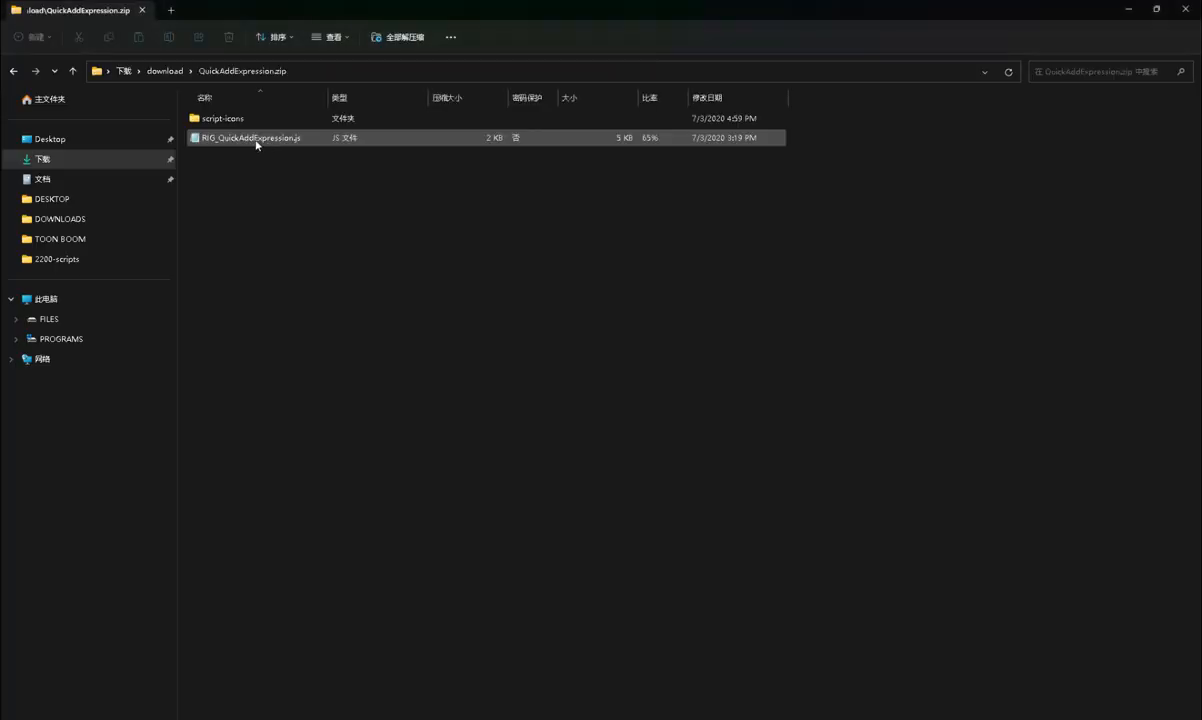
- Copy script-icons and RIG_QuickAddExpression.js from QuickAddExpression.zip into 2200-scripts
right_click(251, 137)
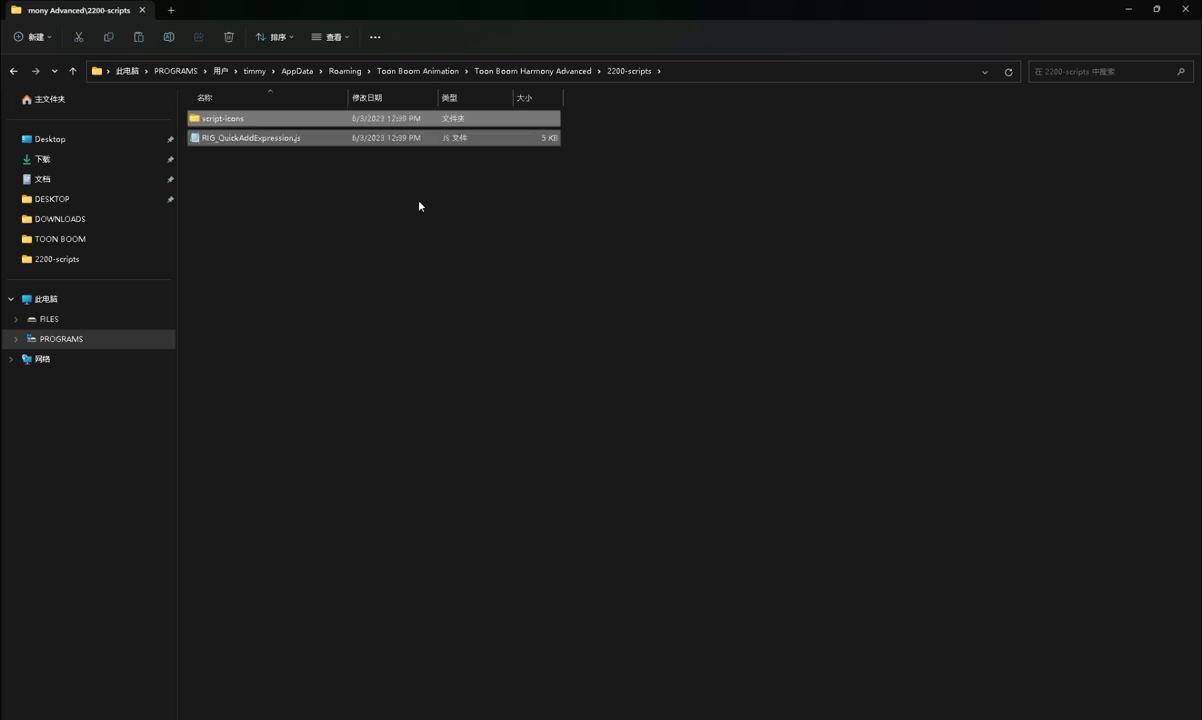
left_click(419, 206)
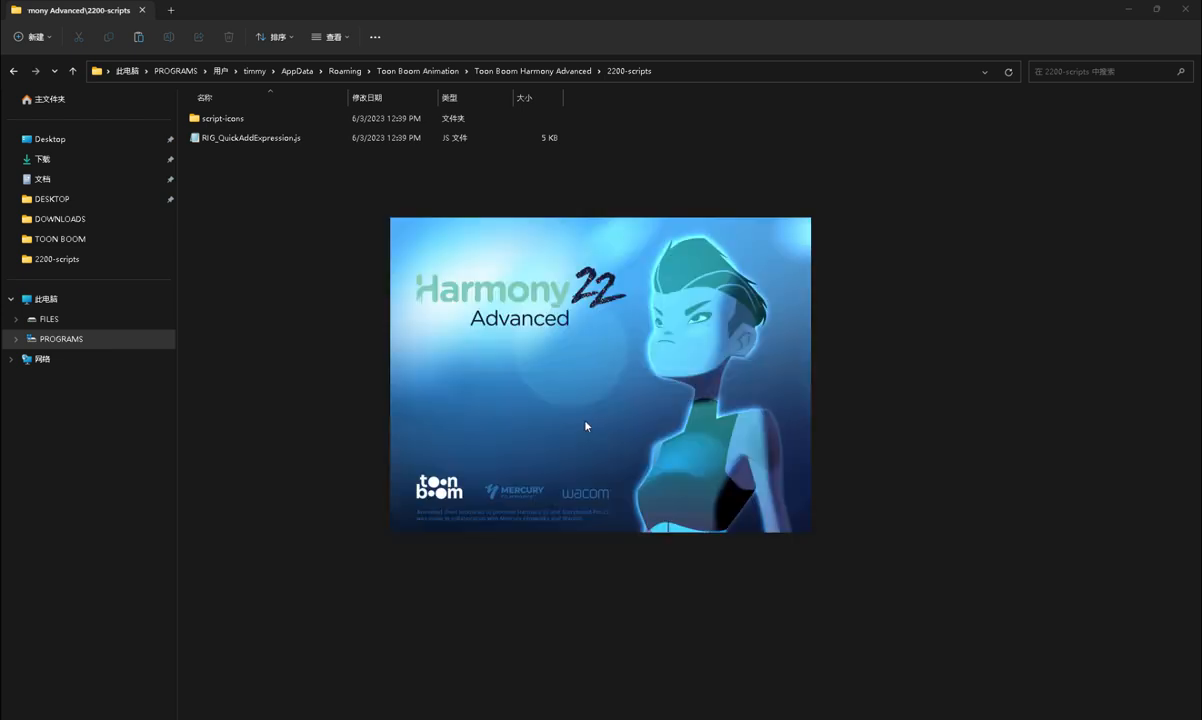
mouse_move(941, 232)
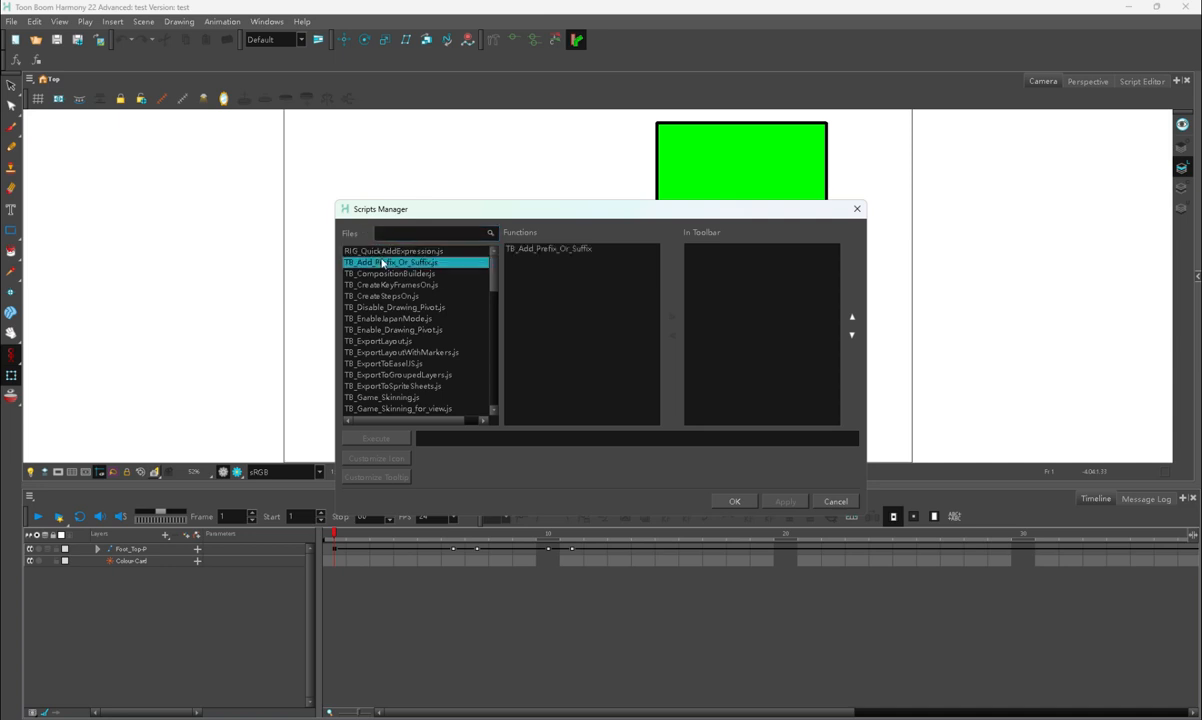
- Add RIG_QuickAddExpression.js to the toolbar in the Scripts Manager and confirm with OK
left_click(393, 250)
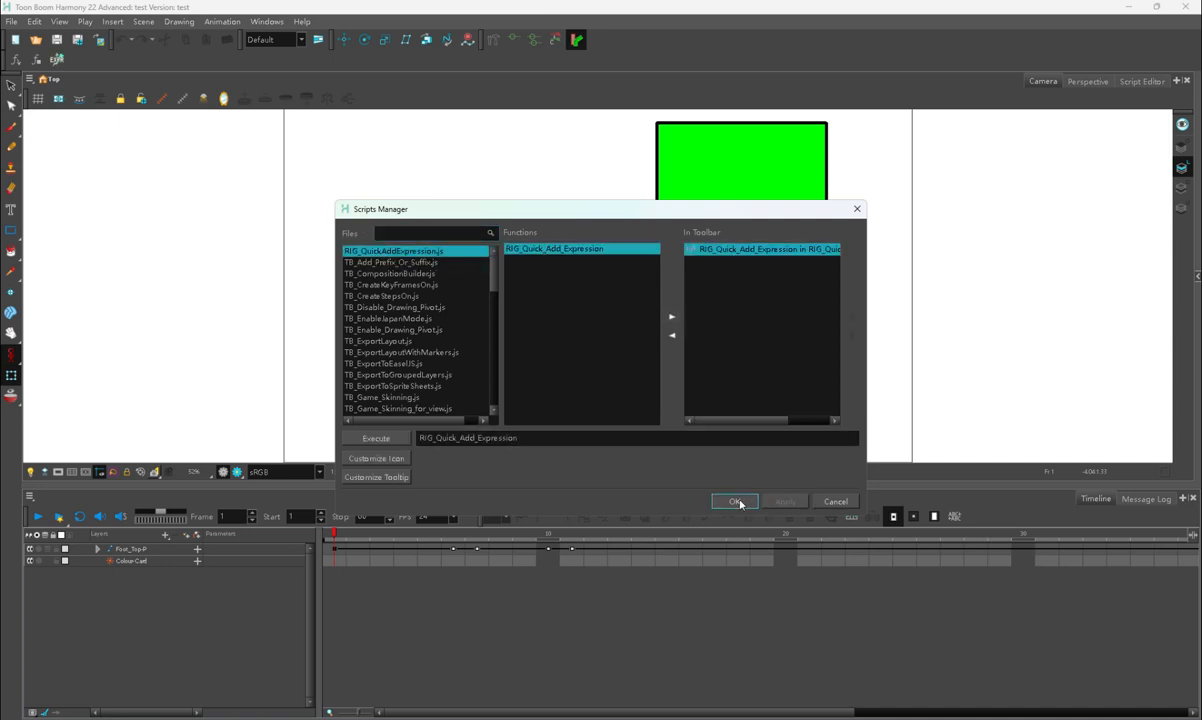
left_click(735, 501)
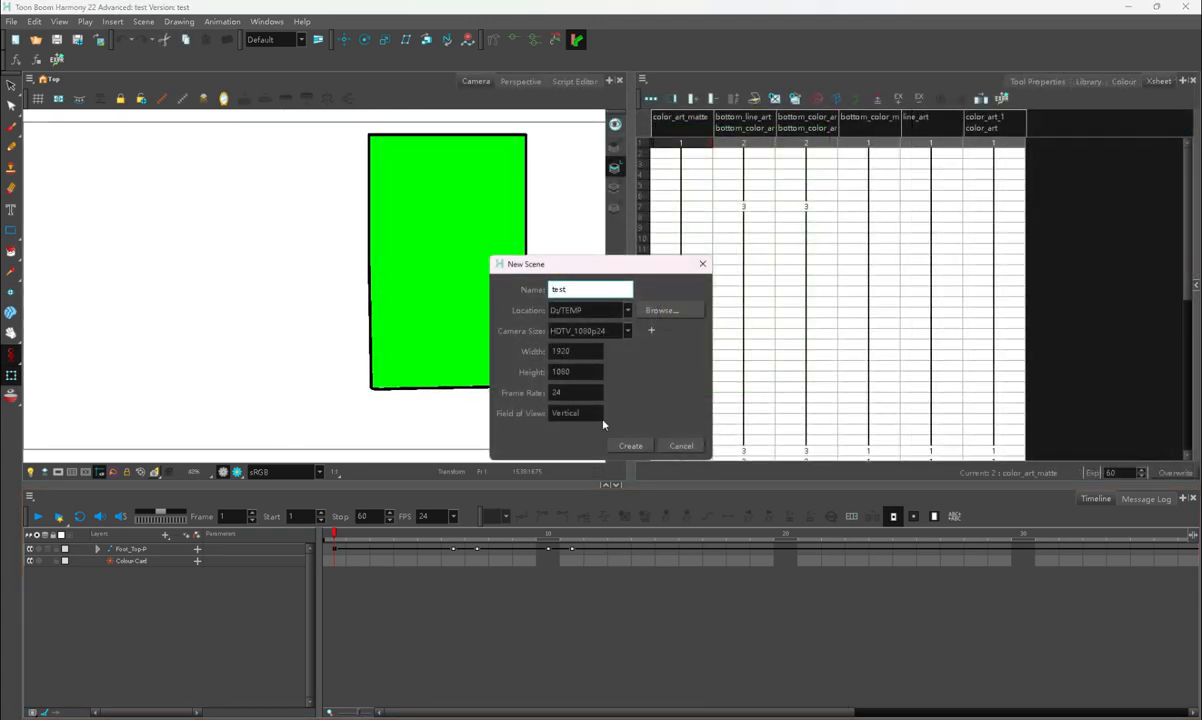
- Create the new scene test12 and draw a tall rectangle near the stage centre
left_click(630, 445)
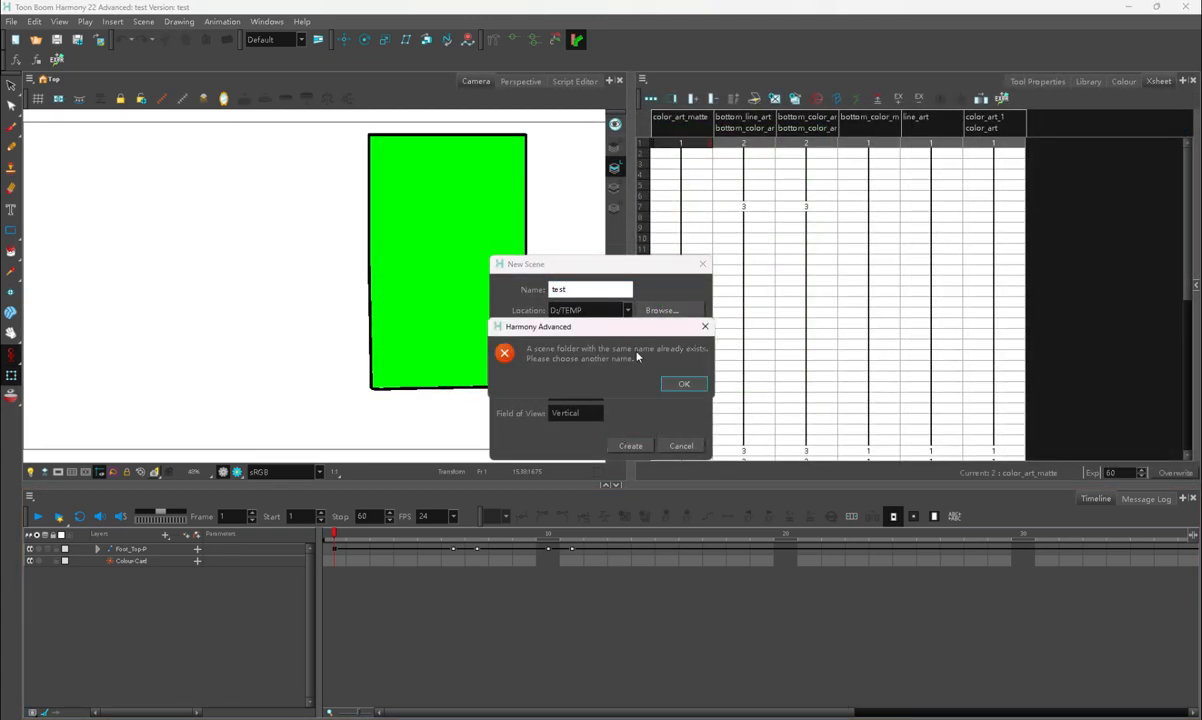
left_click(684, 384)
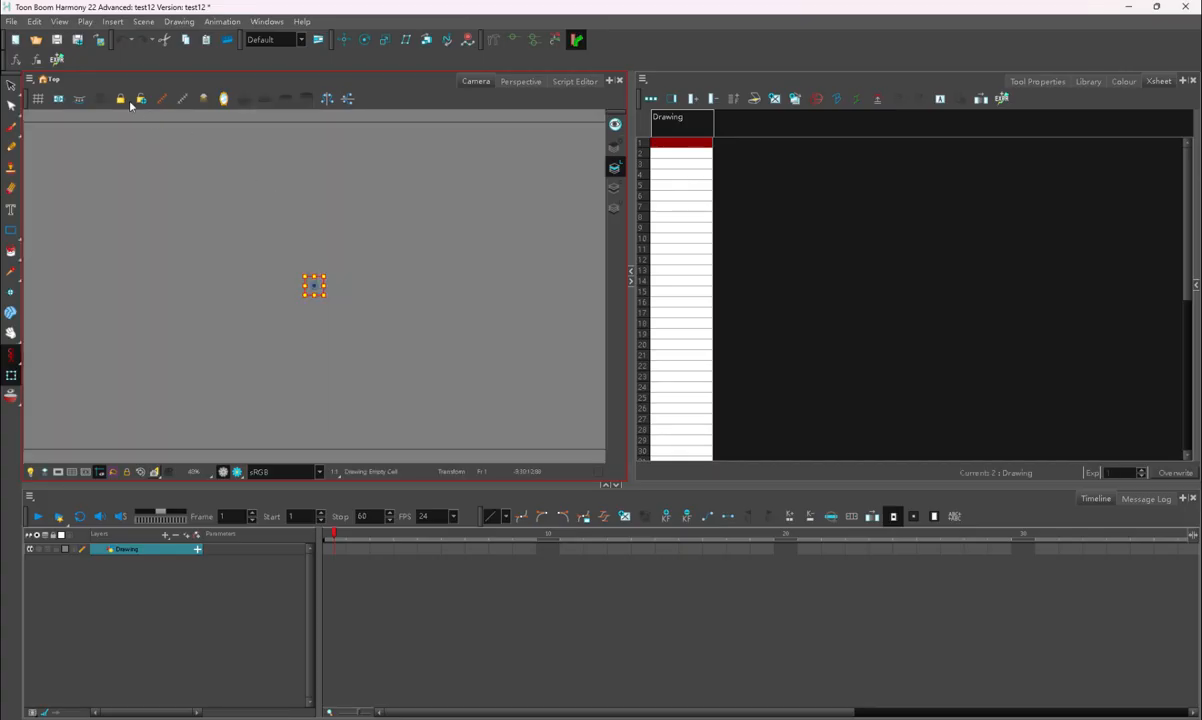
left_click(11, 230)
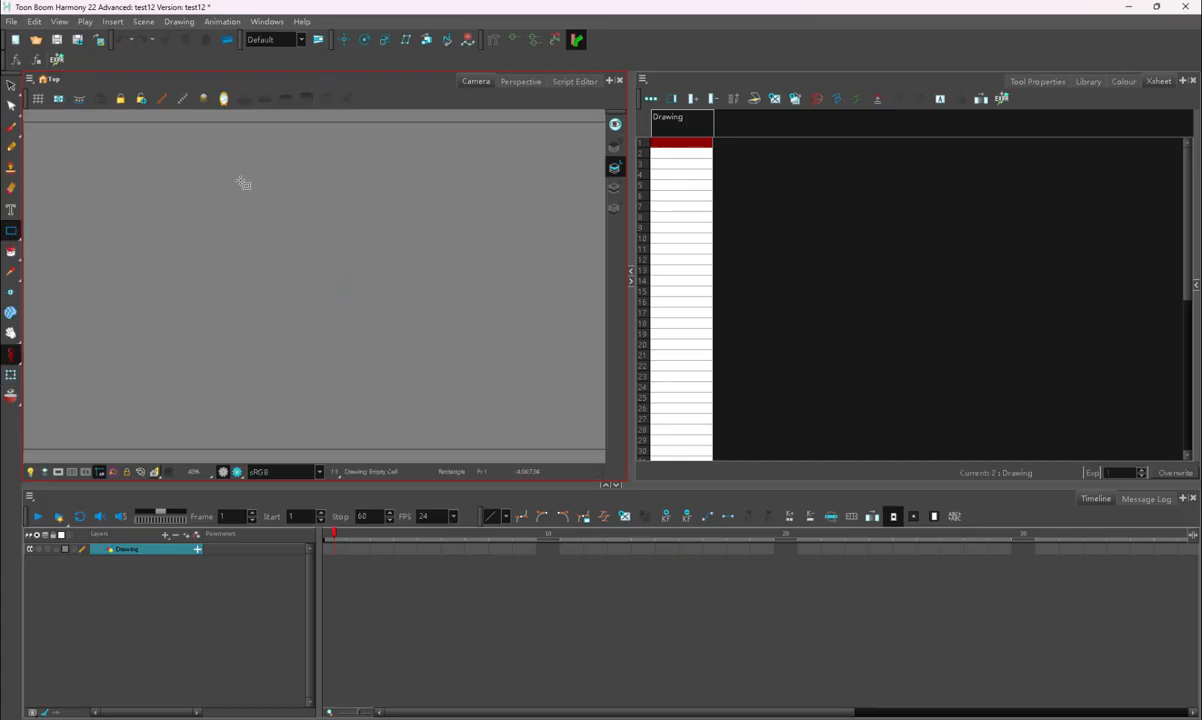
left_click_drag(250, 185, 390, 370)
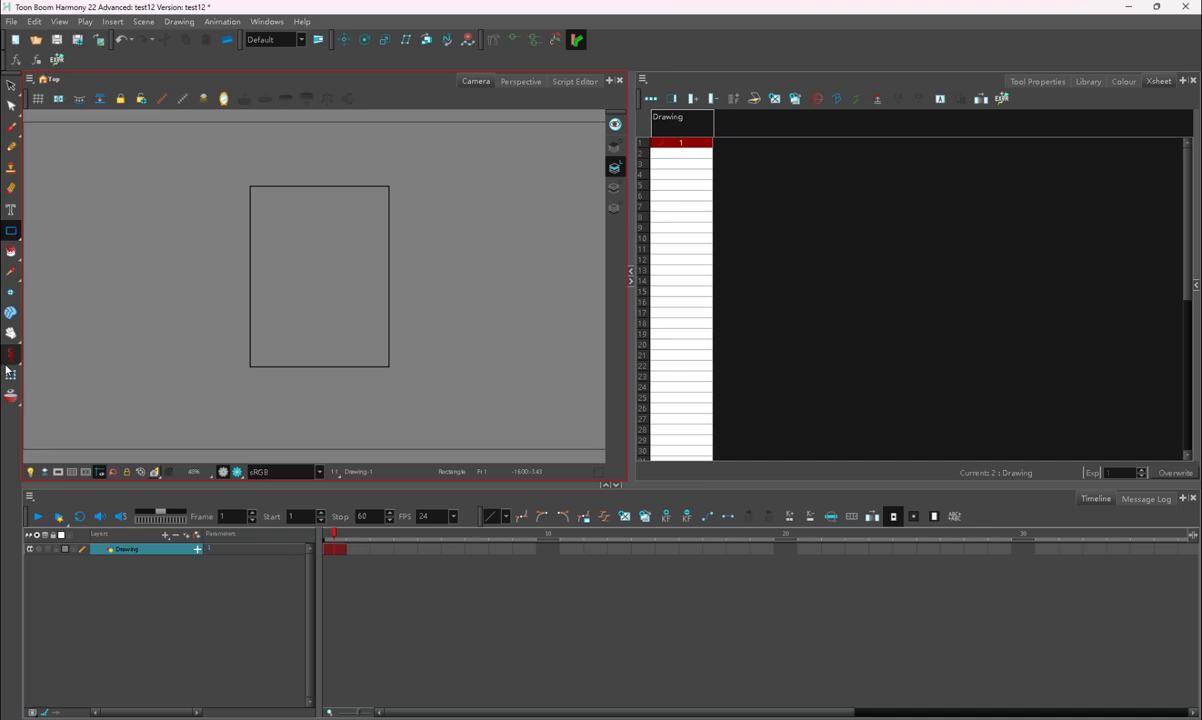
- Fill the rectangle with Green and select the Drawing-P peg layer
left_click(1124, 81)
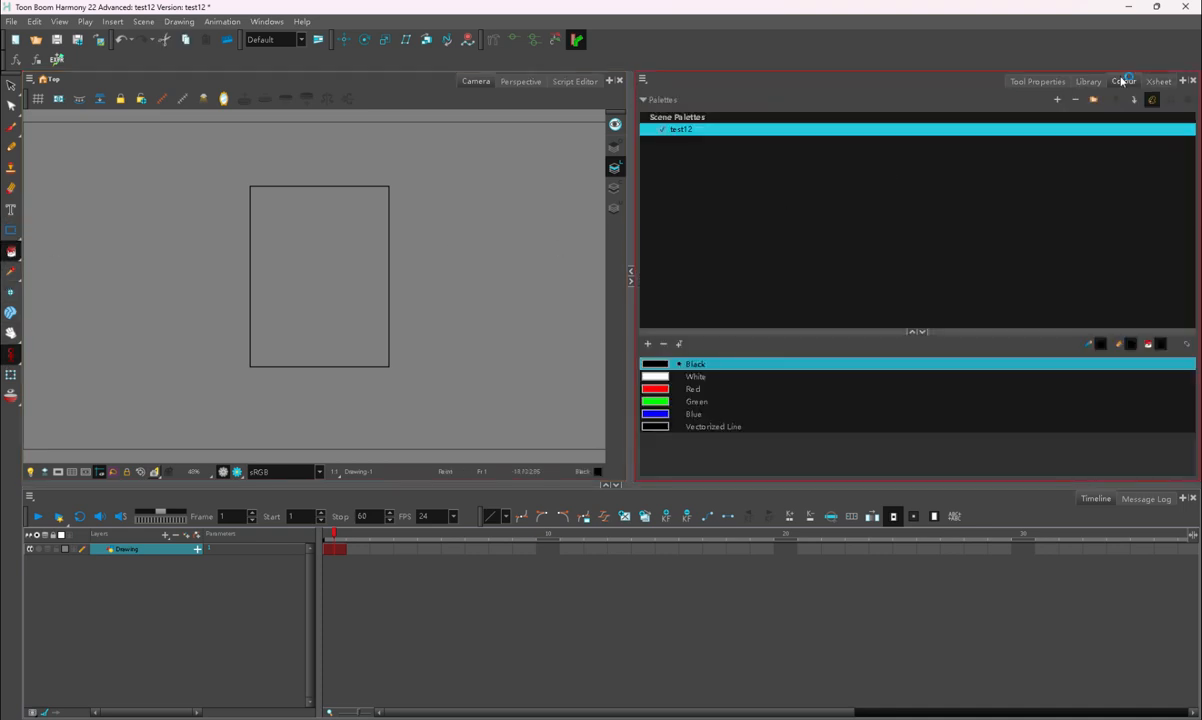
left_click(697, 401)
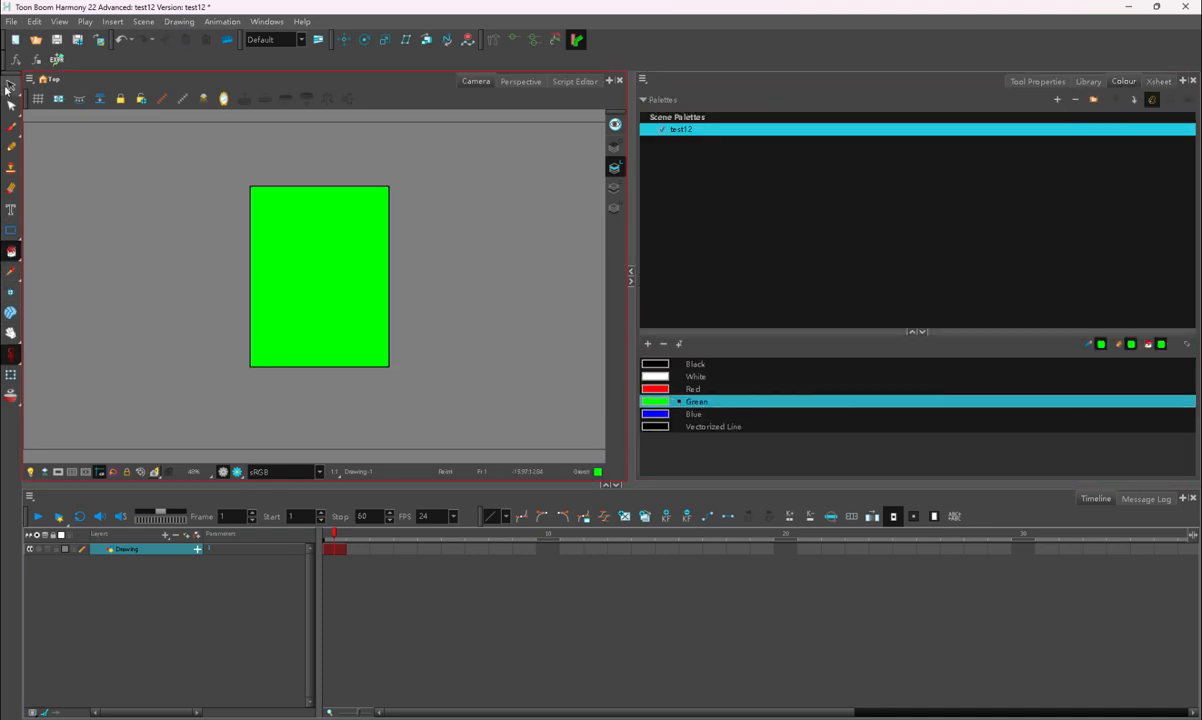
left_click(10, 87)
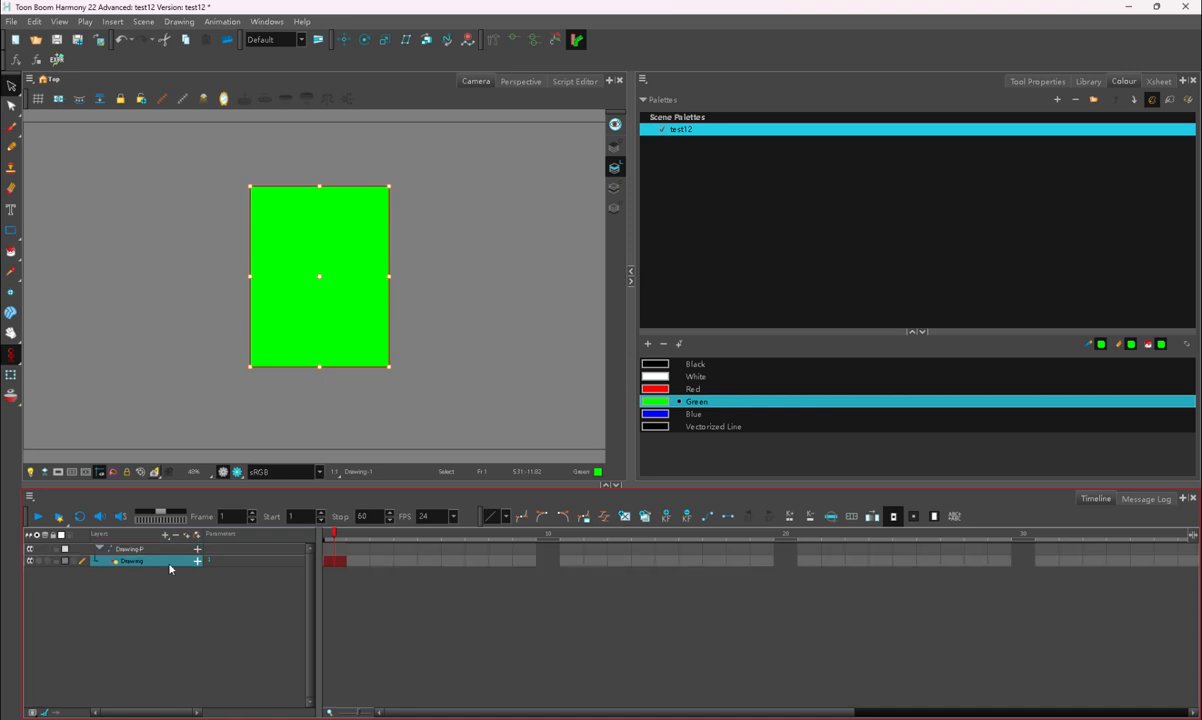
left_click(130, 548)
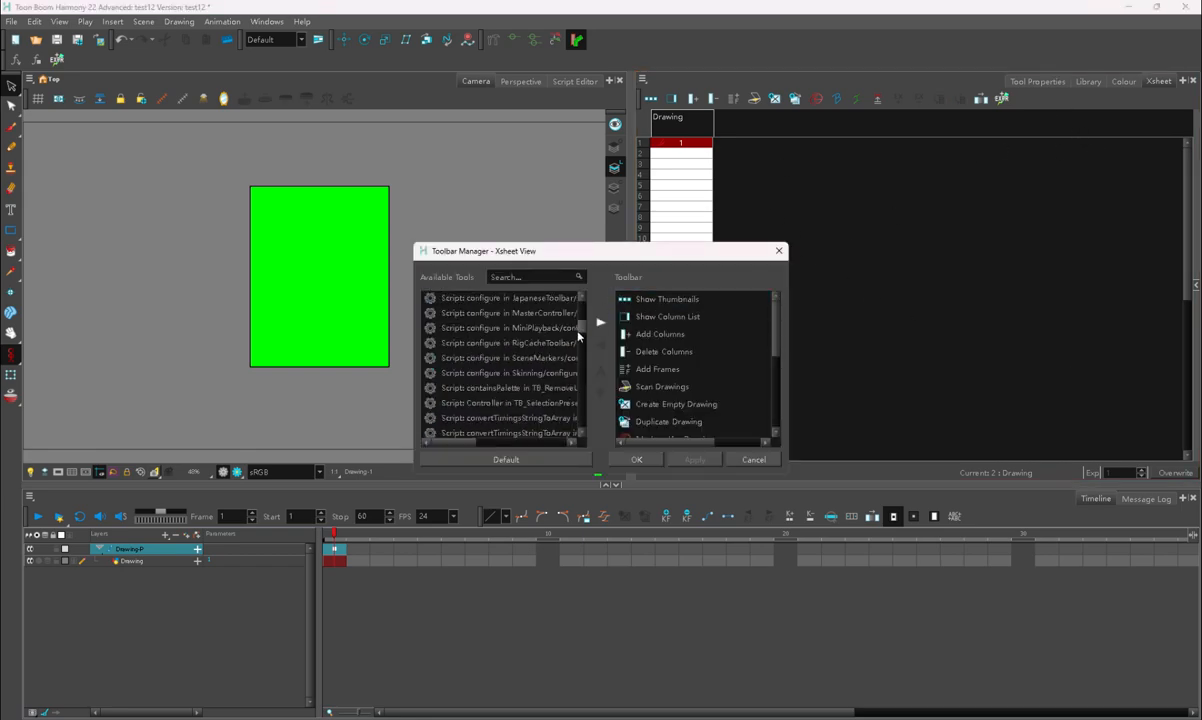
- Browse and search ('ex', 'e') the Xsheet Toolbar Manager's available scripts, then close it
scroll("down", 3)
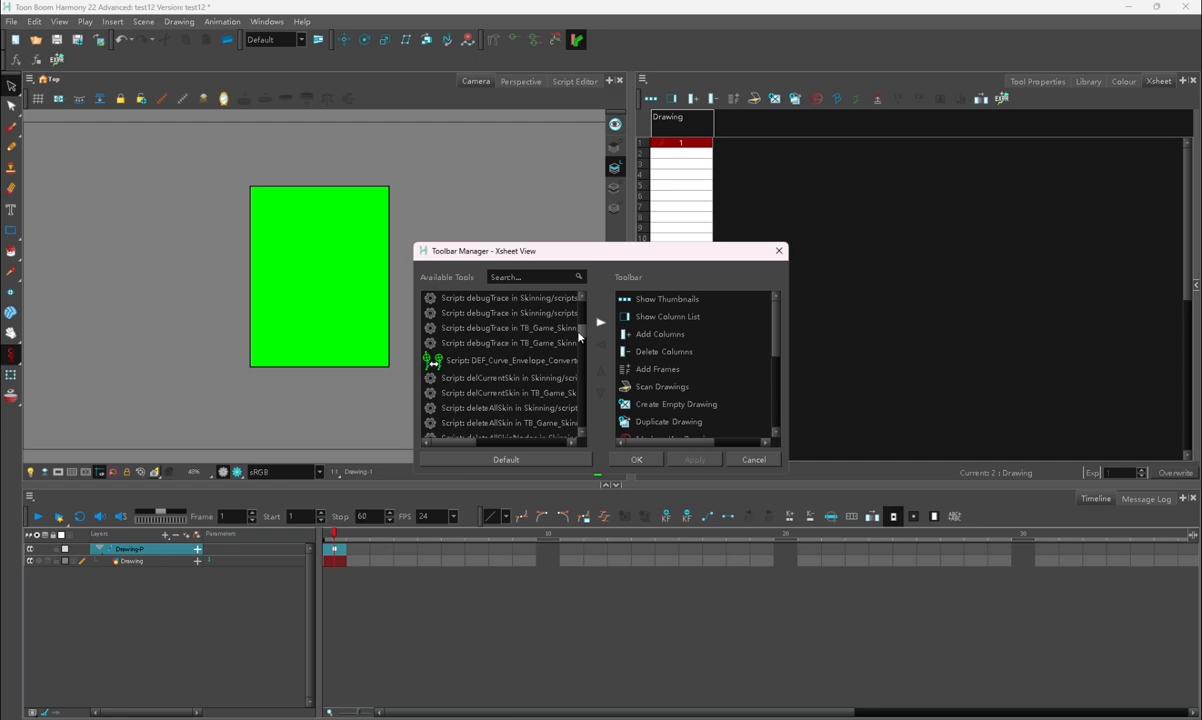
scroll("down", 3)
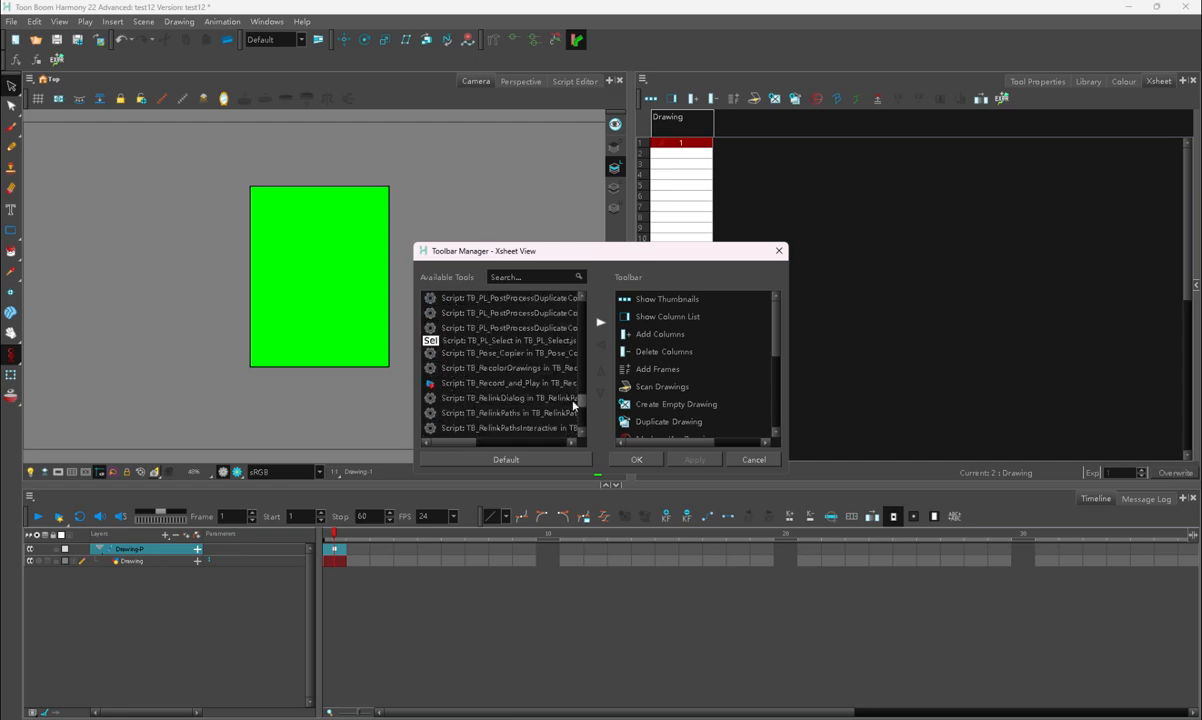
scroll("down", 3)
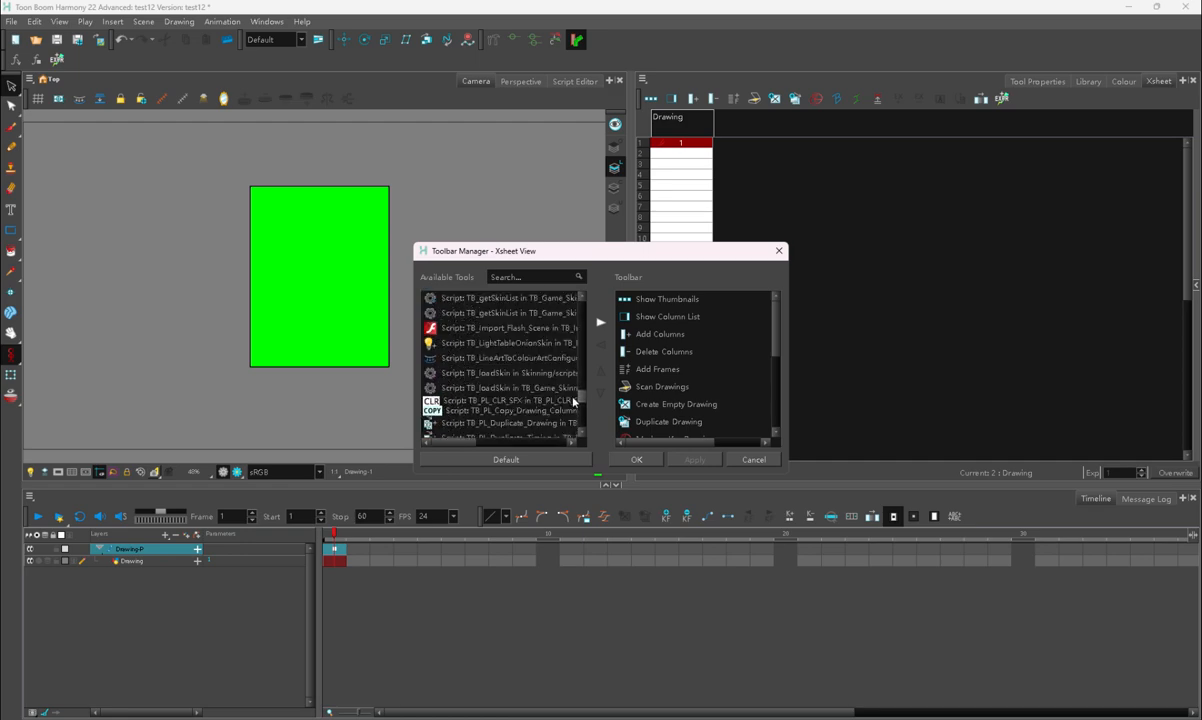
type("ex")
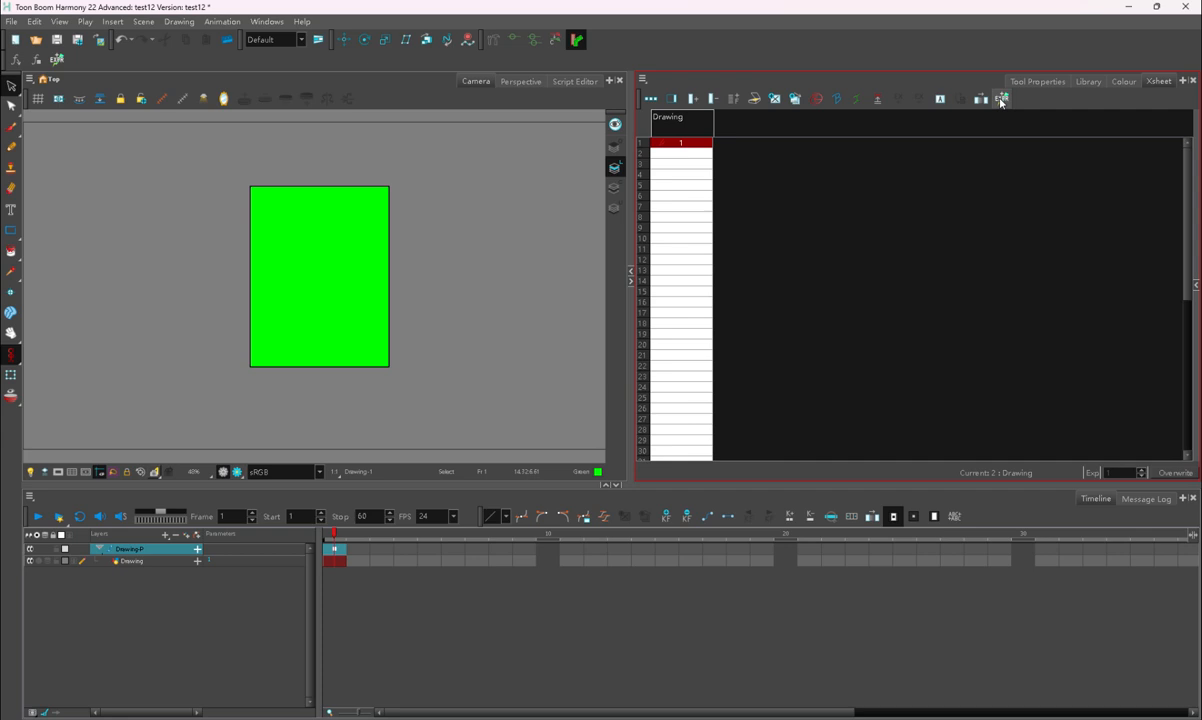
left_click(1001, 99)
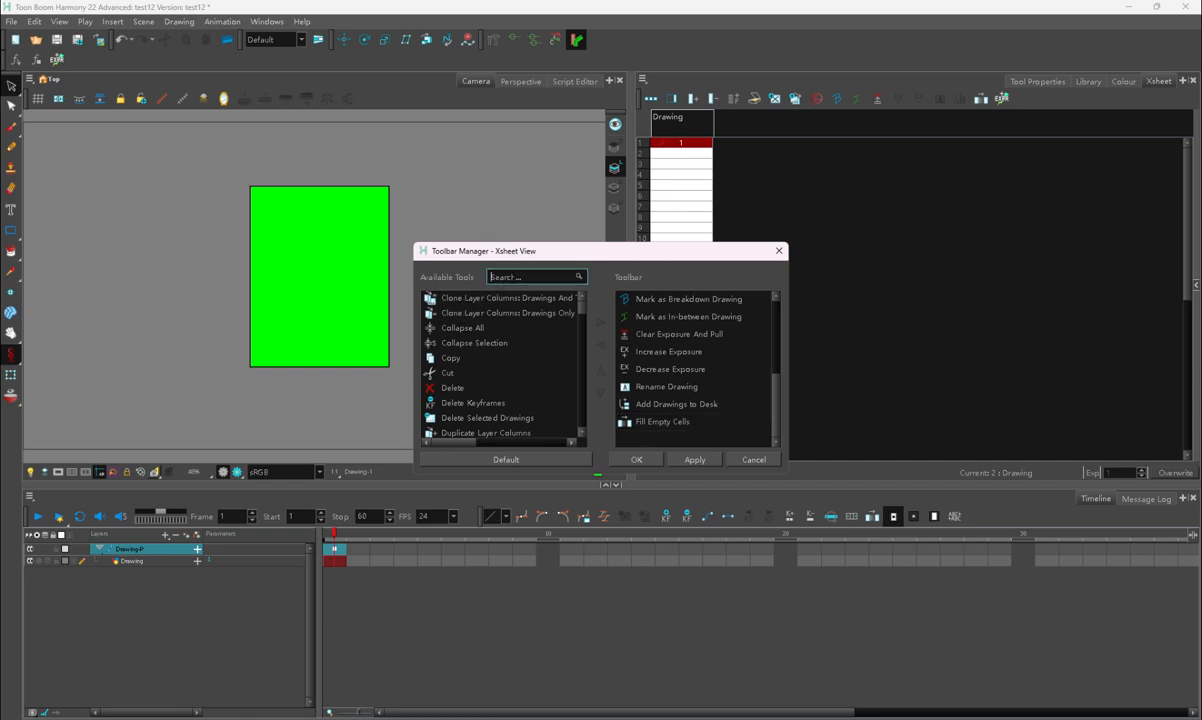
type("e")
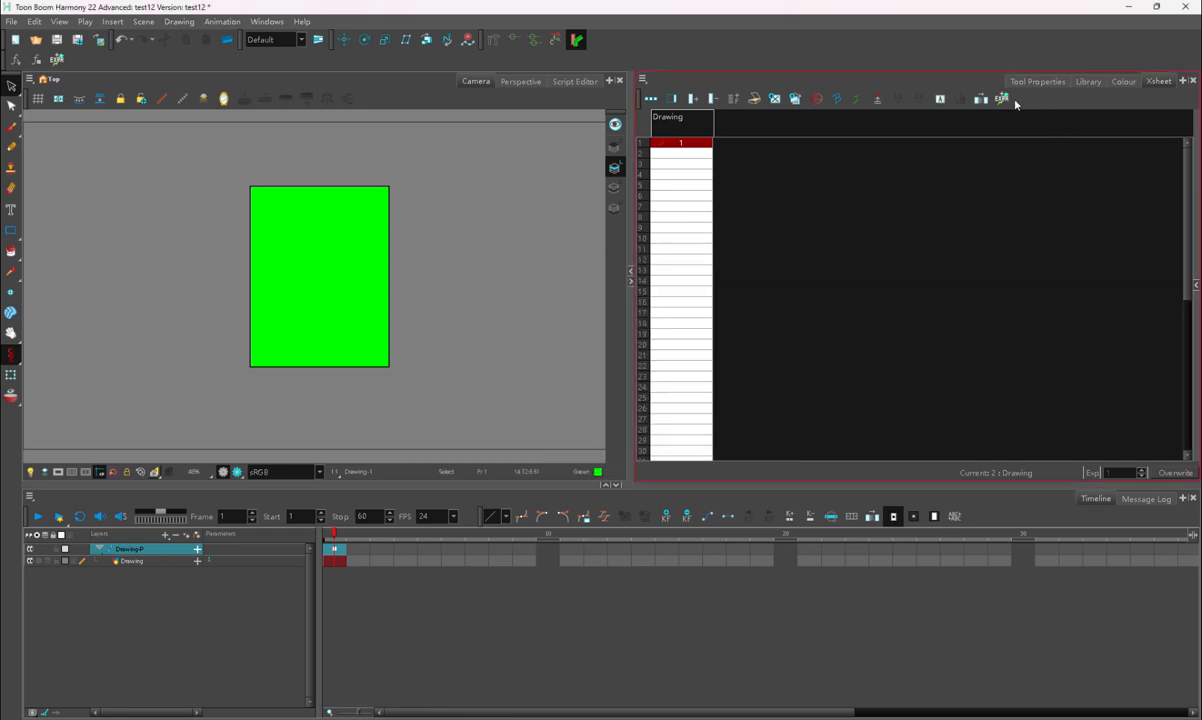
- Add a quick expression on the peg's POSITION.X with value 4, then open its Layer Properties
left_click(1002, 98)
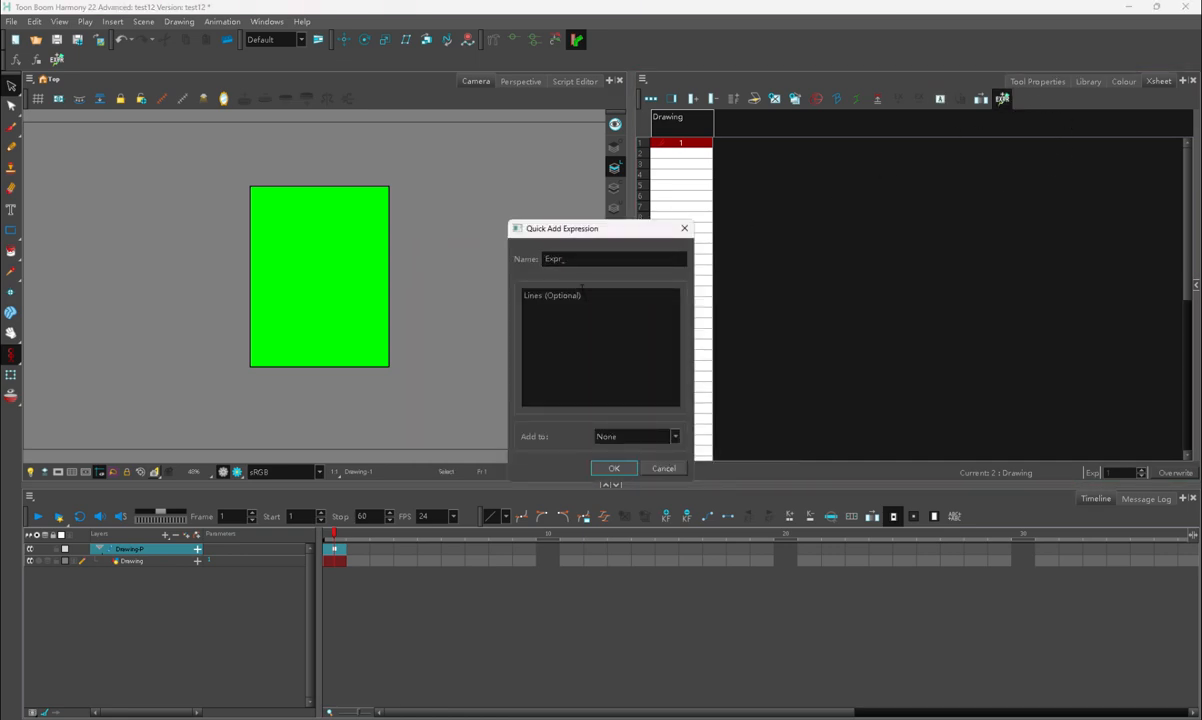
left_click(636, 436)
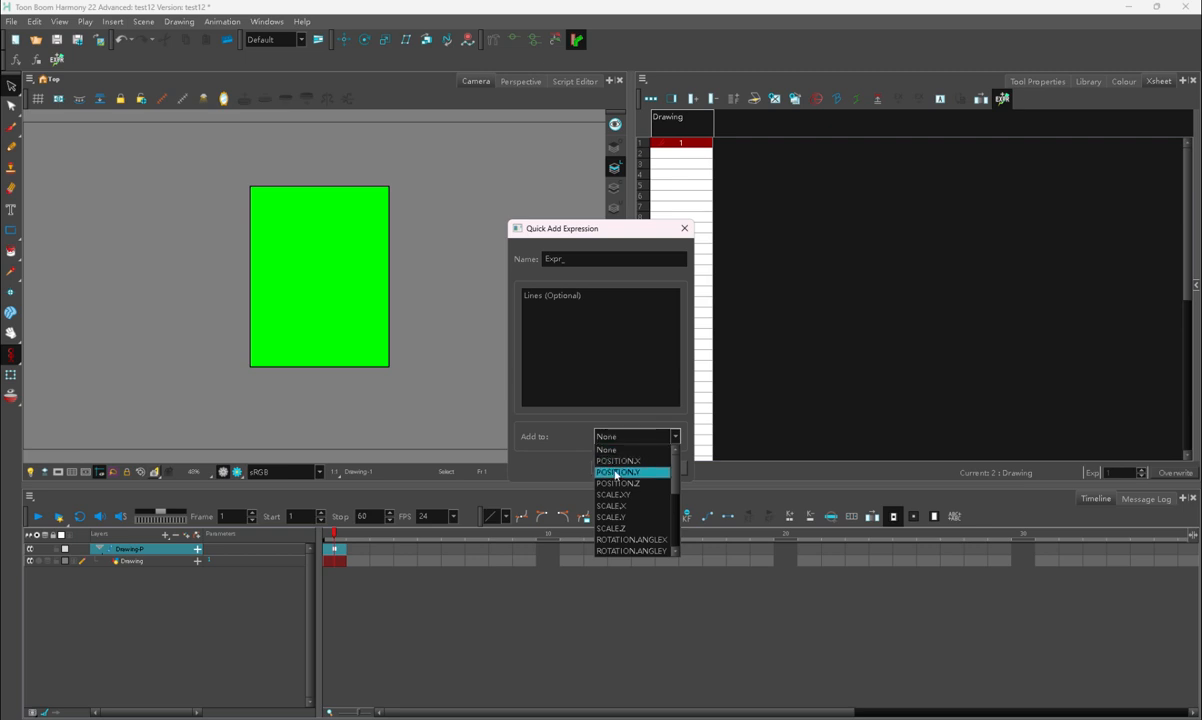
mouse_move(617, 461)
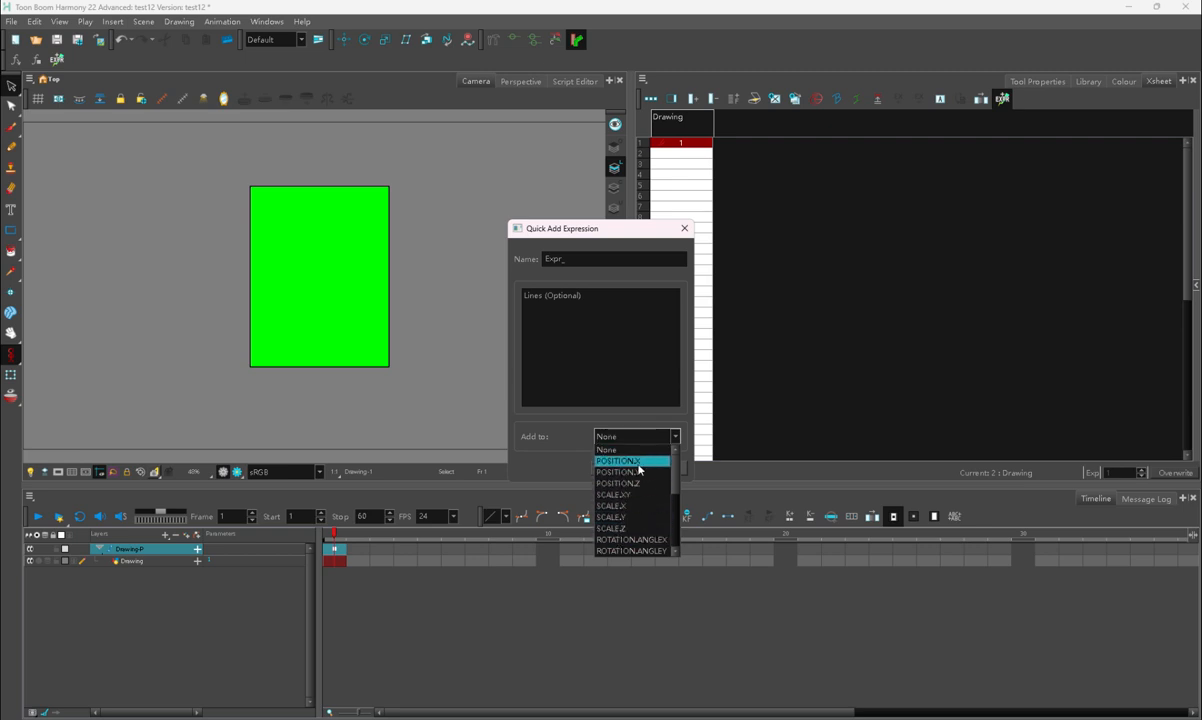
left_click(617, 461)
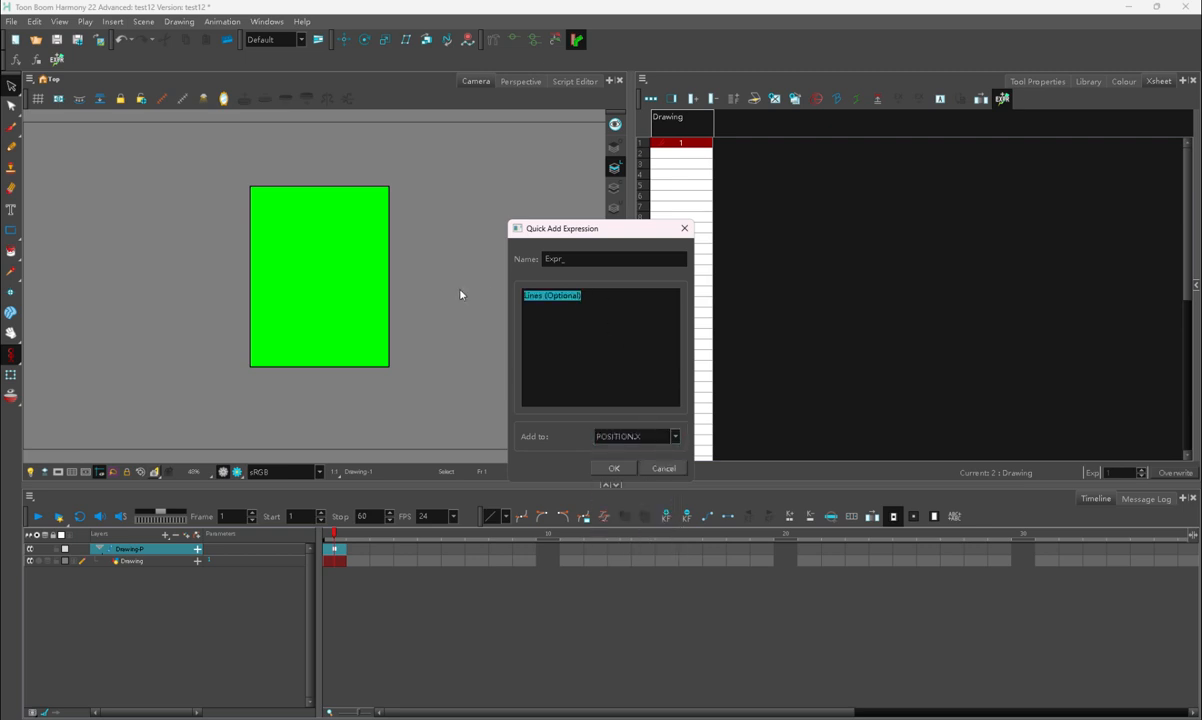
type("4")
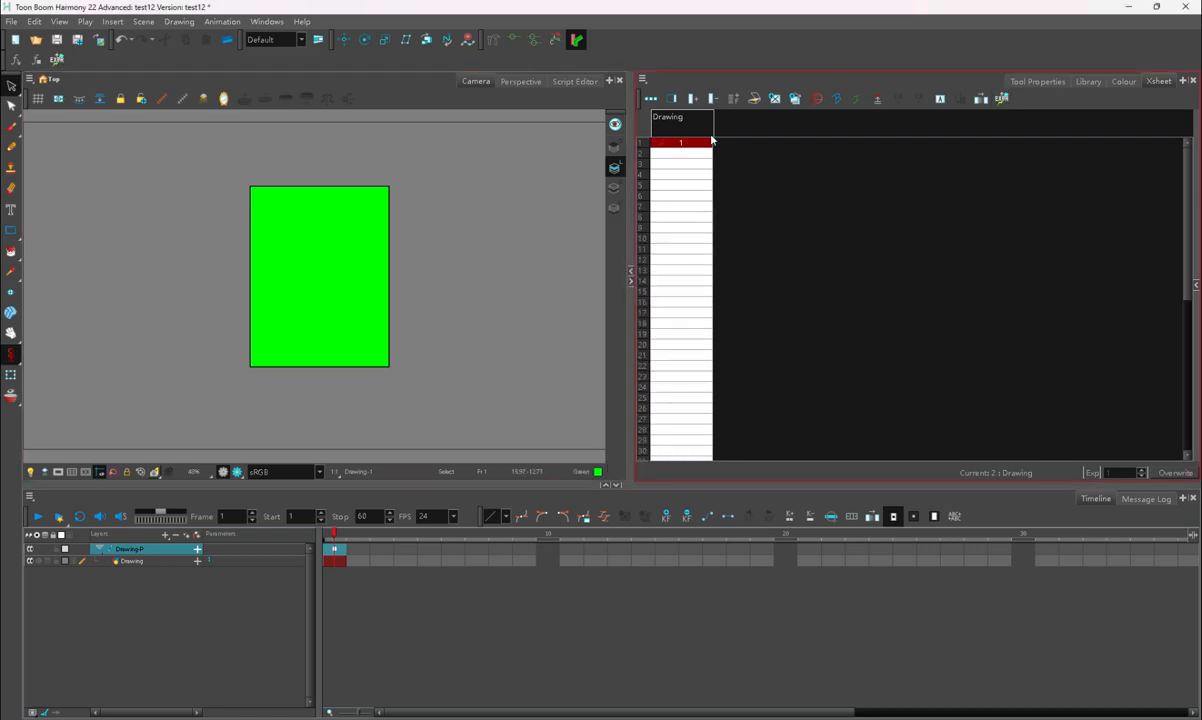
mouse_move(1183, 189)
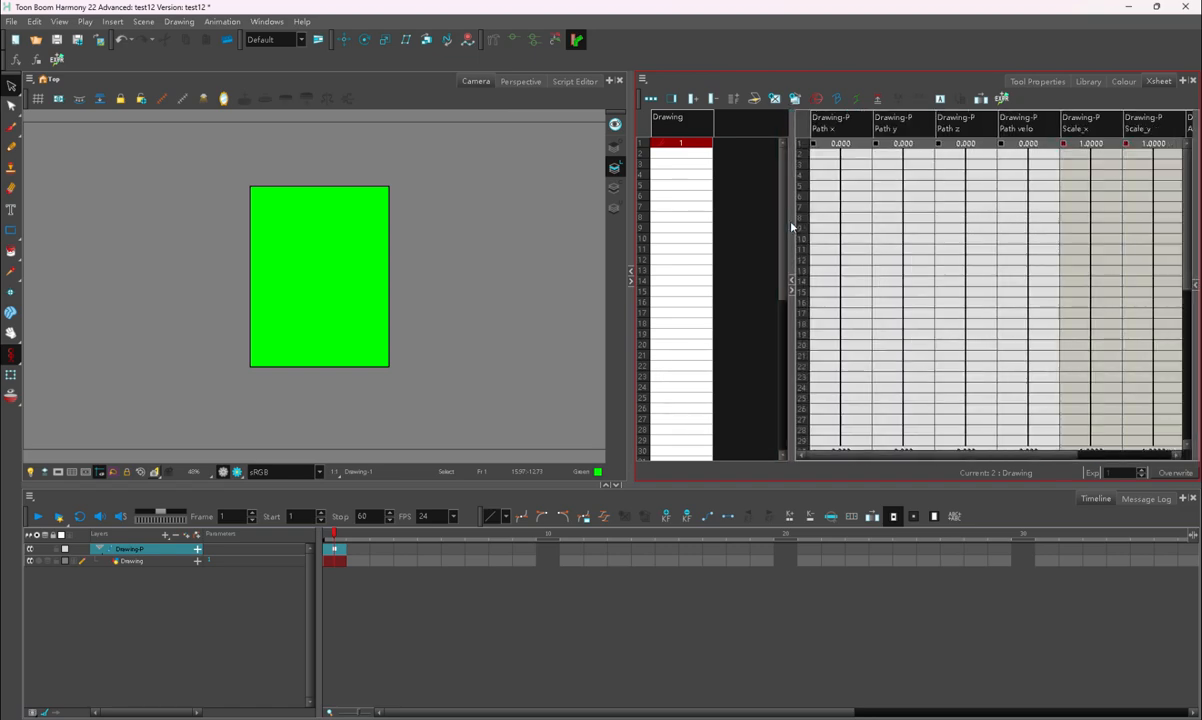
scroll("right", 3)
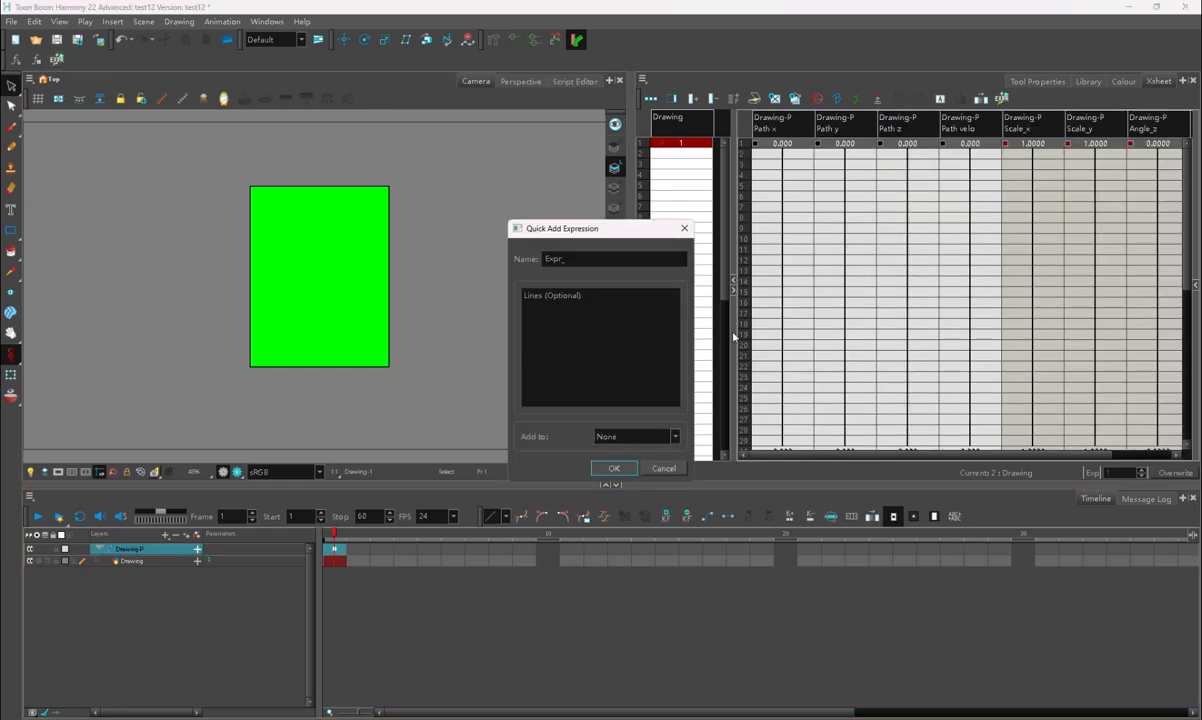
left_click(663, 468)
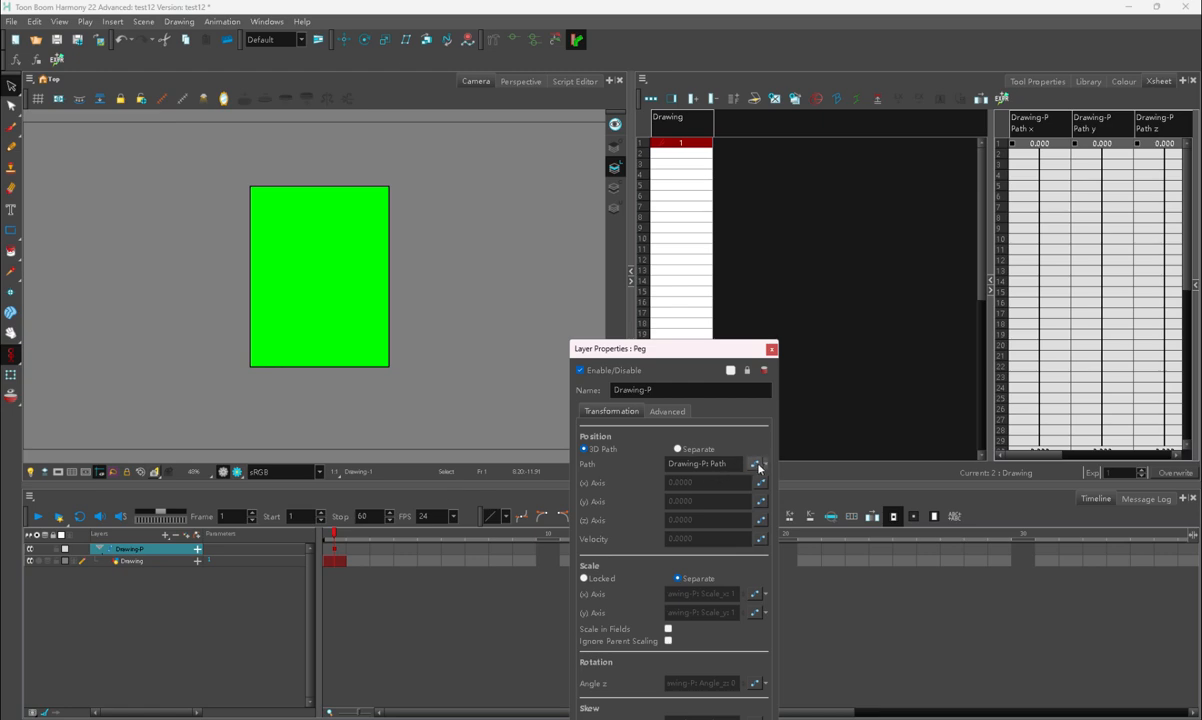
- Set the peg position to Separate and give it the expression 'currentFrame;'
left_click(758, 463)
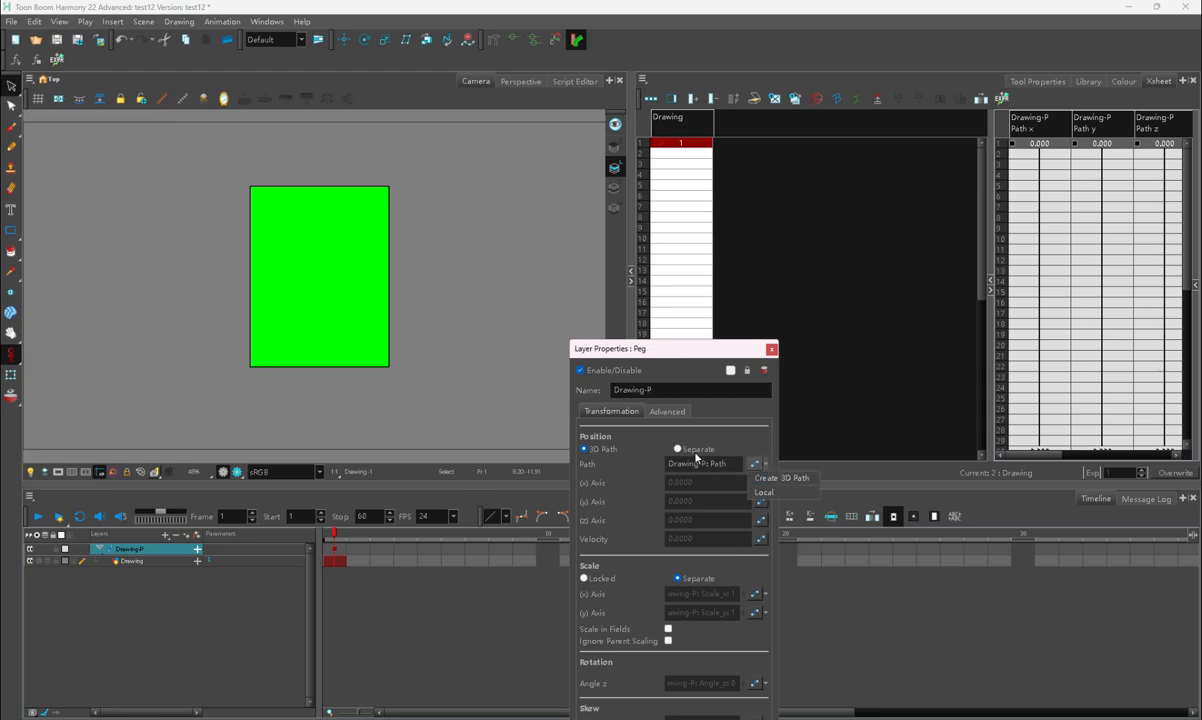
left_click(679, 448)
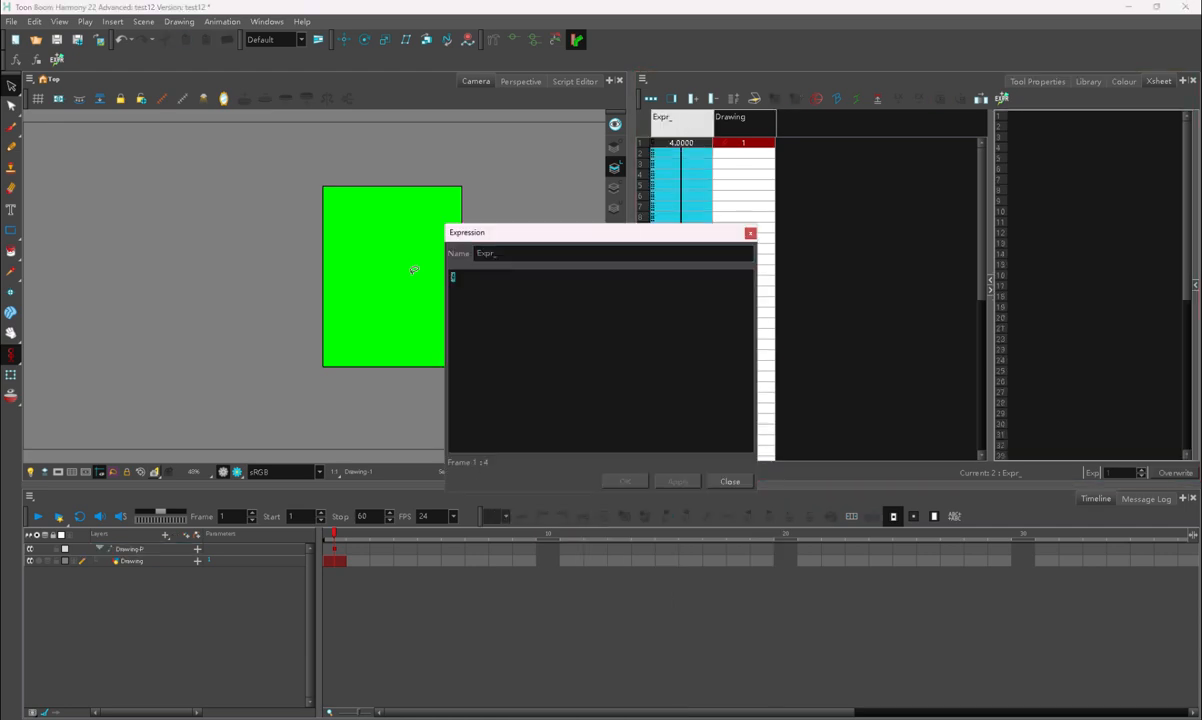
type("currentFr")
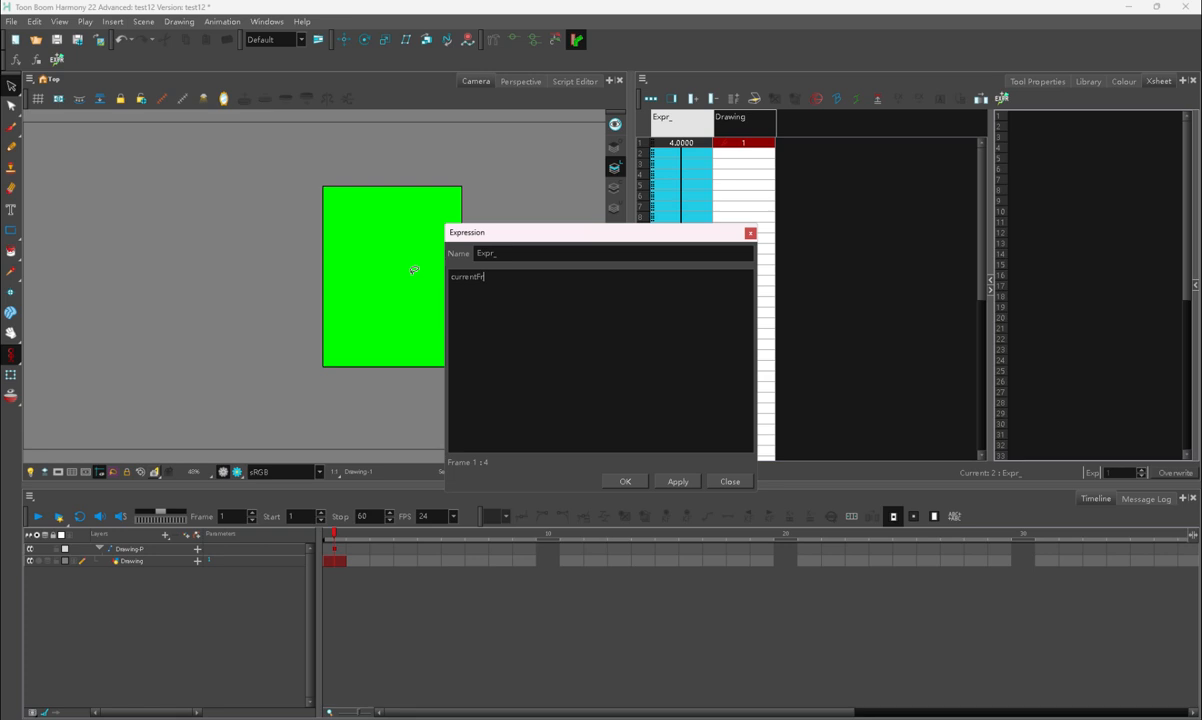
type("ame;")
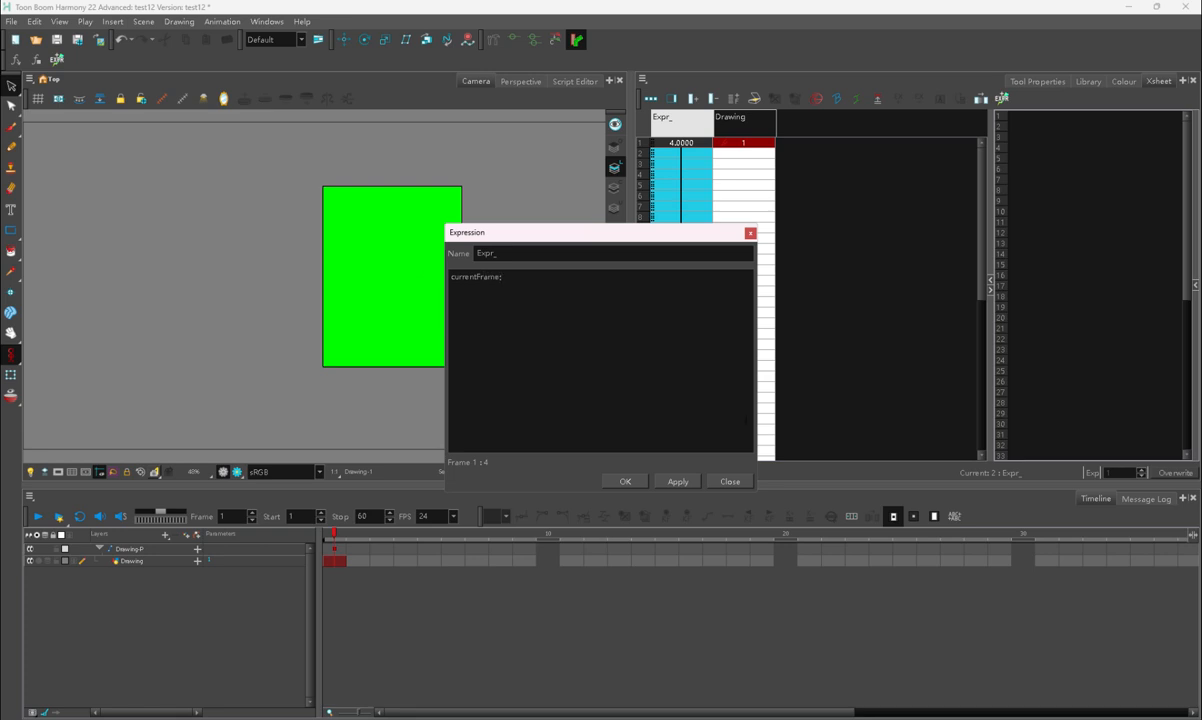
left_click(625, 482)
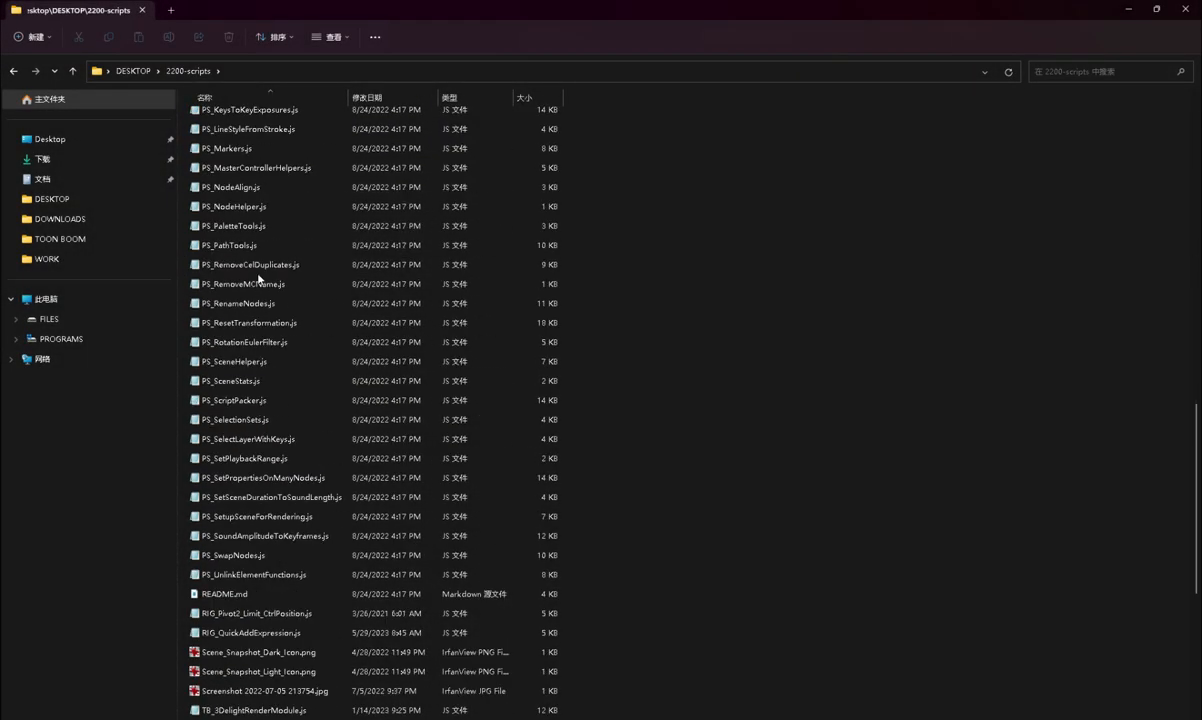
- Paste the scripts into Roaming\Toon Boom Animation\Toon Boom Harmony Advanced\2200-scripts, replacing all items
scroll("down", 3)
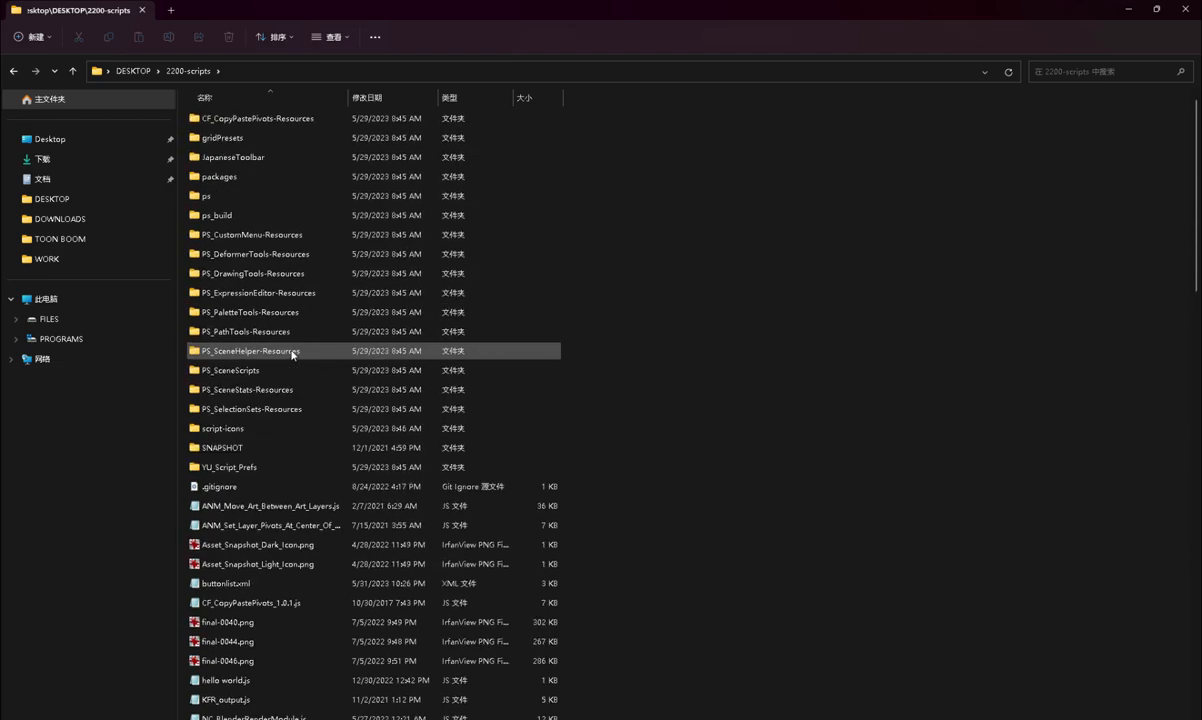
scroll("down", 3)
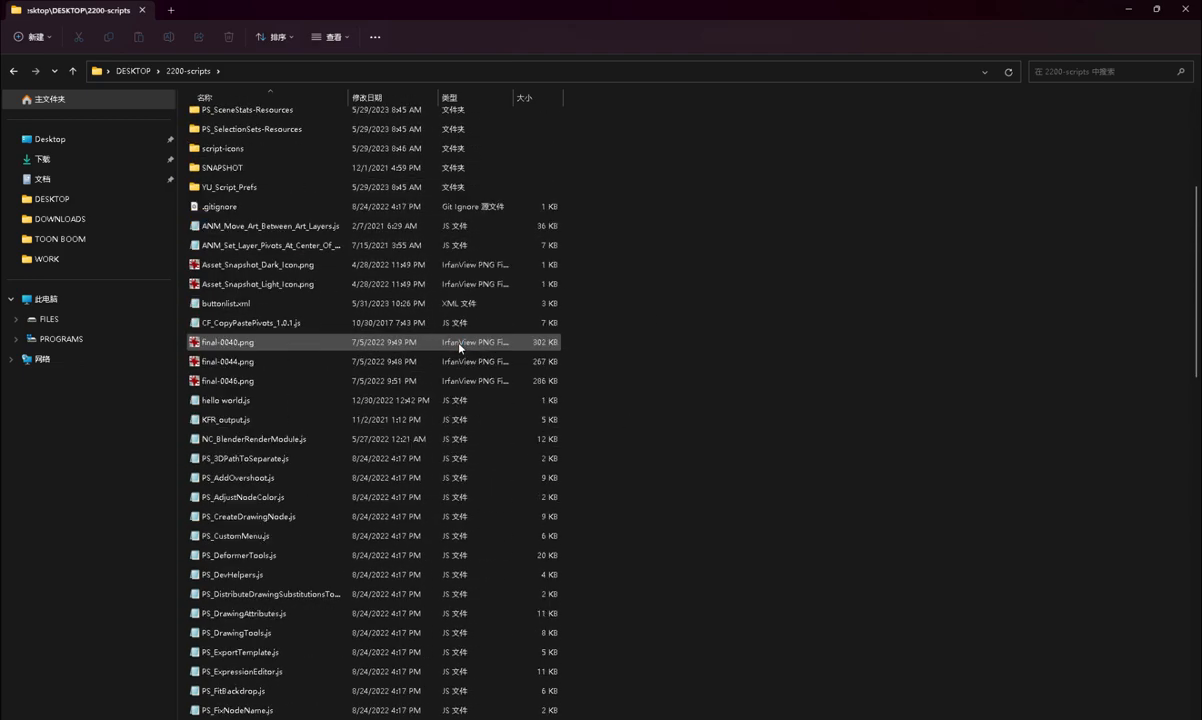
scroll("up", 3)
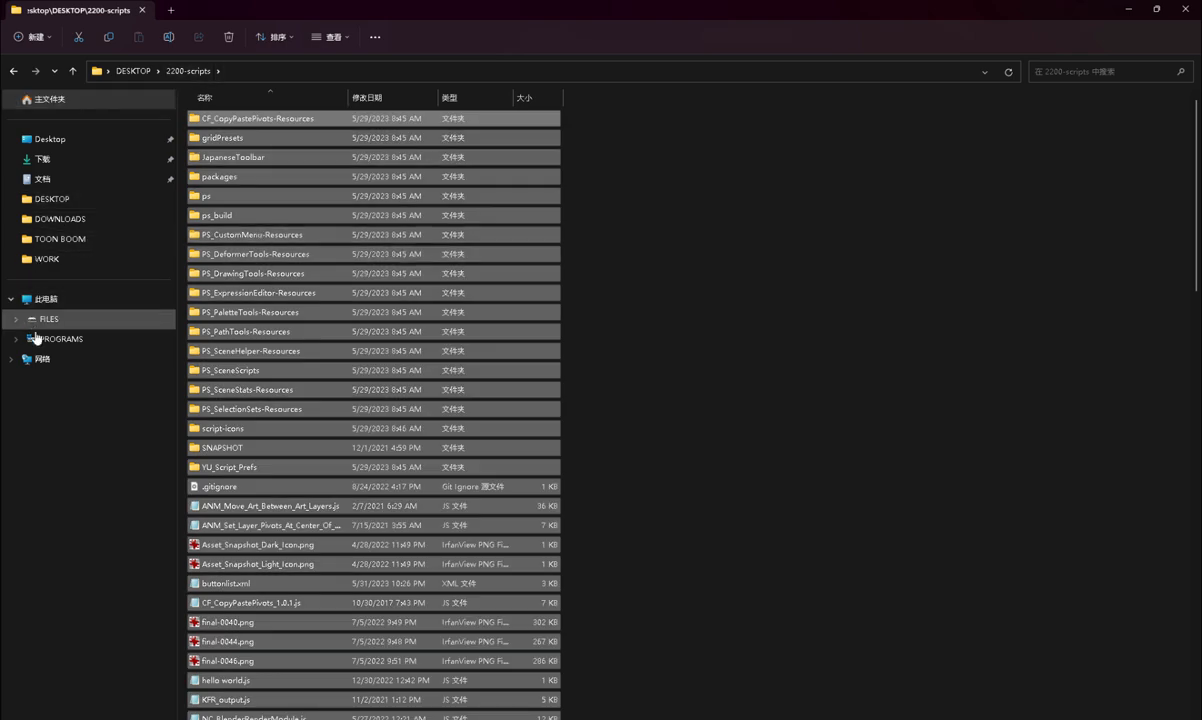
left_click(61, 338)
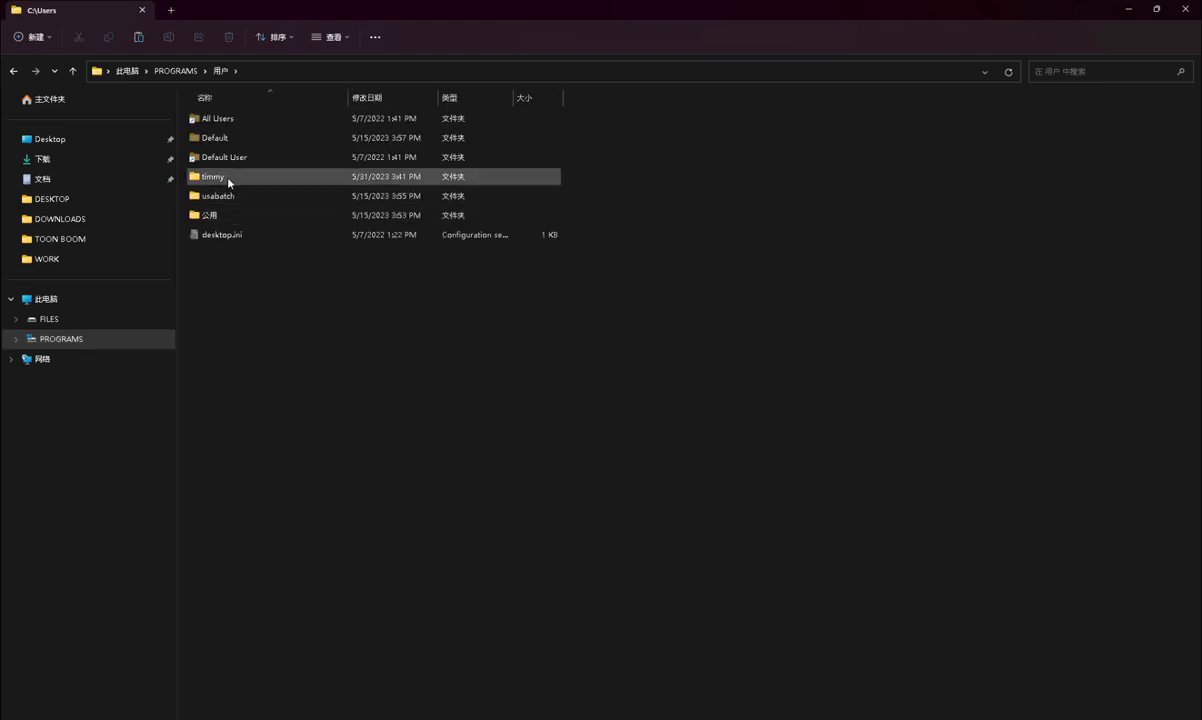
double_click(211, 176)
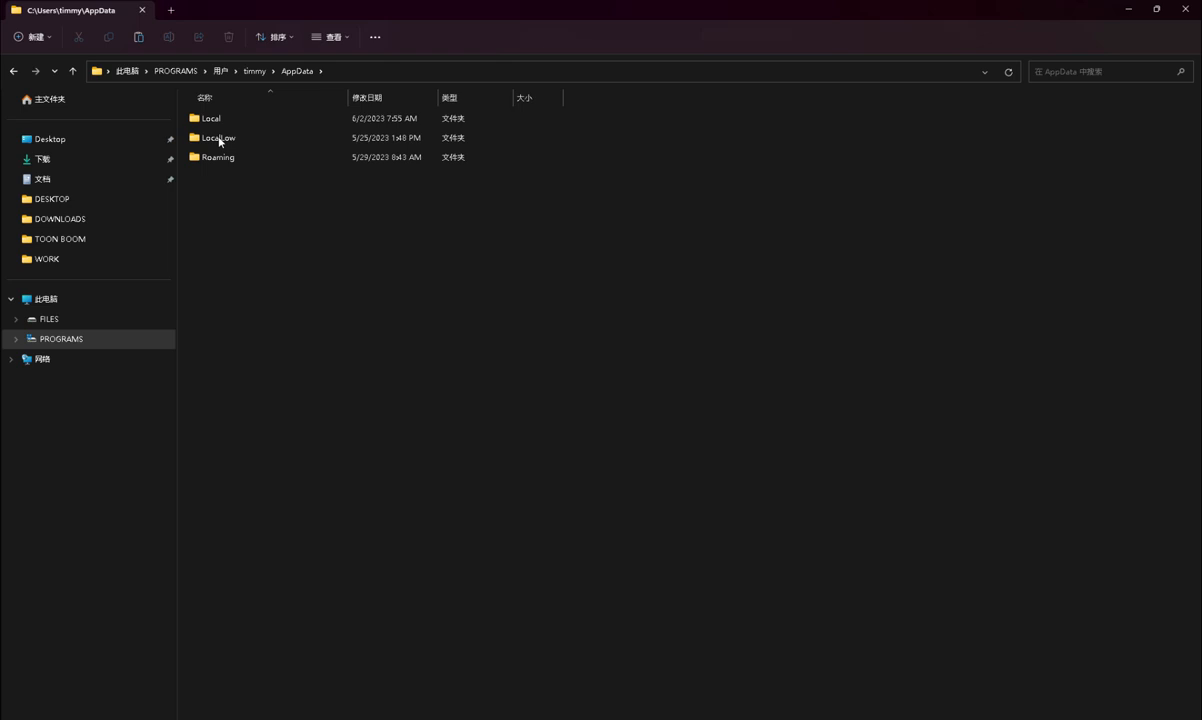
left_click(217, 157)
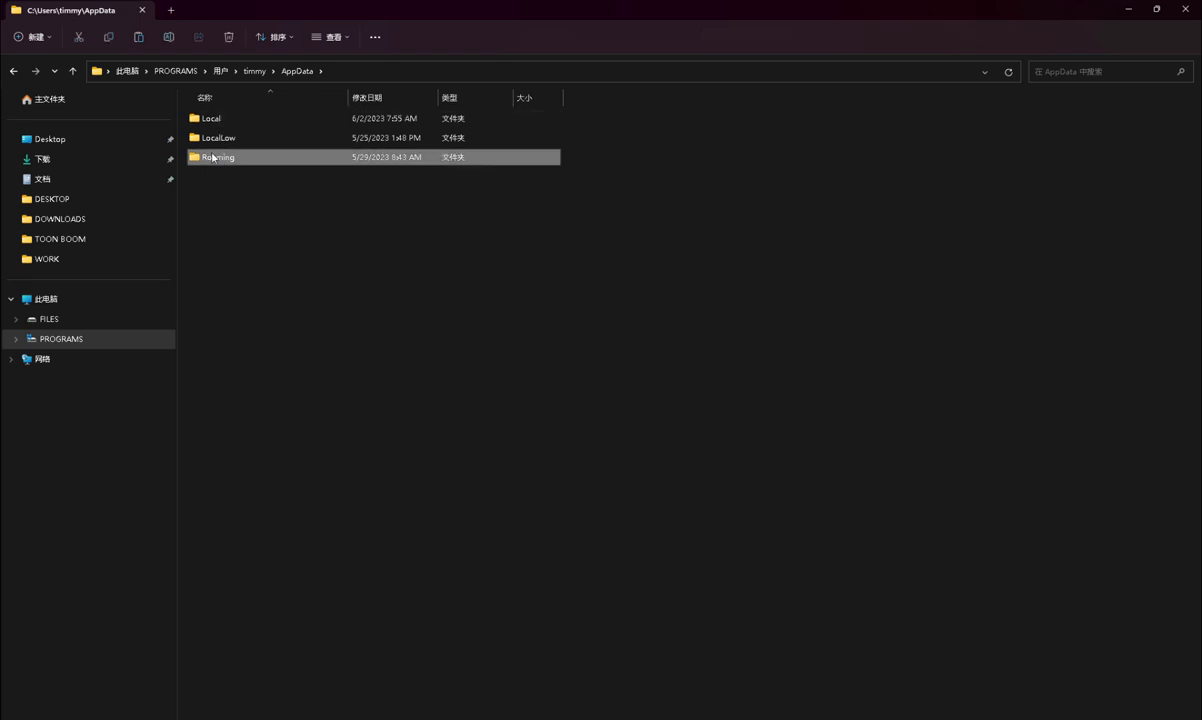
double_click(217, 157)
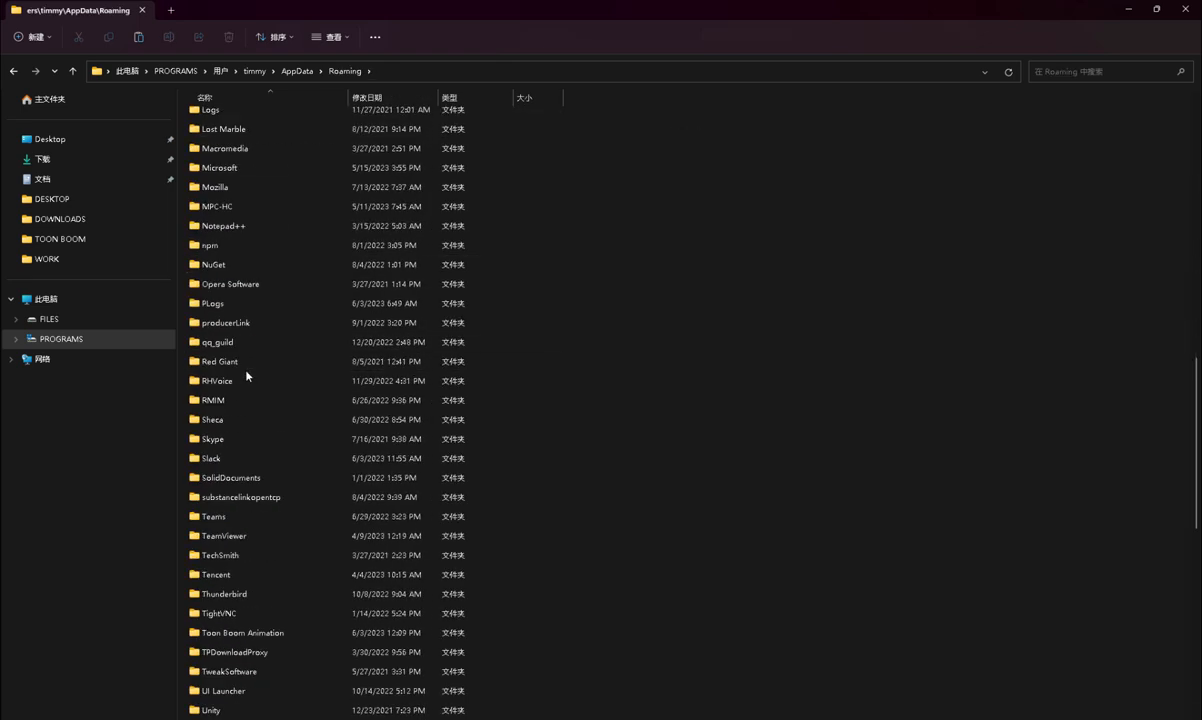
double_click(242, 632)
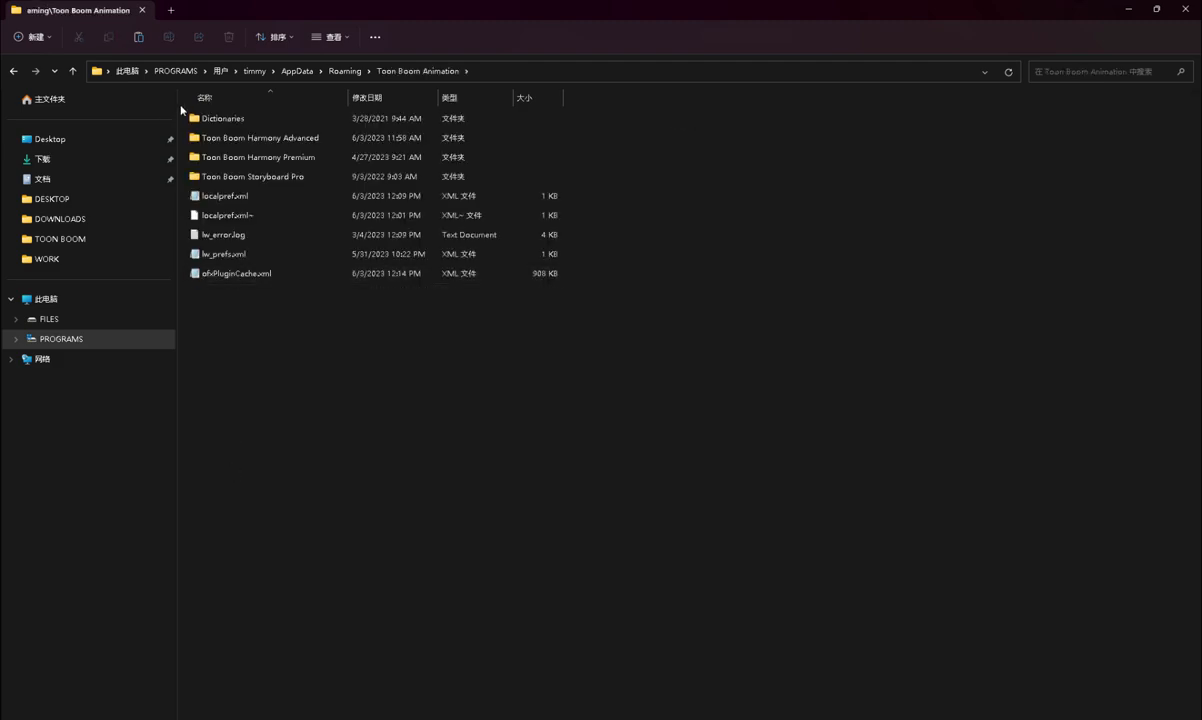
double_click(259, 138)
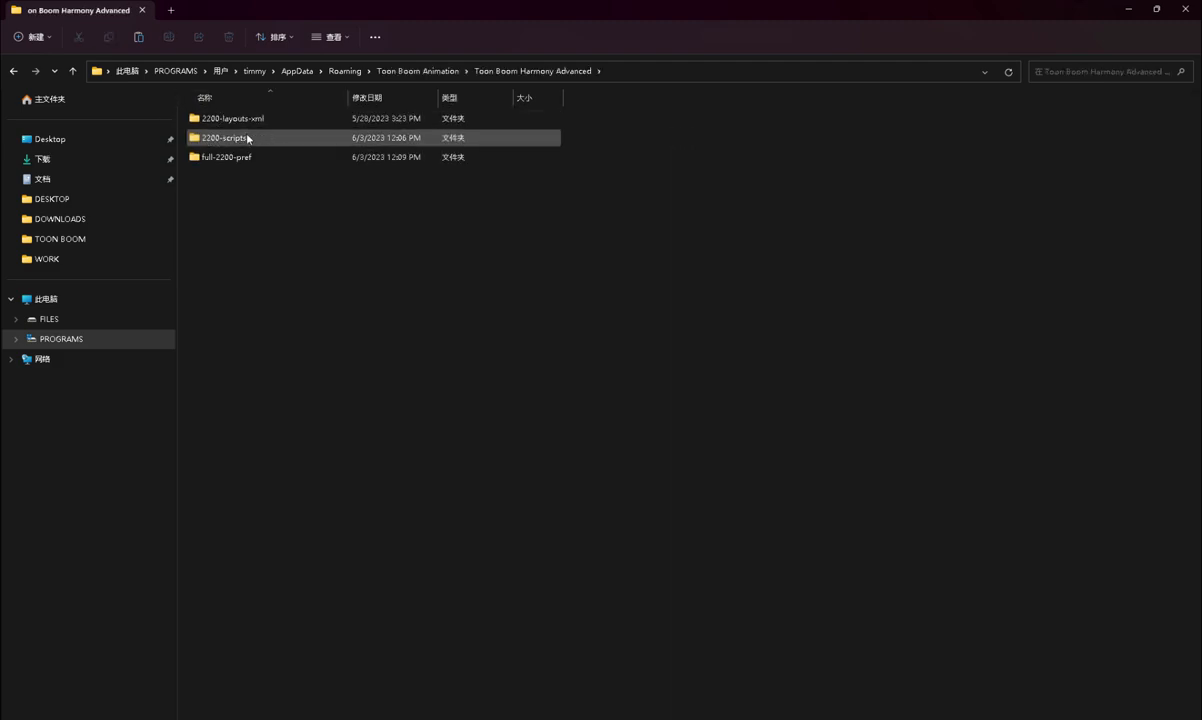
double_click(224, 137)
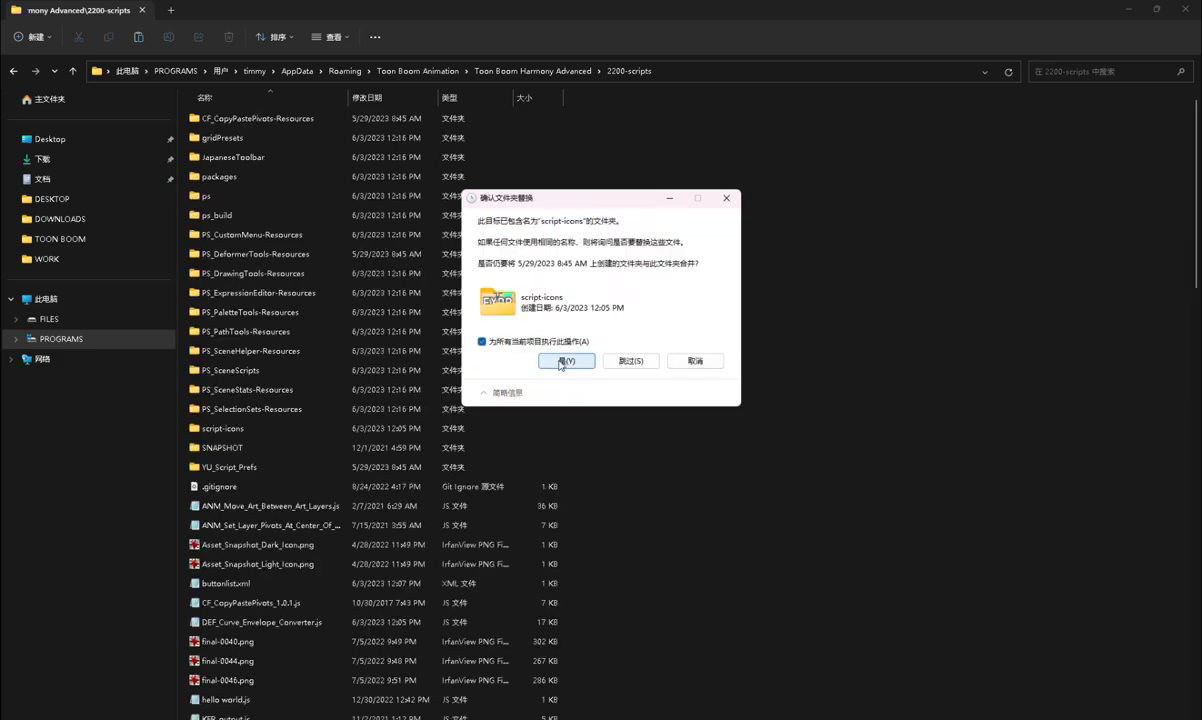
left_click(566, 361)
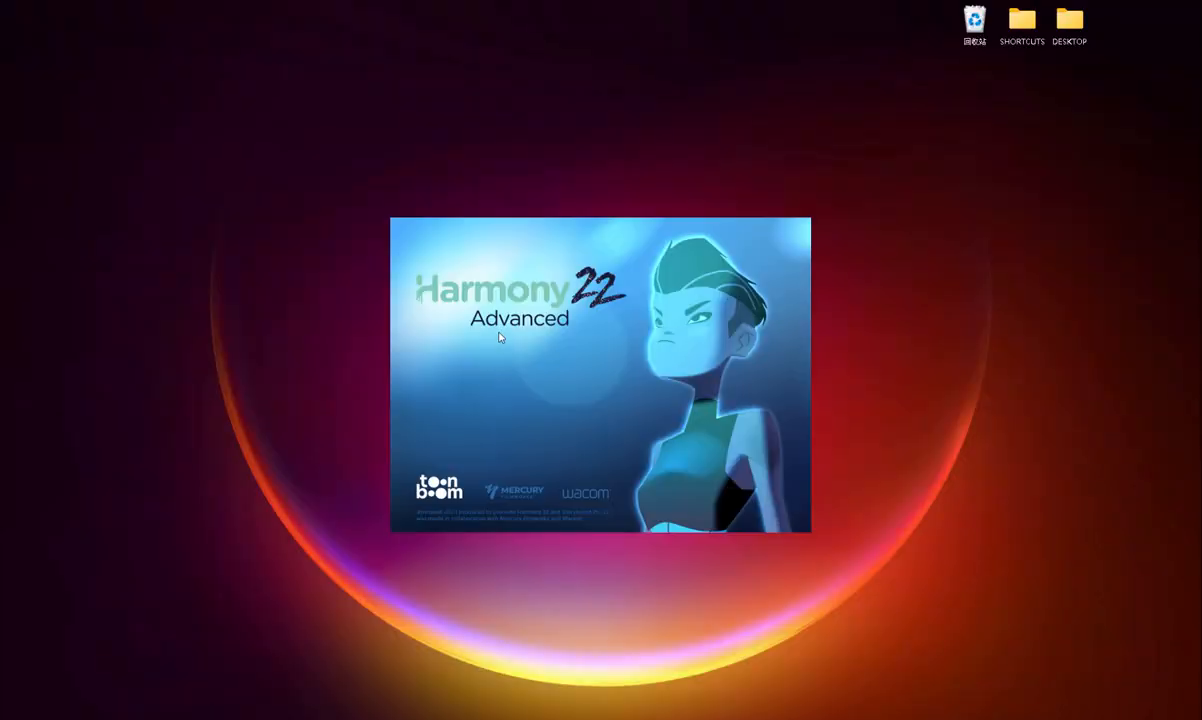
mouse_move(558, 412)
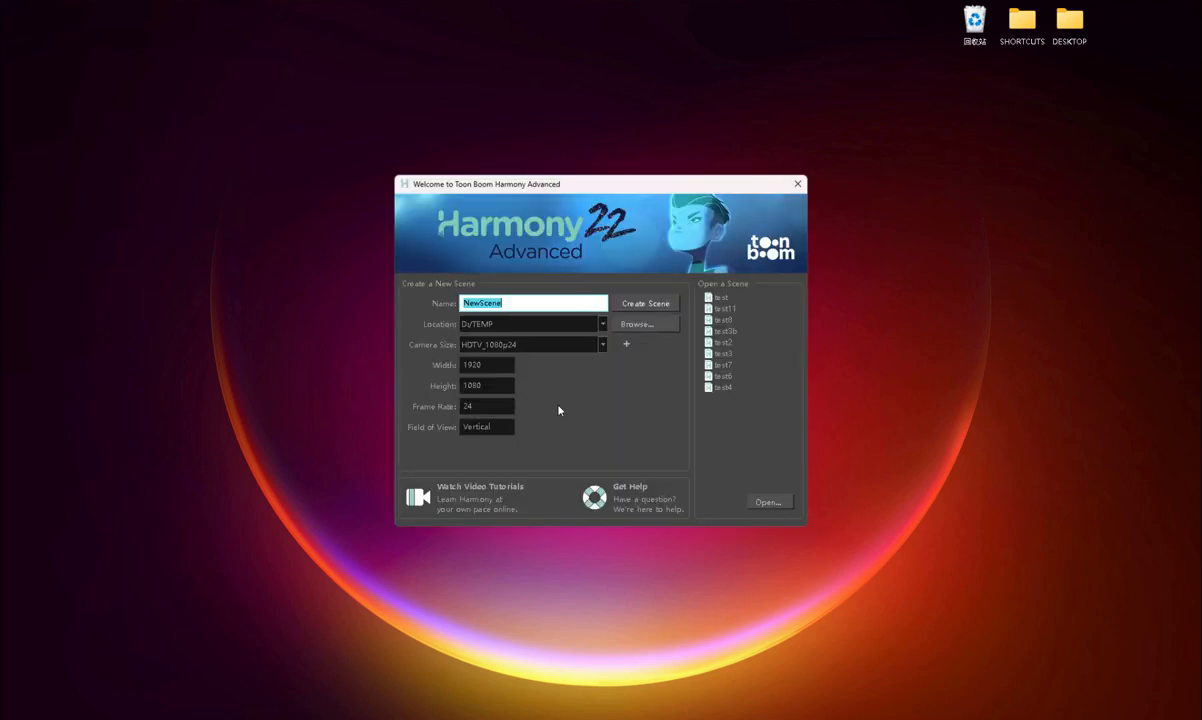
mouse_move(360, 316)
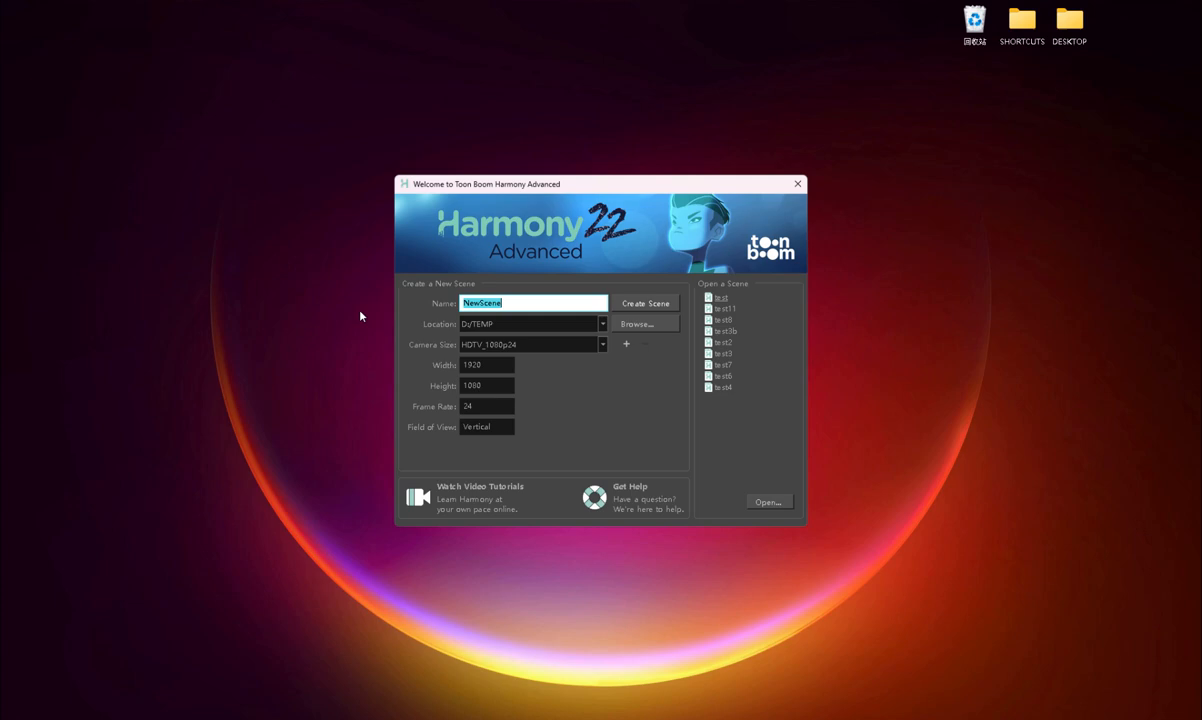
- Open the 'test' scene from Harmony's Welcome screen
left_click(769, 501)
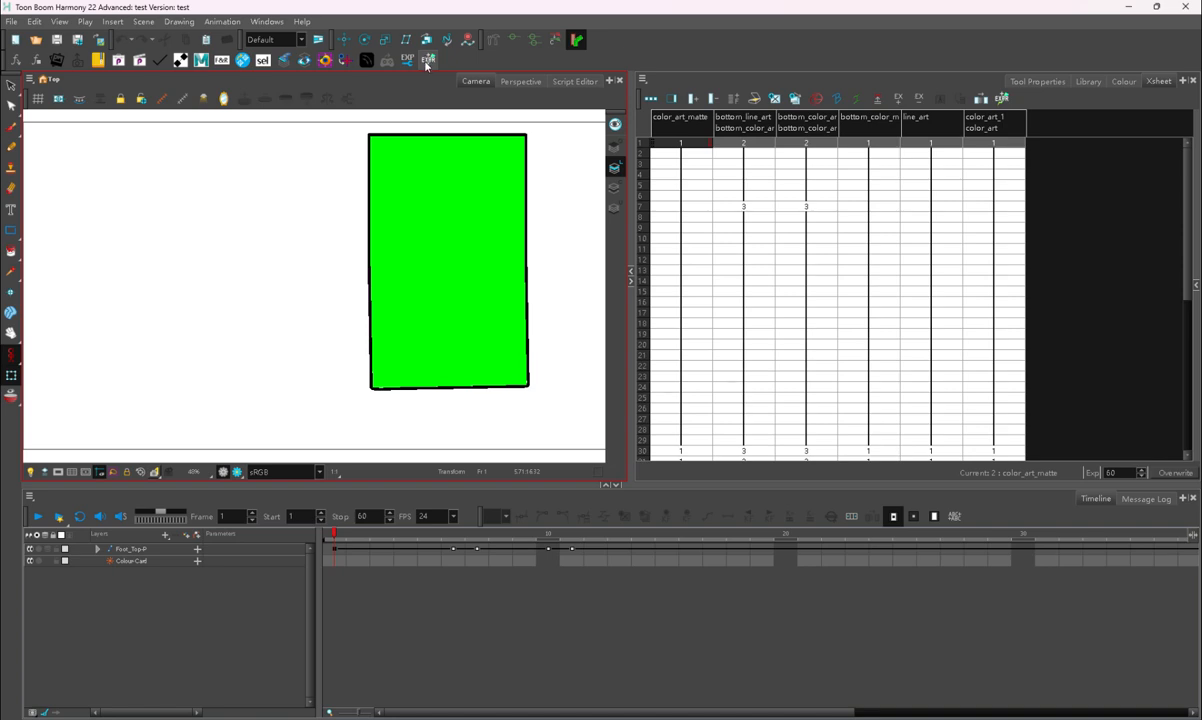
mouse_move(428, 59)
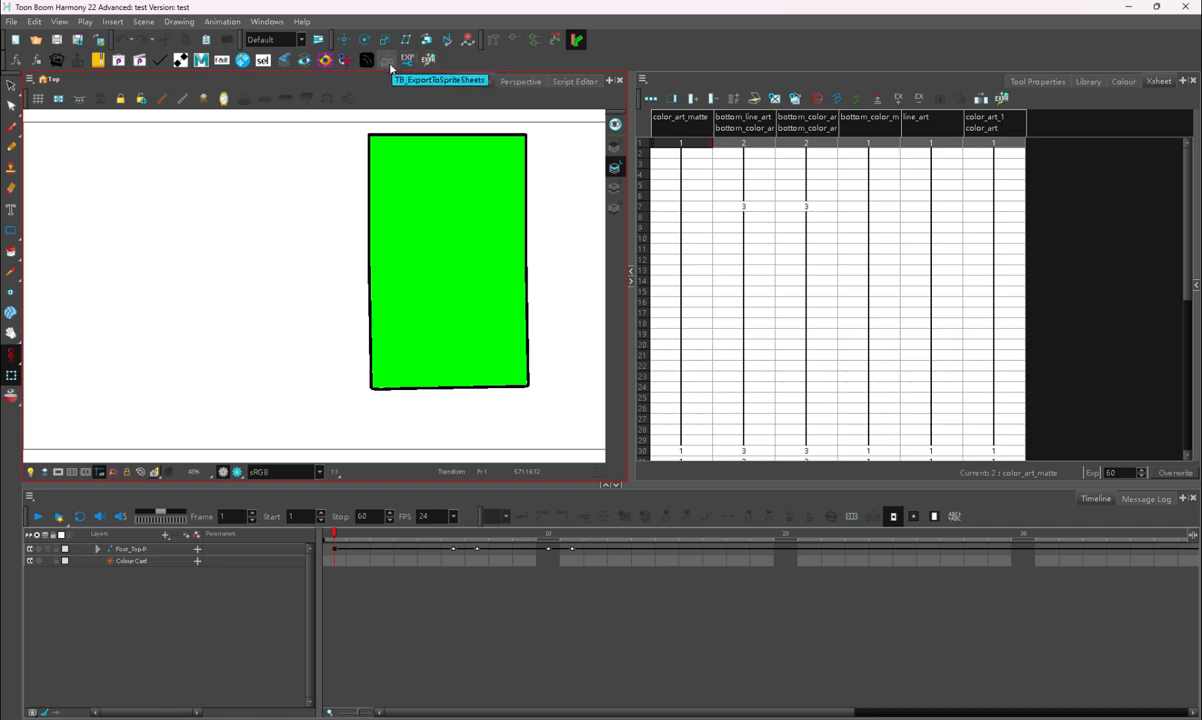
mouse_move(367, 60)
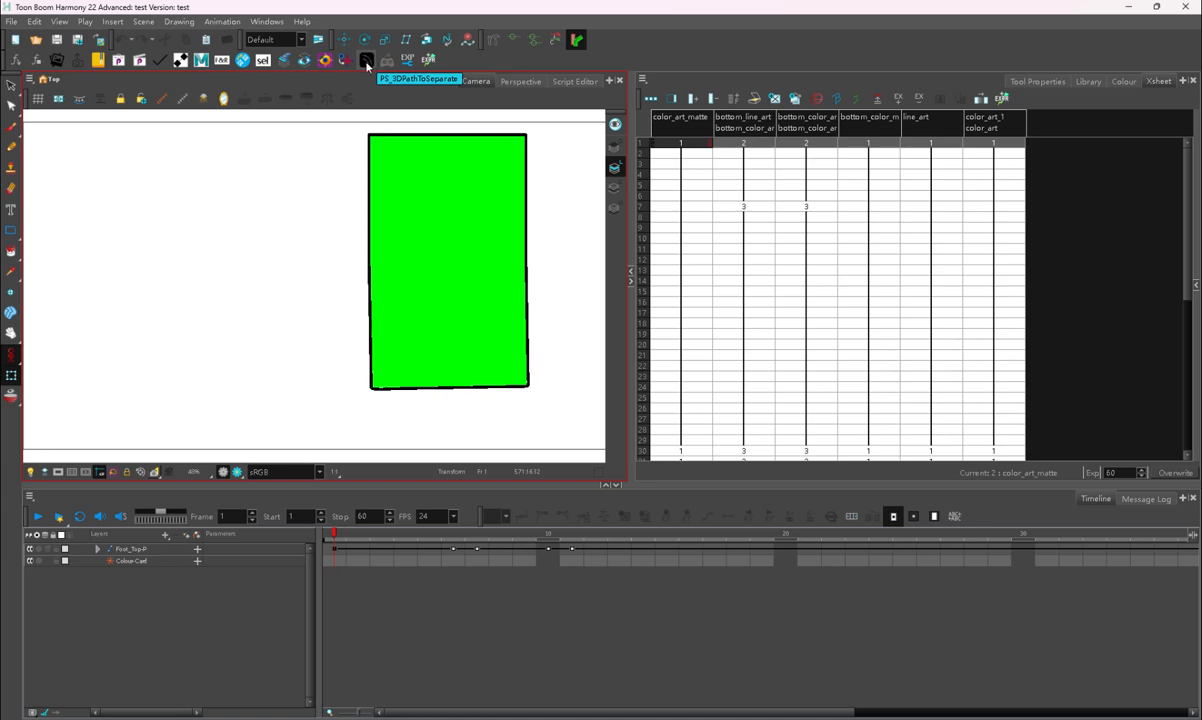
mouse_move(366, 60)
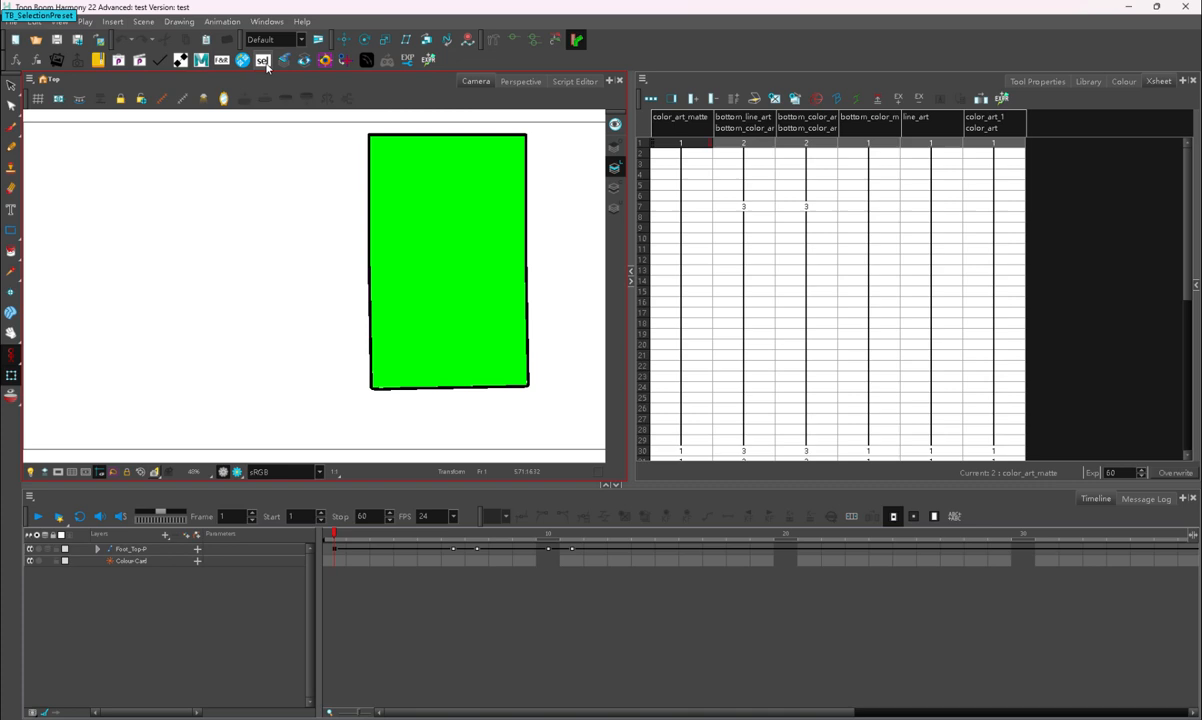
mouse_move(242, 60)
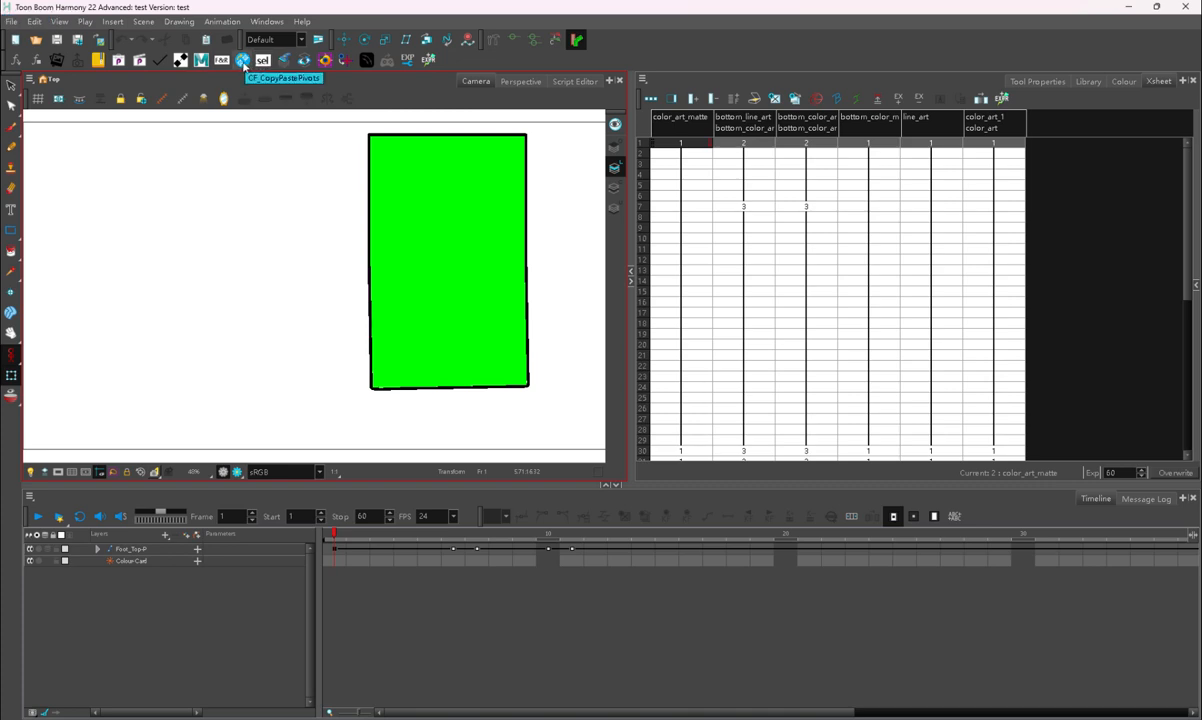
left_click(242, 60)
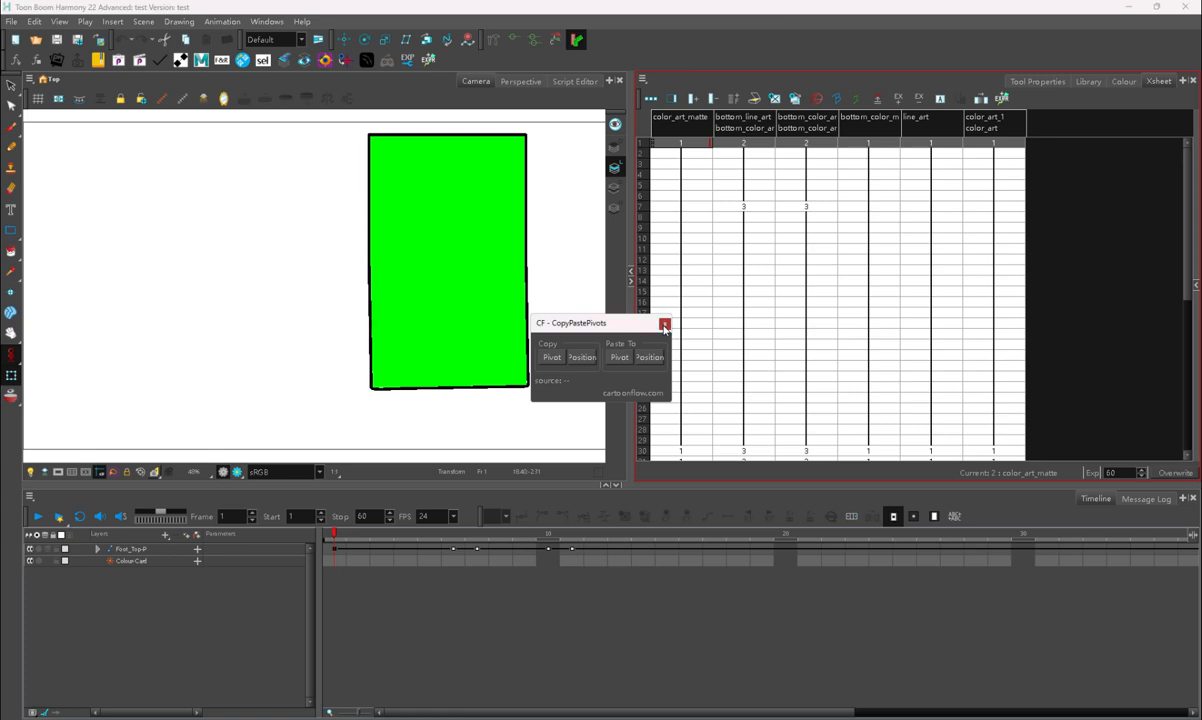
left_click(665, 323)
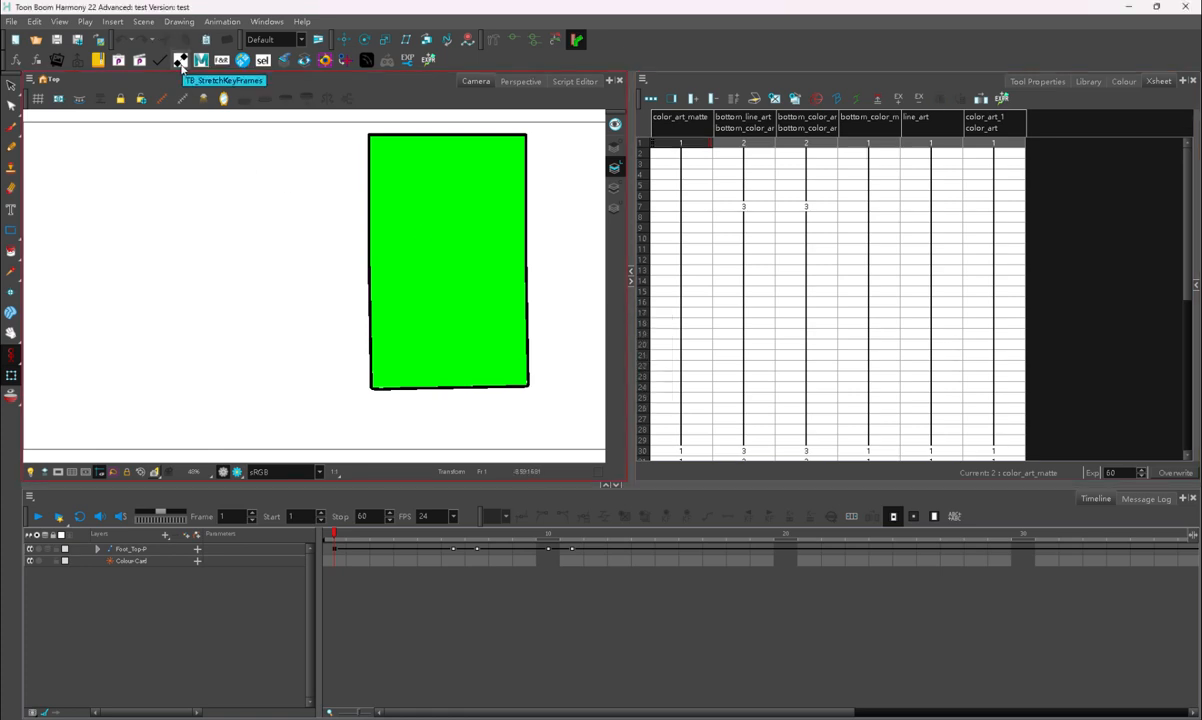
mouse_move(180, 62)
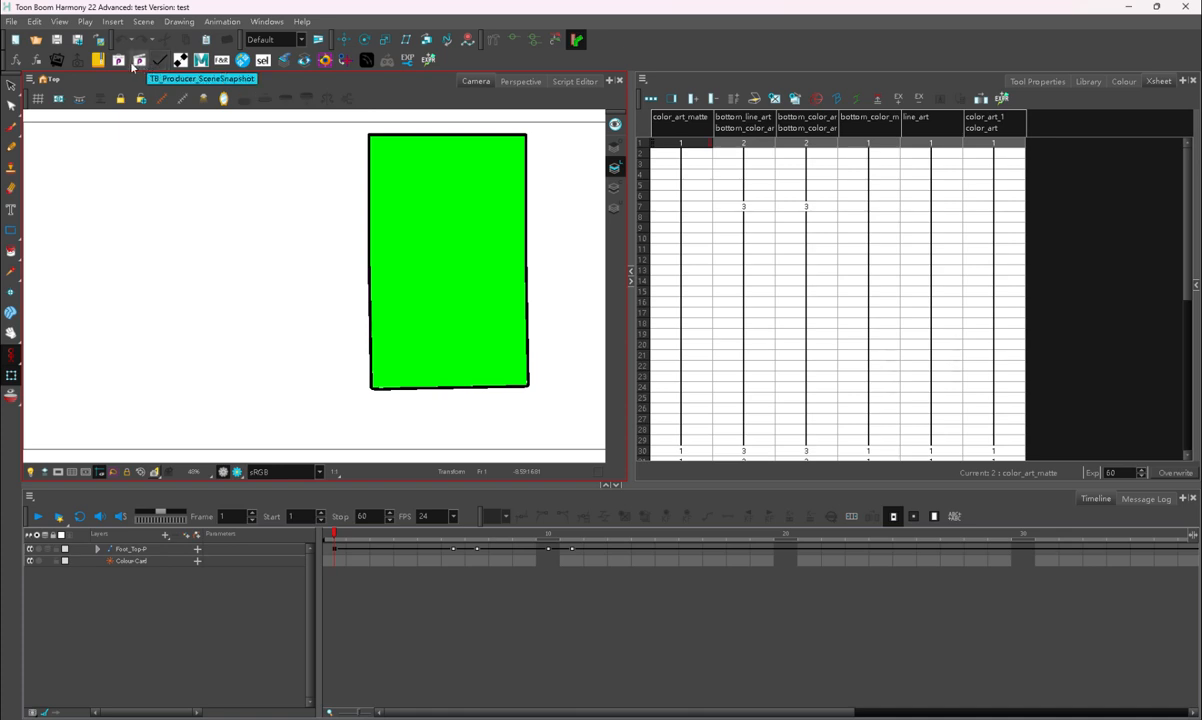
mouse_move(57, 60)
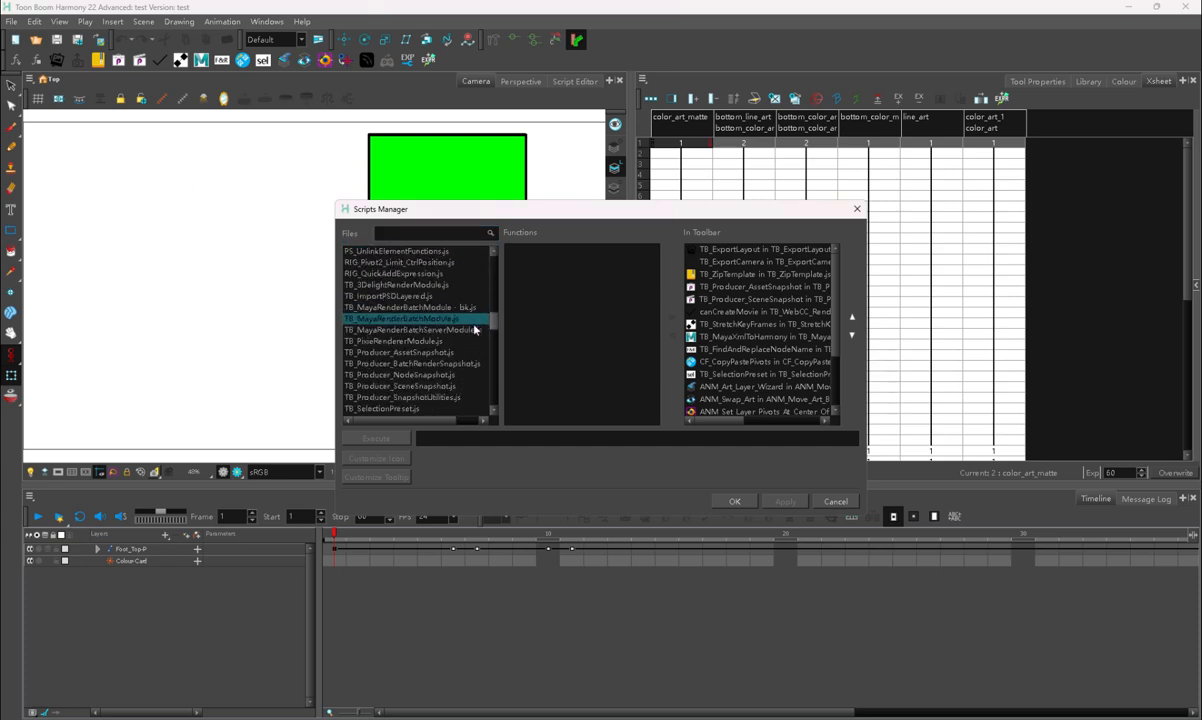
- Scroll through the Scripts Manager's Files list of copied scripts
scroll("down", 3)
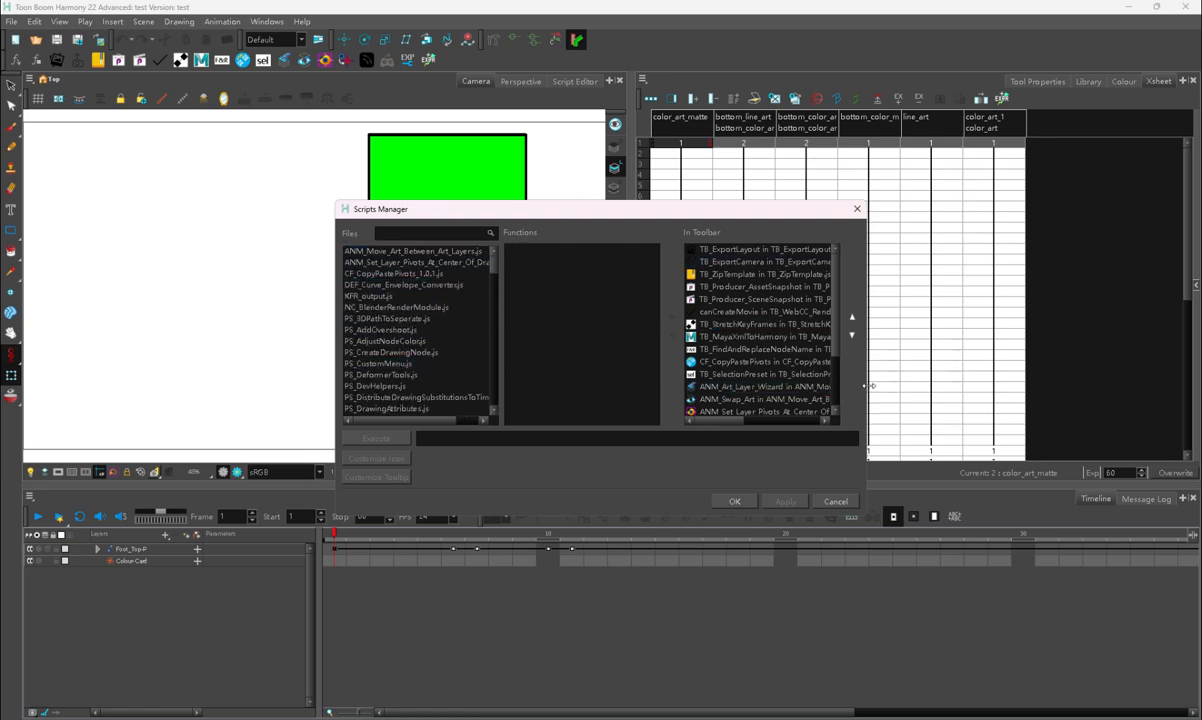
scroll("down", 3)
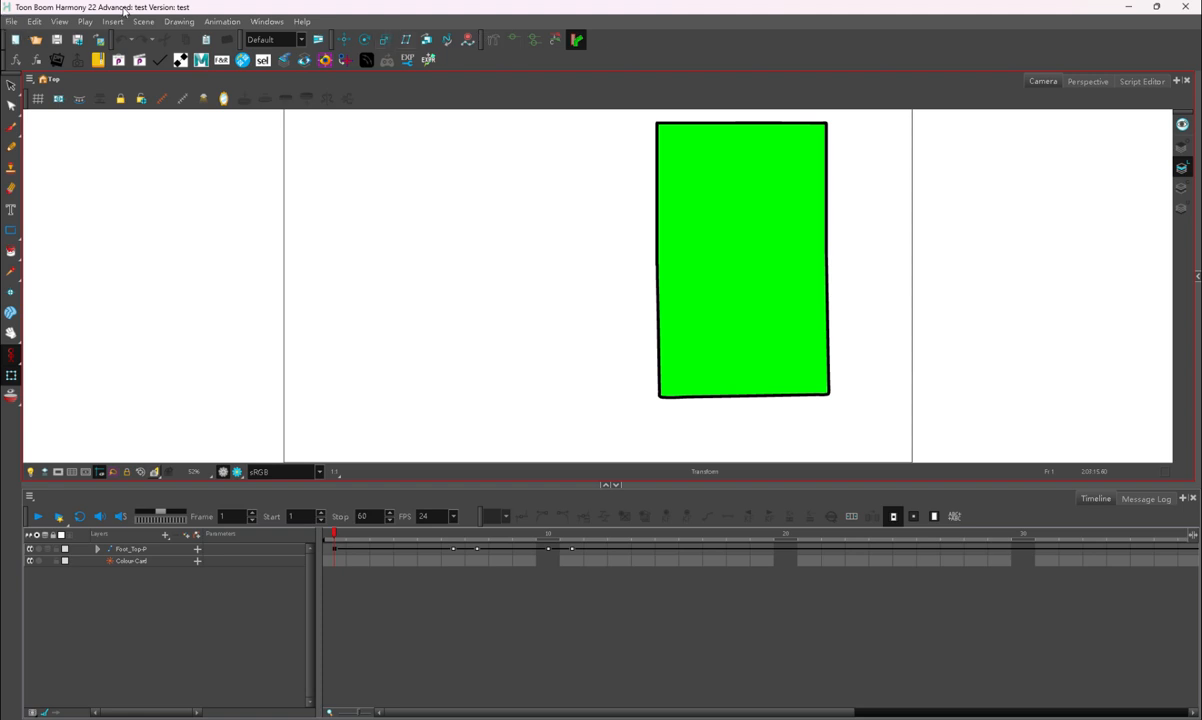
mouse_move(340, 26)
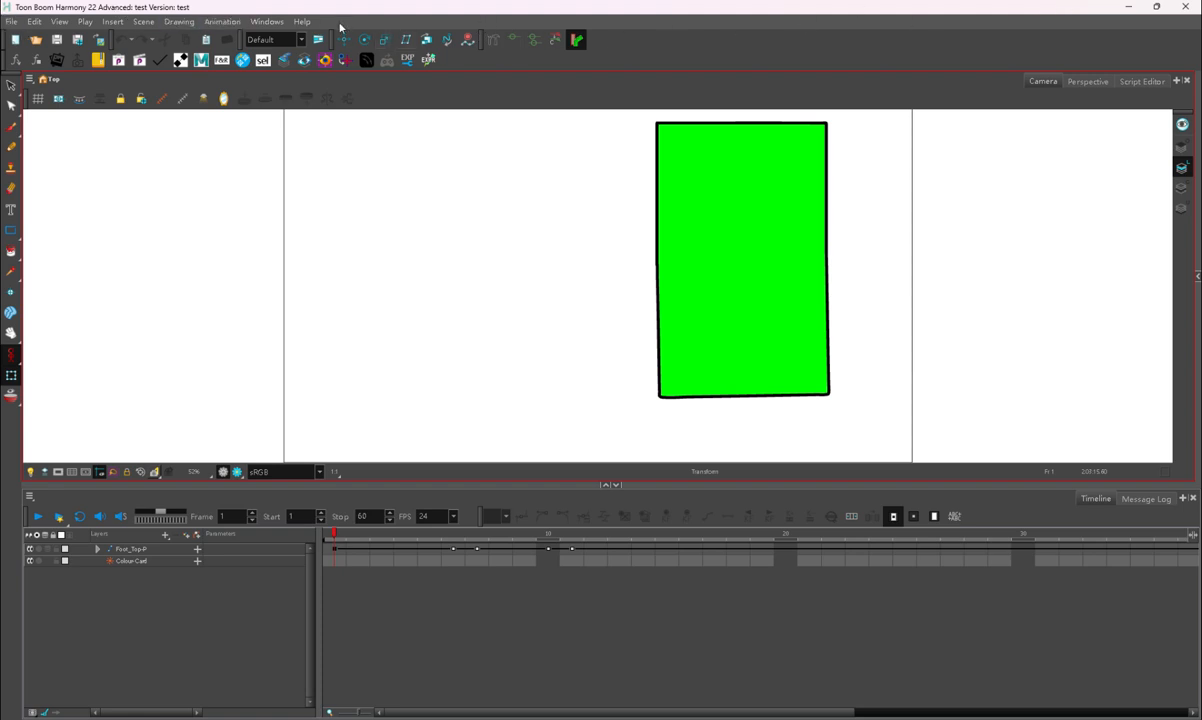
left_click(302, 21)
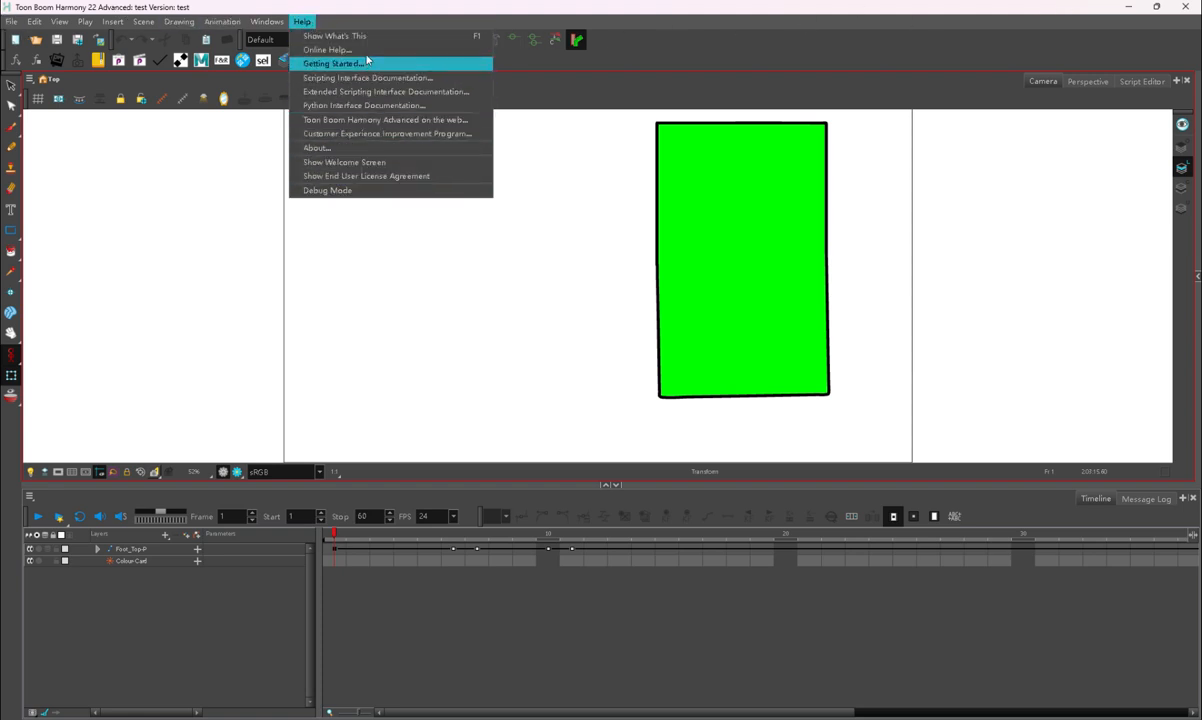
mouse_move(367, 78)
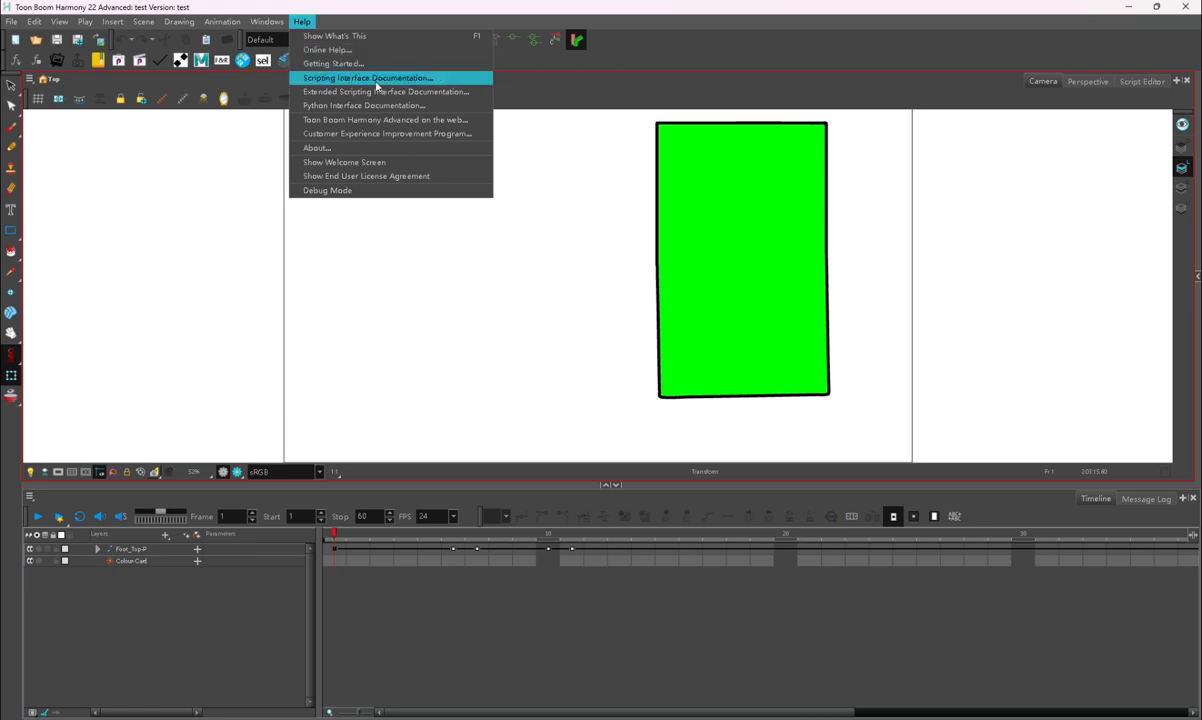
mouse_move(543, 135)
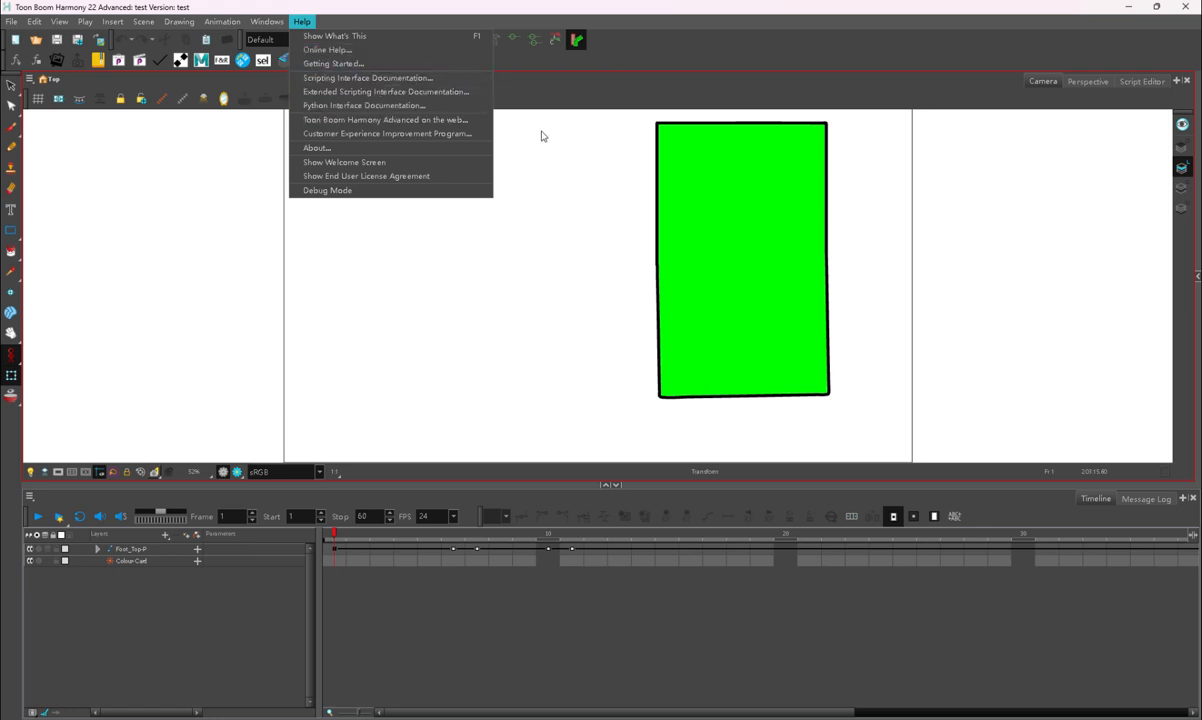
left_click(316, 147)
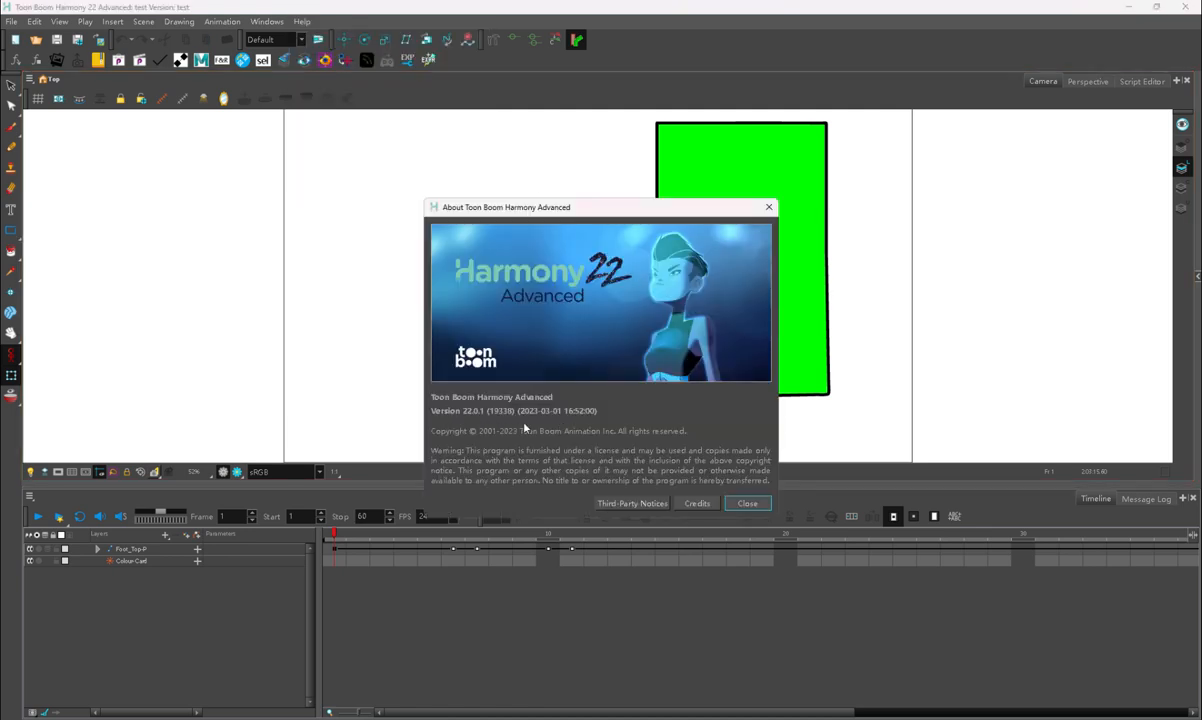
left_click(746, 503)
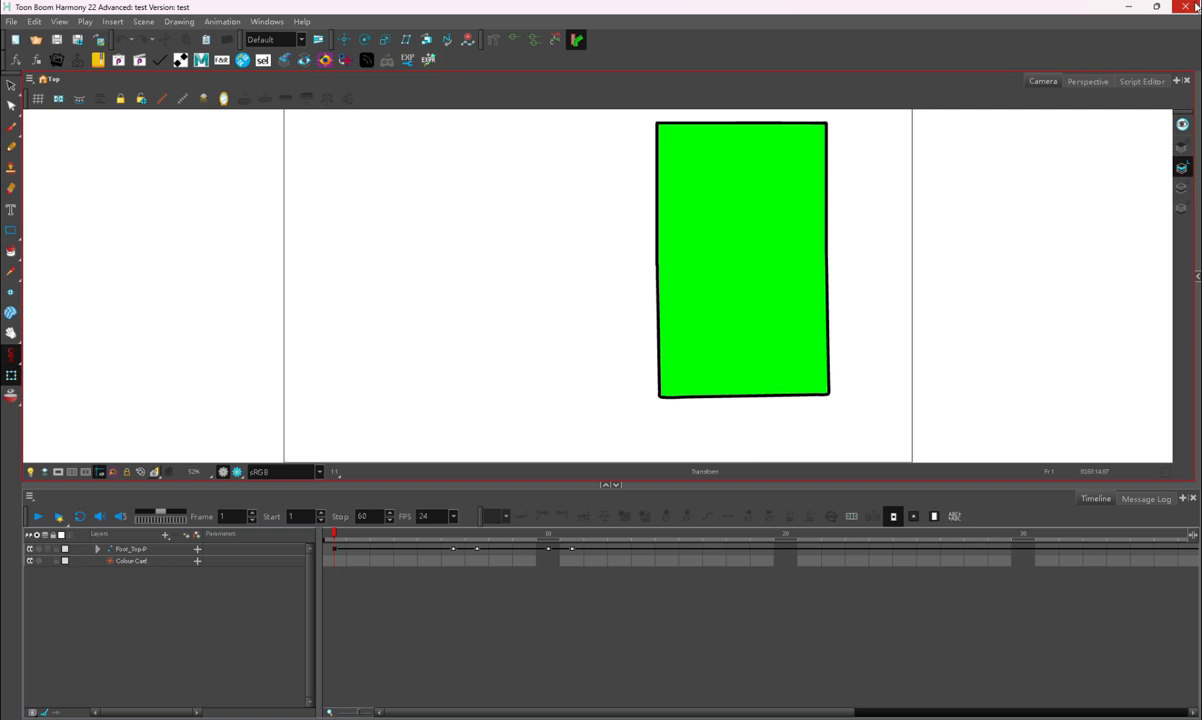
mouse_move(758, 544)
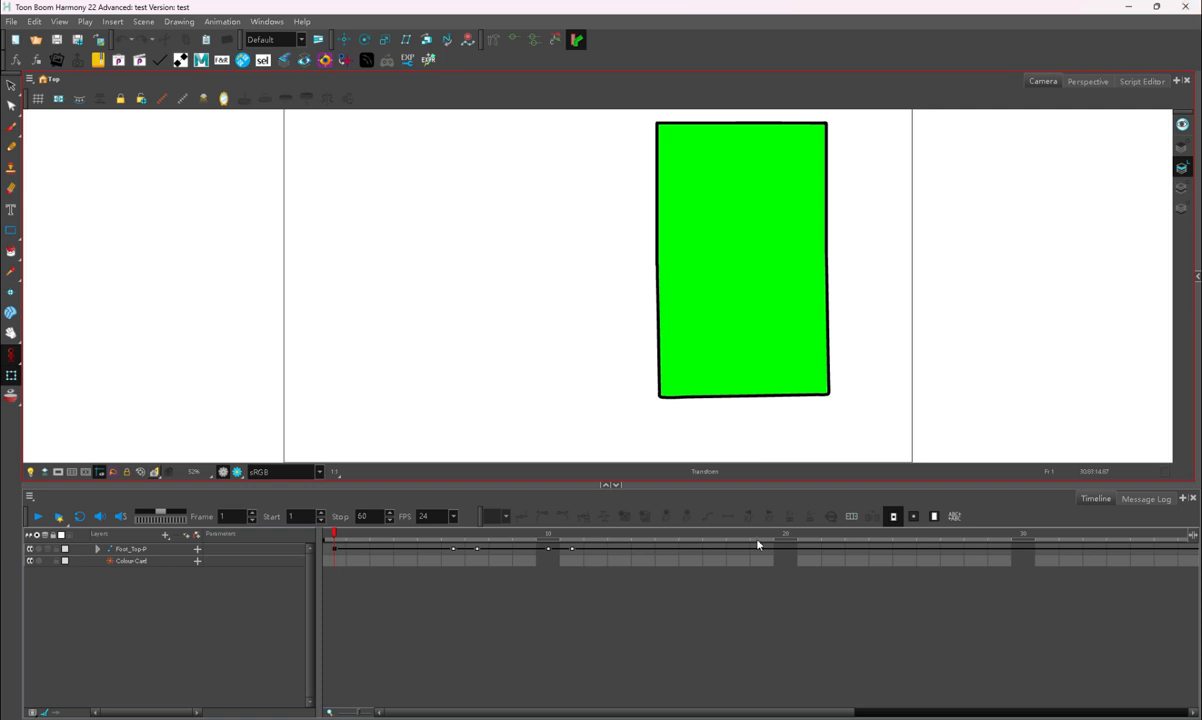